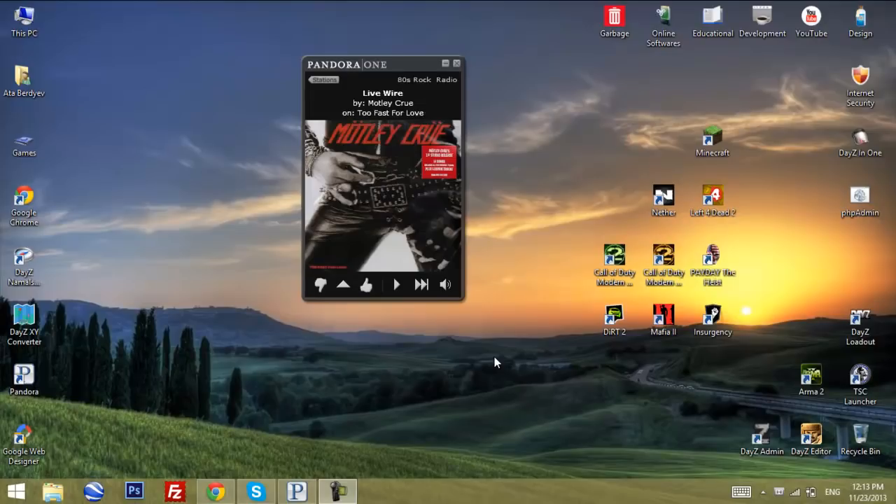
{"action": "mouse_move", "coordinate": [446, 359]}
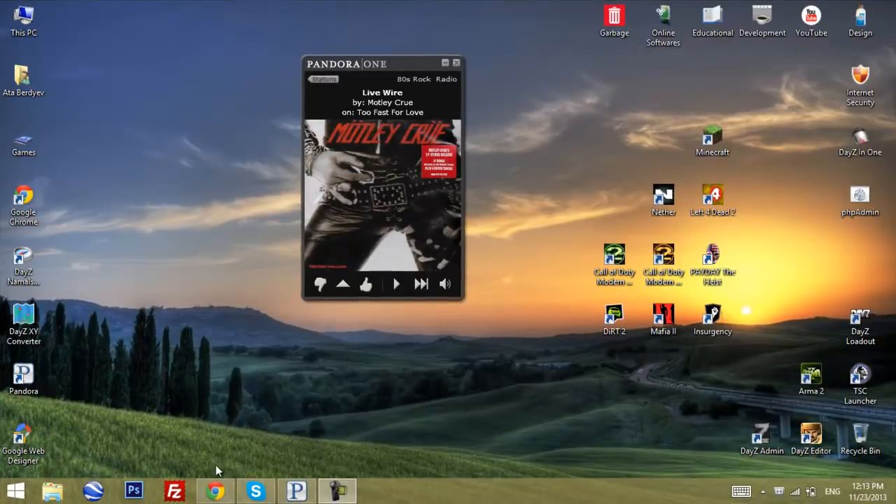
- Browse the YouTube channel's videos, minimize the Pandora player, and switch to Photoshop
{"action": "left_click", "coordinate": [215, 490]}
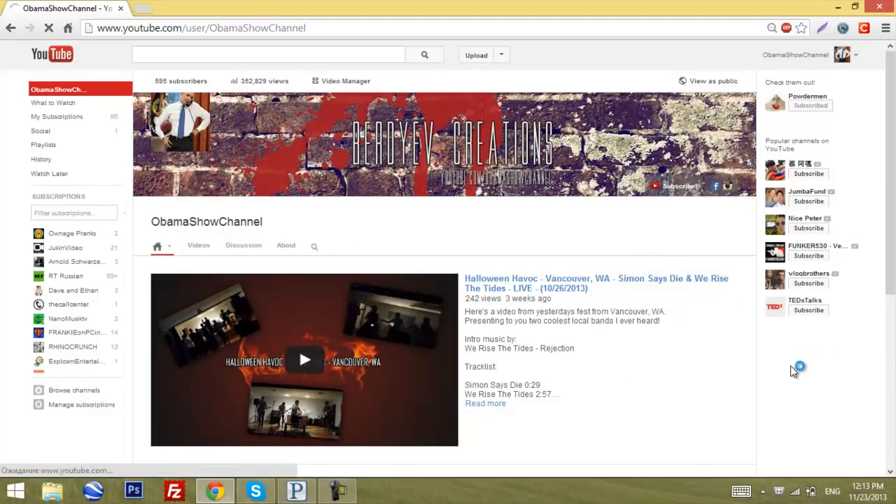
{"action": "left_click", "coordinate": [198, 244]}
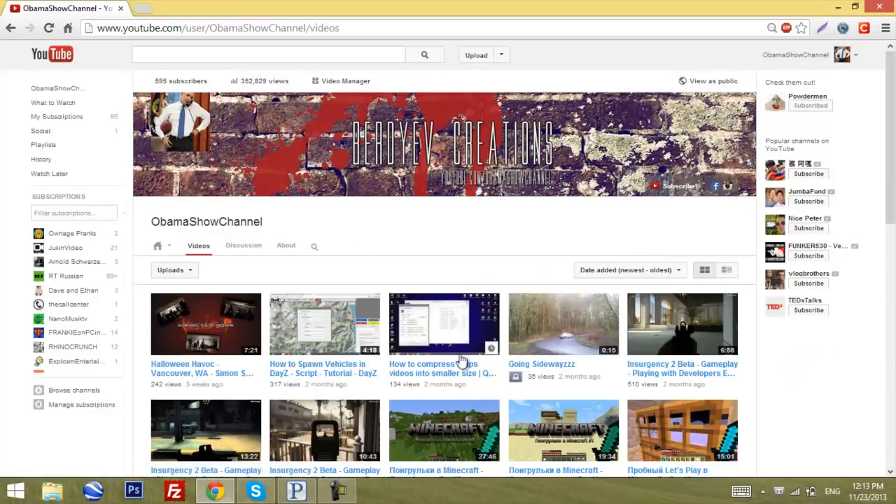
{"action": "scroll", "scroll_direction": "down", "scroll_amount": 3}
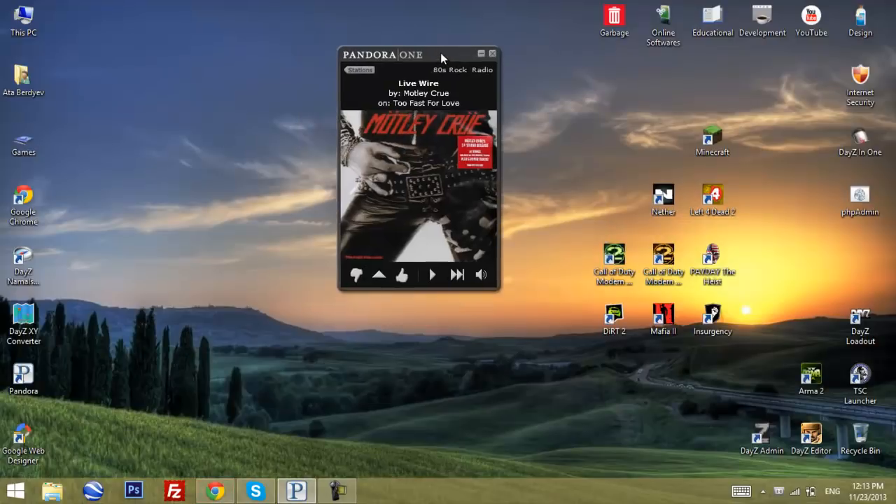
{"action": "left_click", "coordinate": [481, 53]}
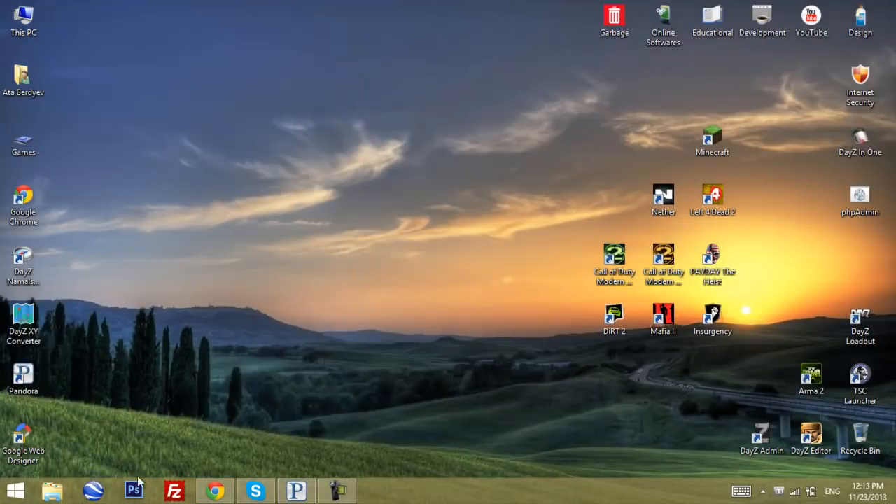
{"action": "left_click", "coordinate": [133, 490]}
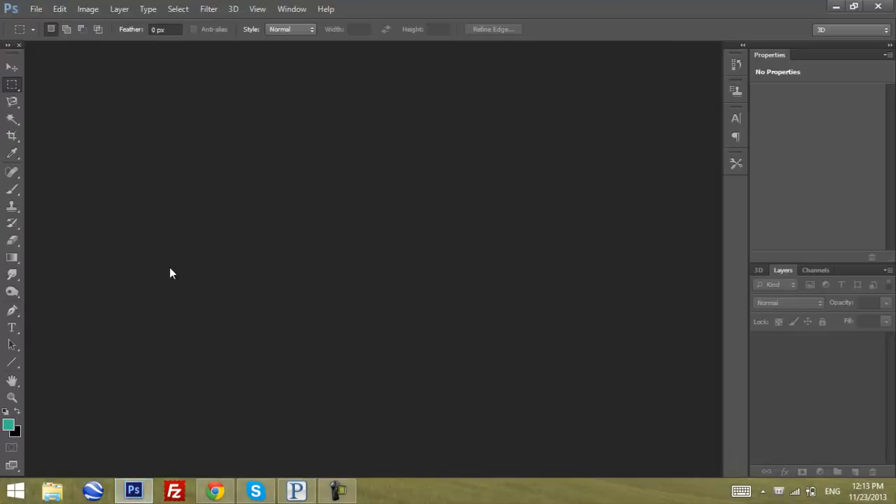
{"action": "mouse_move", "coordinate": [159, 309]}
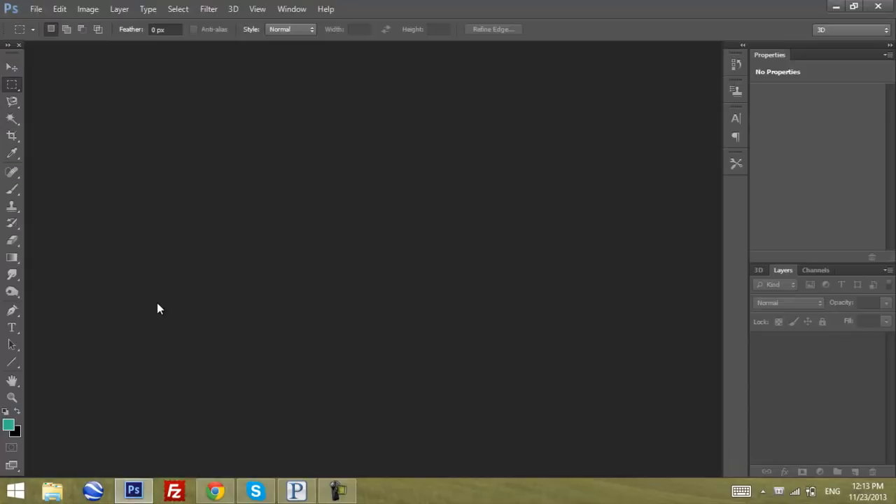
{"action": "mouse_move", "coordinate": [21, 21]}
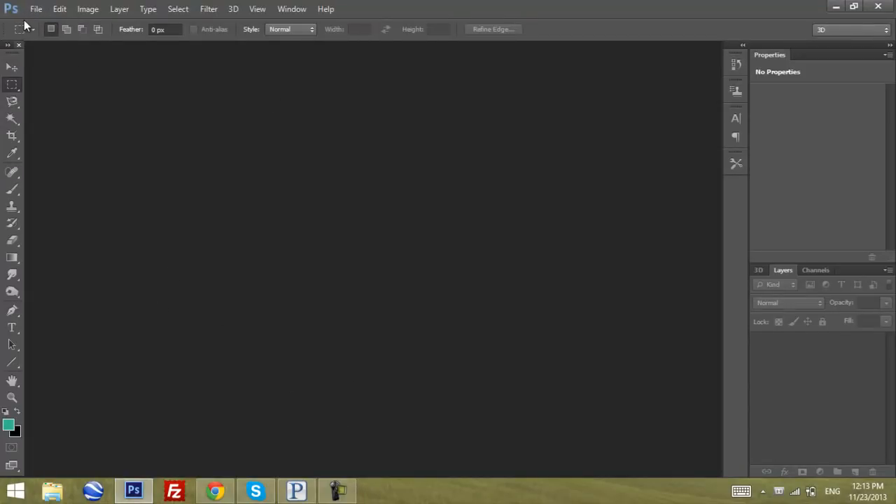
- Create an 8.5 x 11 inch document with a transparent background
{"action": "left_click", "coordinate": [36, 9]}
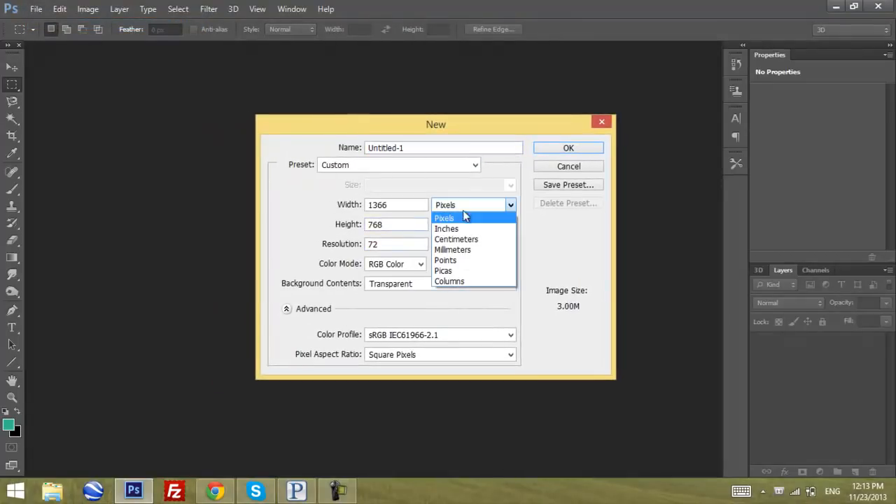
{"action": "left_click", "coordinate": [447, 228]}
{"action": "type", "text": "11"}
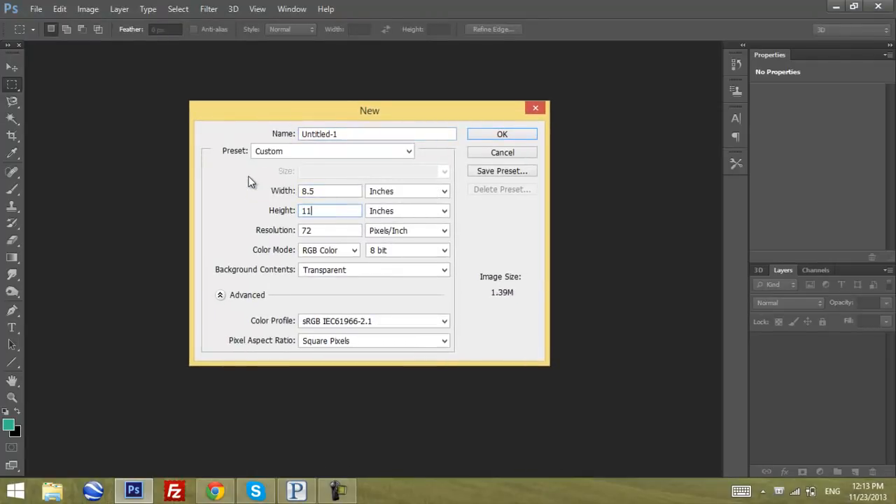
{"action": "left_click", "coordinate": [502, 133]}
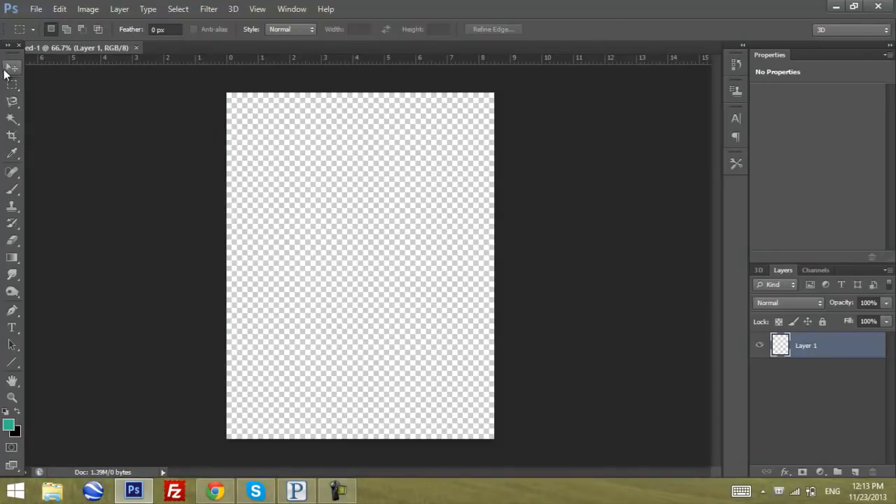
- With the Move tool active, add a layer named bg below Layer 1, then reselect Layer 1
{"action": "left_click", "coordinate": [11, 67]}
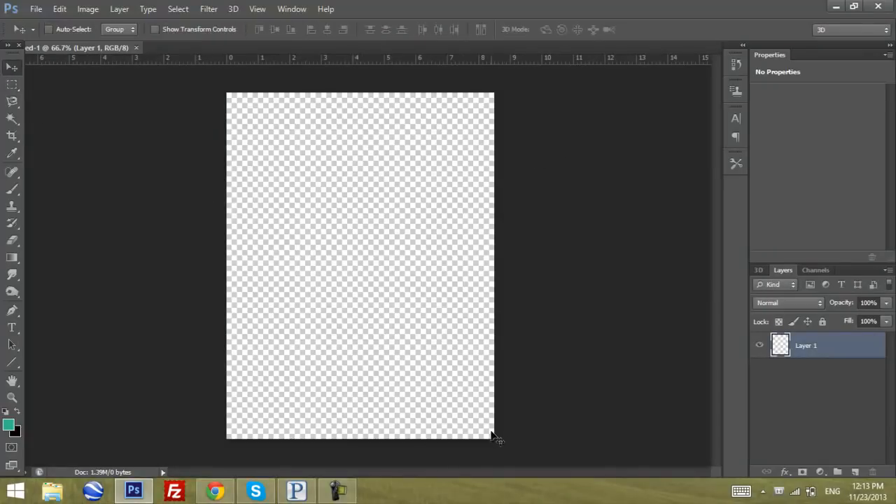
{"action": "mouse_move", "coordinate": [234, 355]}
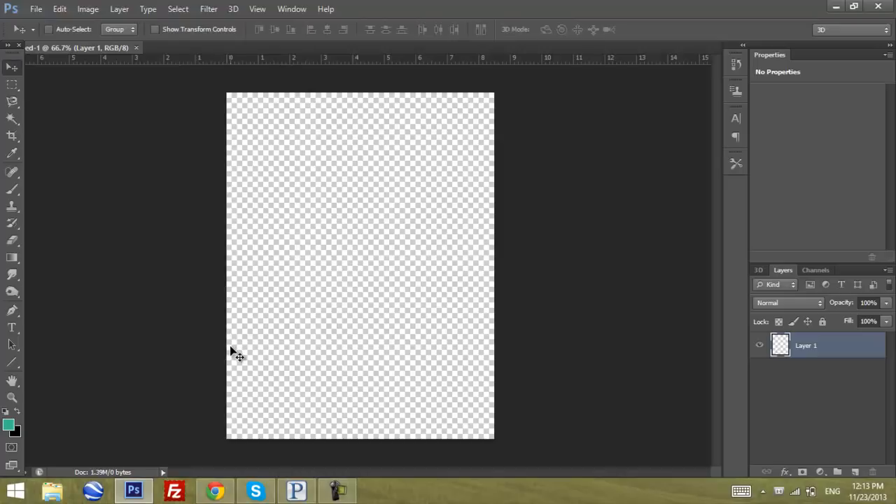
{"action": "mouse_move", "coordinate": [389, 107]}
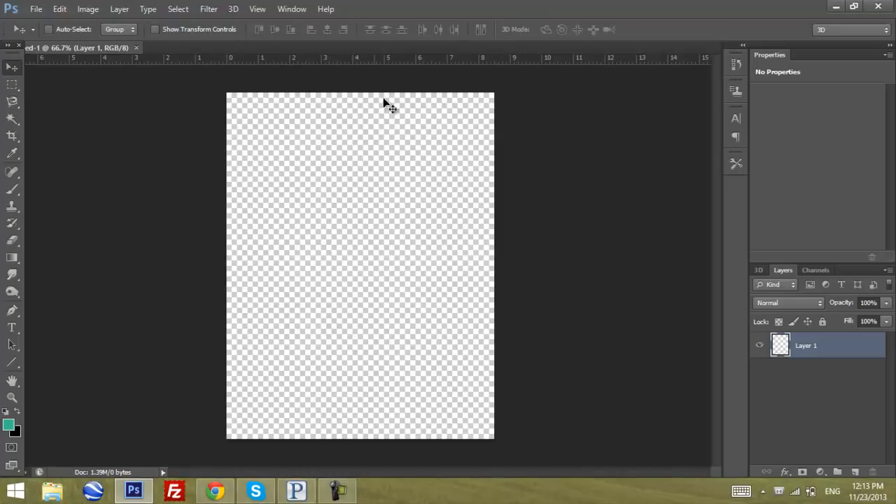
{"action": "mouse_move", "coordinate": [329, 333]}
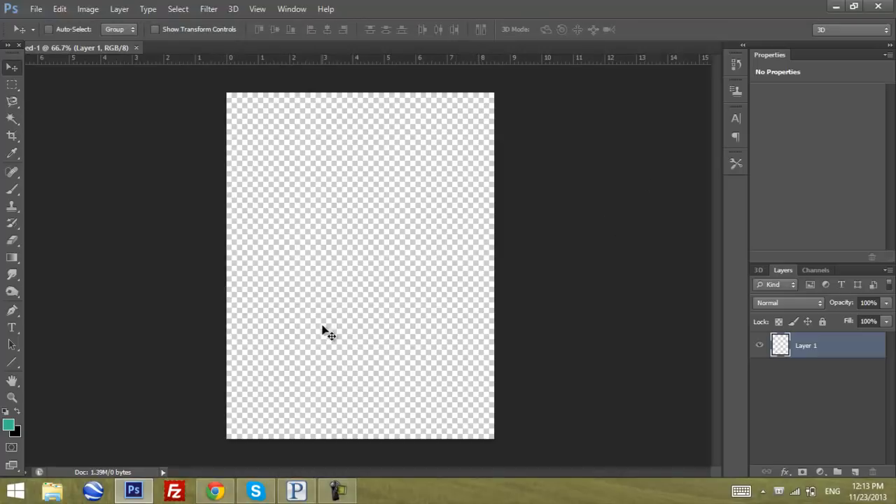
{"action": "mouse_move", "coordinate": [522, 367]}
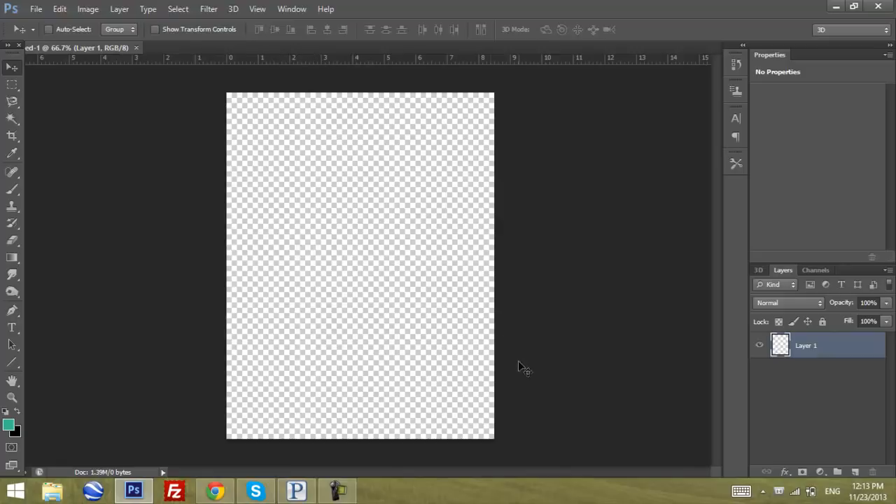
{"action": "double_click", "coordinate": [805, 345]}
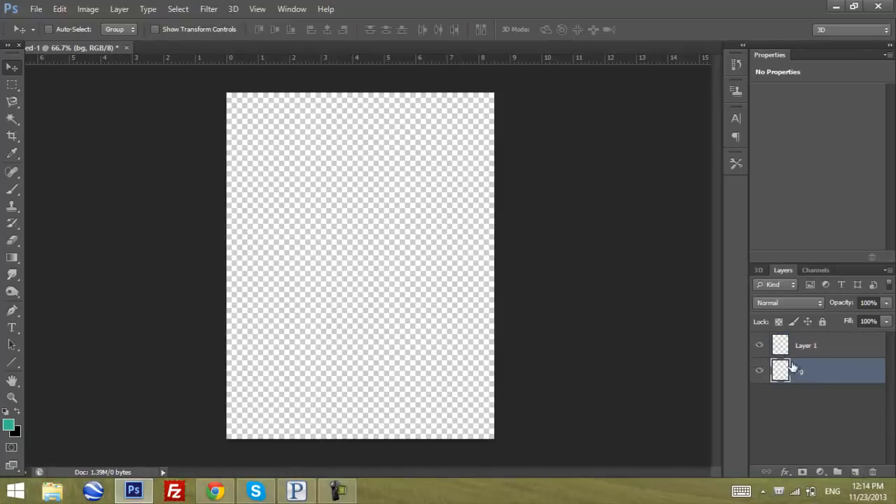
{"action": "left_click", "coordinate": [805, 345]}
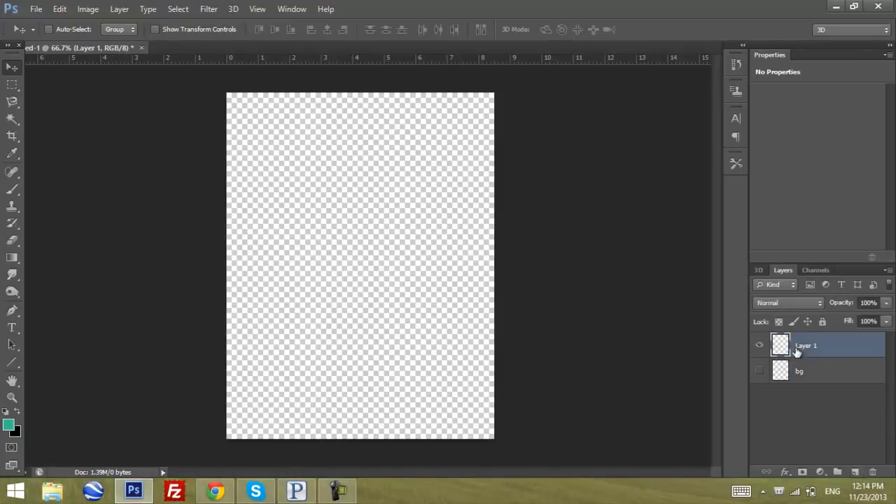
{"action": "left_click", "coordinate": [759, 371]}
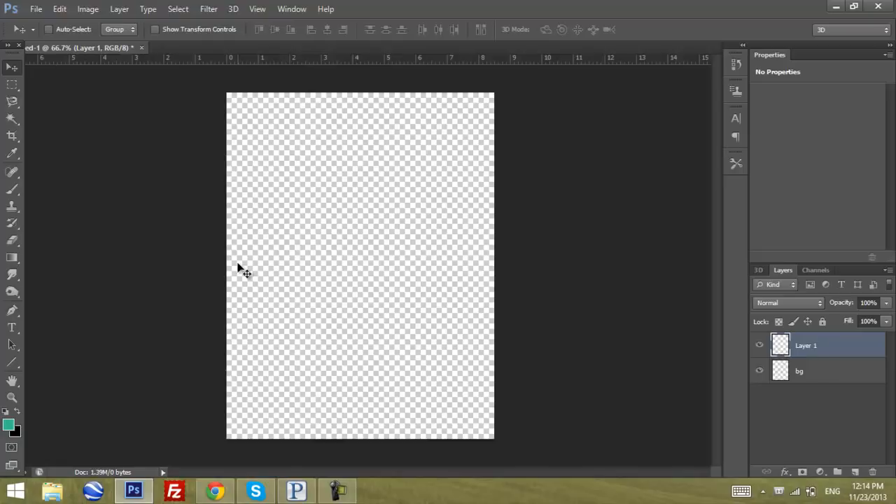
{"action": "mouse_move", "coordinate": [55, 341]}
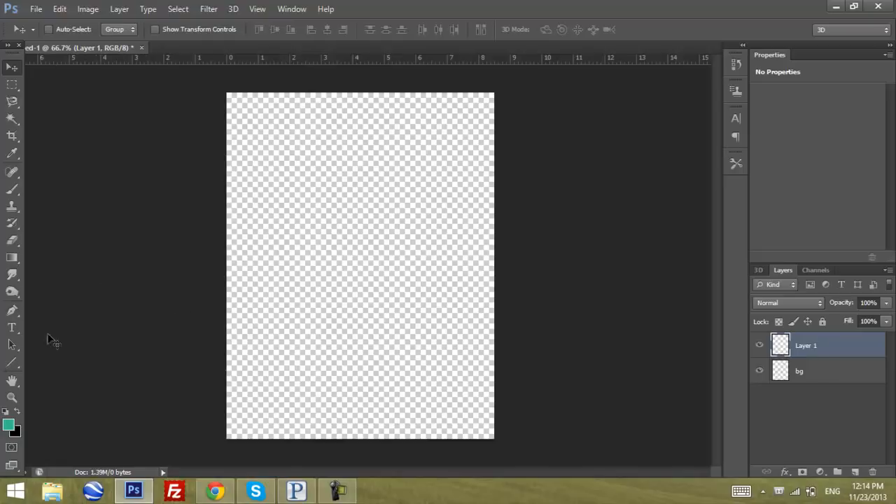
- Draw a no-fill rounded rectangle with a 7 pt brown stroke across the page
{"action": "left_click", "coordinate": [12, 364]}
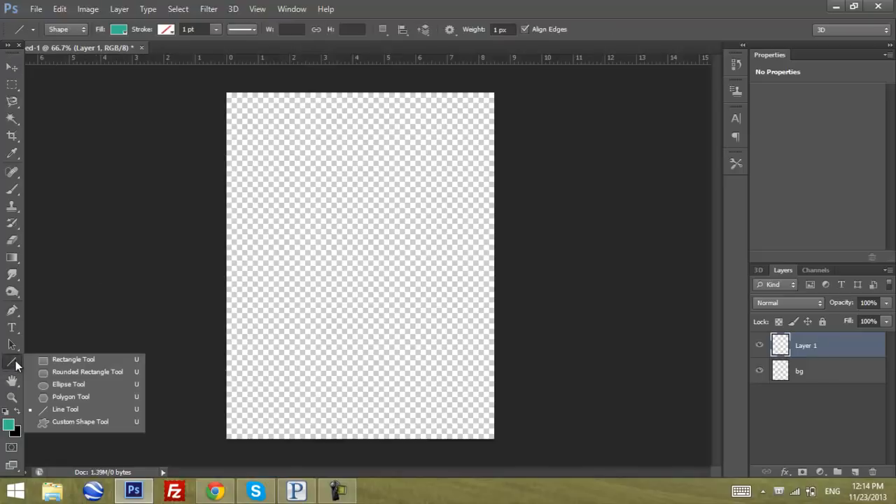
{"action": "mouse_move", "coordinate": [73, 359]}
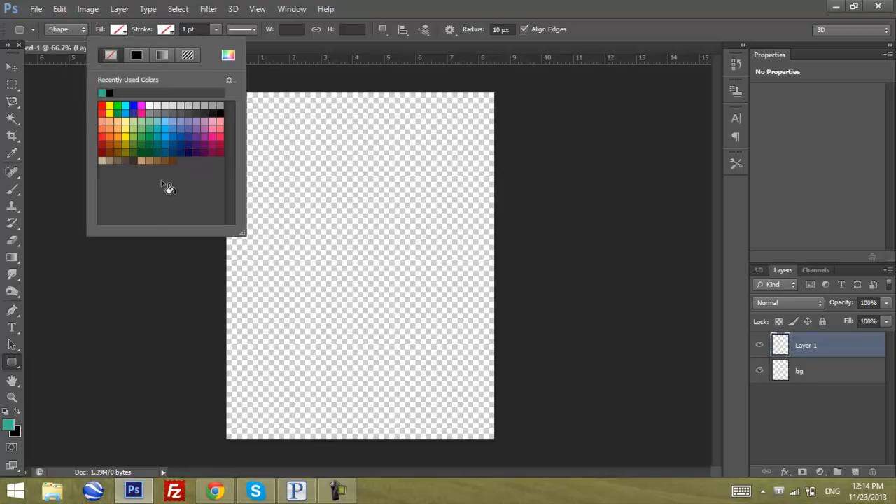
{"action": "left_click_drag", "start_coordinate": [300, 188], "coordinate": [382, 244]}
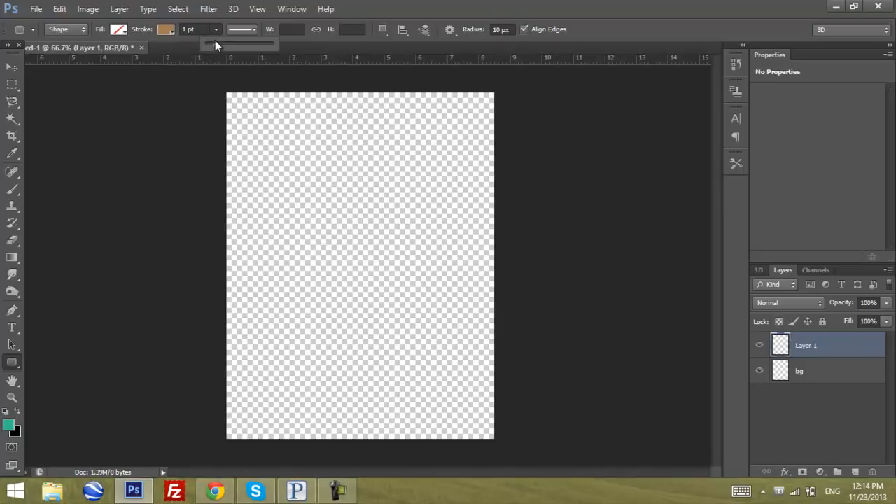
{"action": "triple_click", "coordinate": [196, 28]}
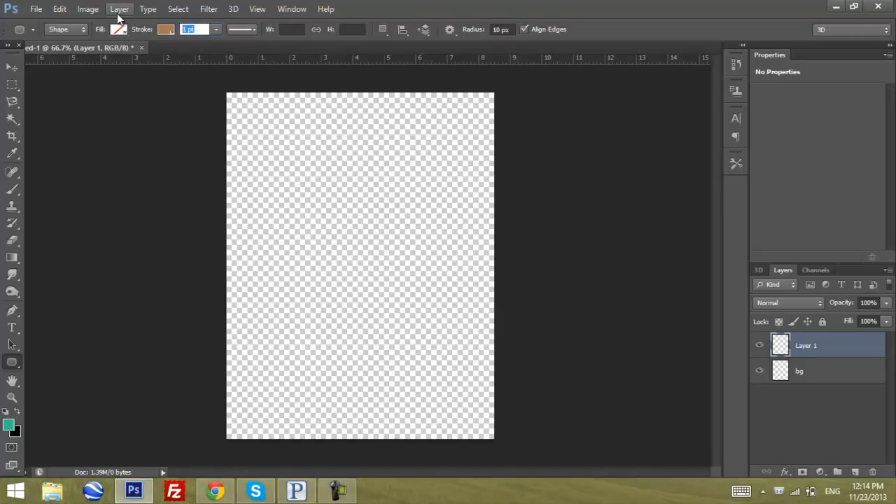
{"action": "left_click_drag", "start_coordinate": [267, 131], "coordinate": [338, 198]}
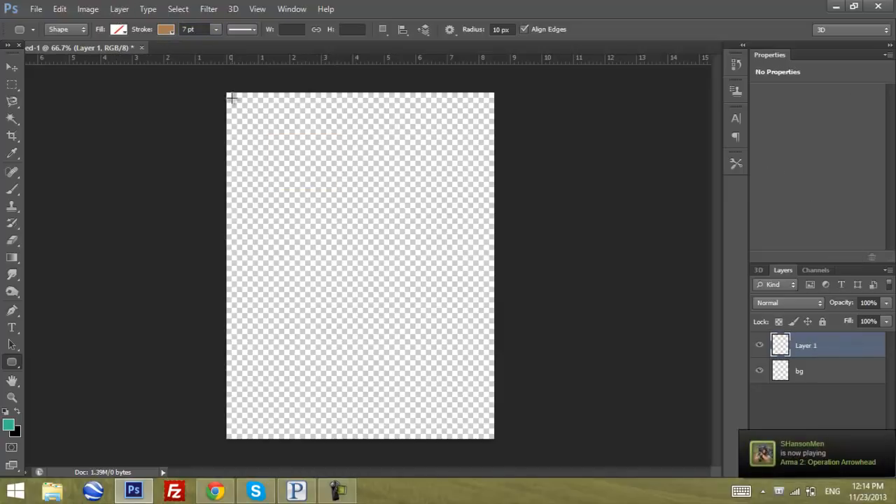
{"action": "left_click_drag", "start_coordinate": [231, 98], "coordinate": [490, 437]}
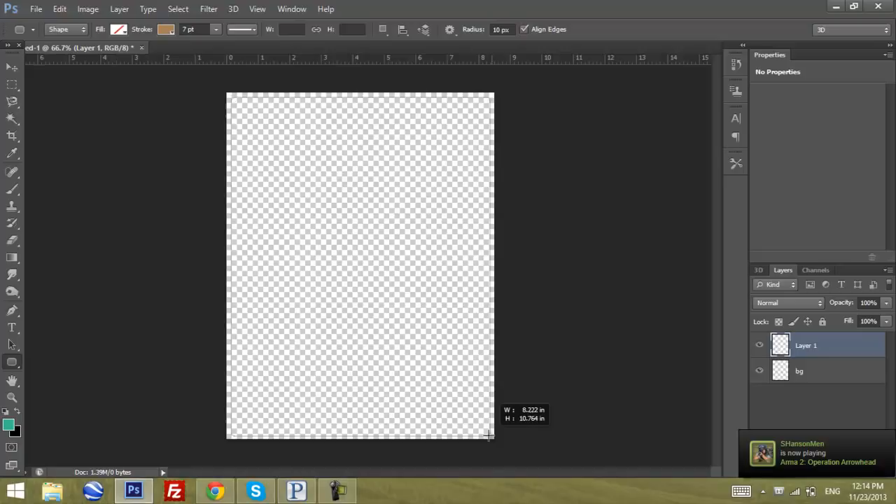
{"action": "left_click_drag", "start_coordinate": [230, 100], "coordinate": [488, 437]}
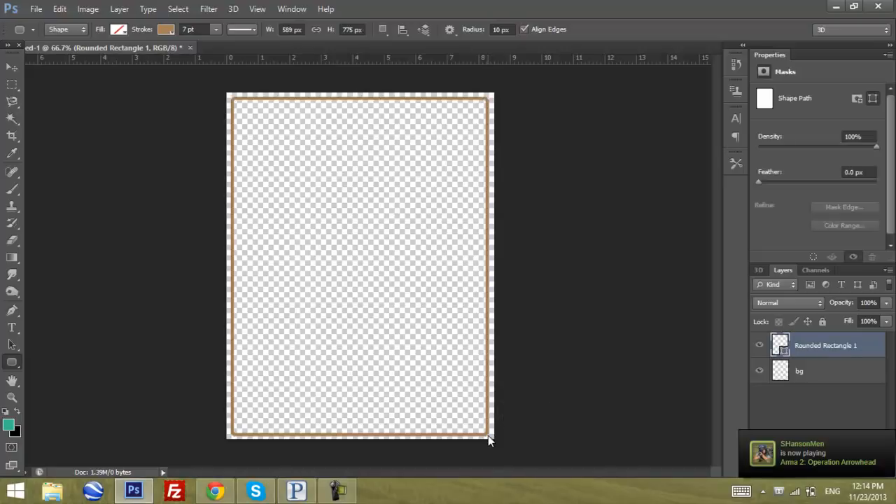
- Add an empty layer above the frame, then select the Rounded Rectangle 1 layer
{"action": "left_click", "coordinate": [12, 67]}
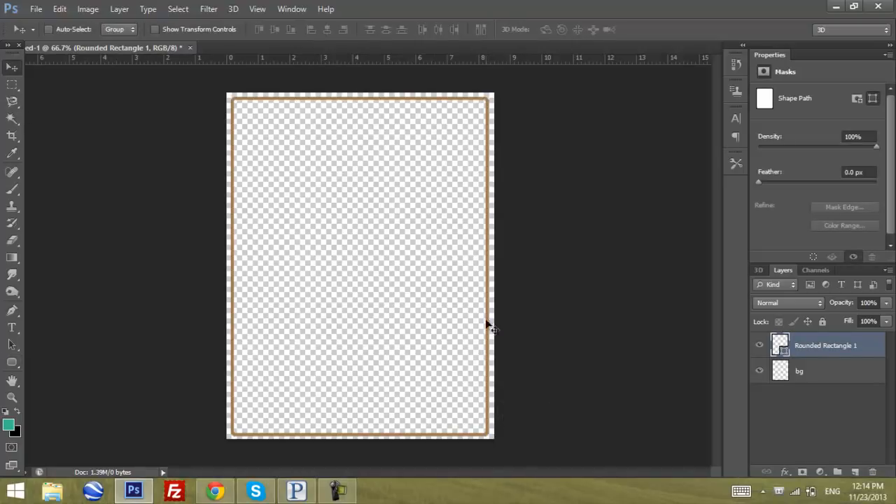
{"action": "mouse_move", "coordinate": [458, 108]}
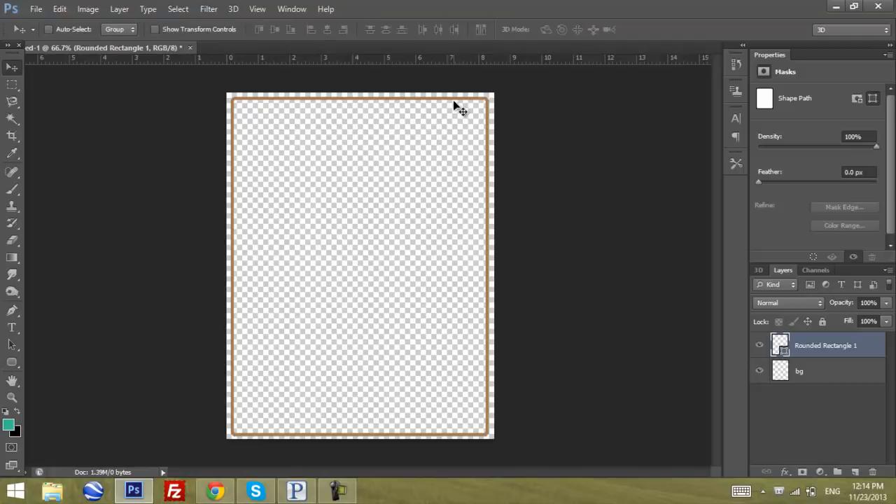
{"action": "mouse_move", "coordinate": [25, 74]}
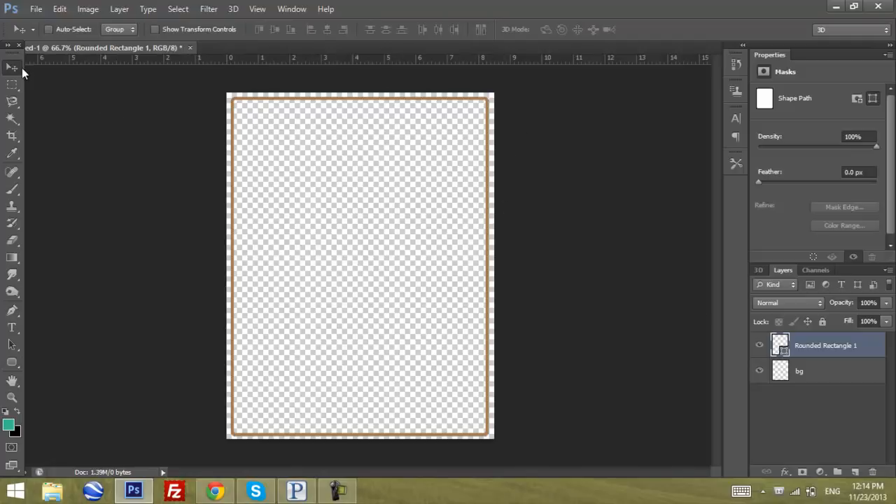
{"action": "mouse_move", "coordinate": [33, 75]}
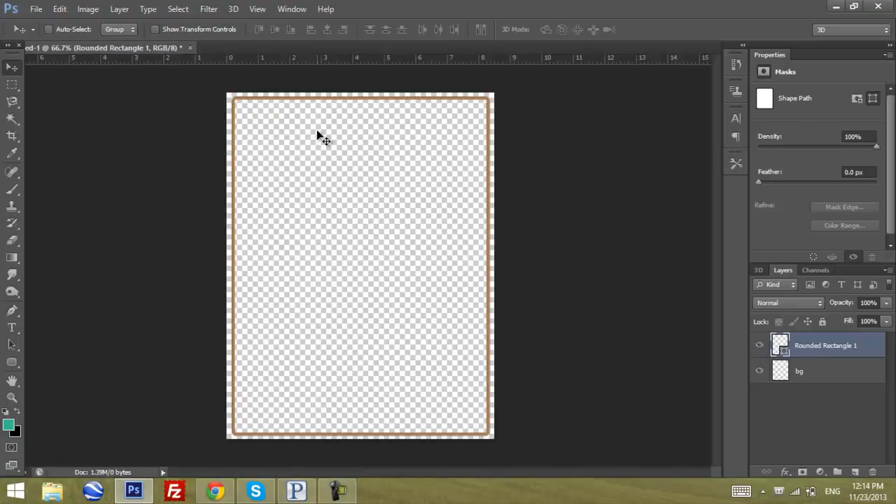
{"action": "mouse_move", "coordinate": [829, 373]}
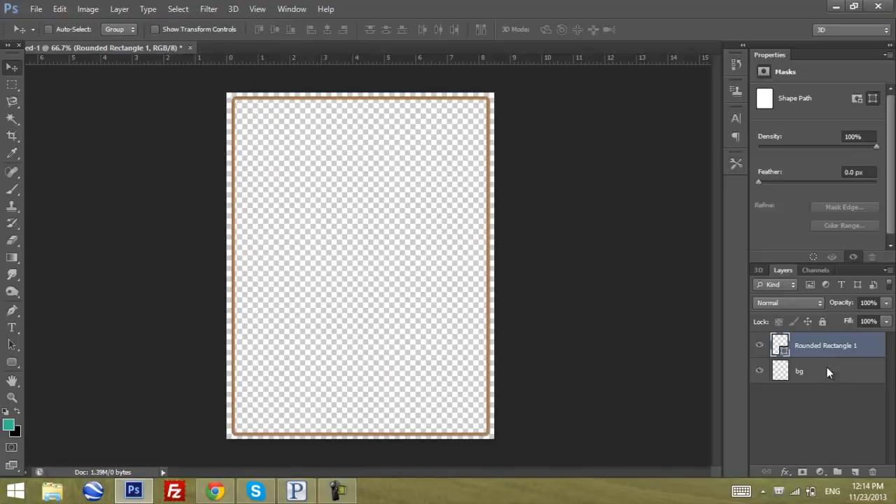
{"action": "left_click", "coordinate": [857, 471]}
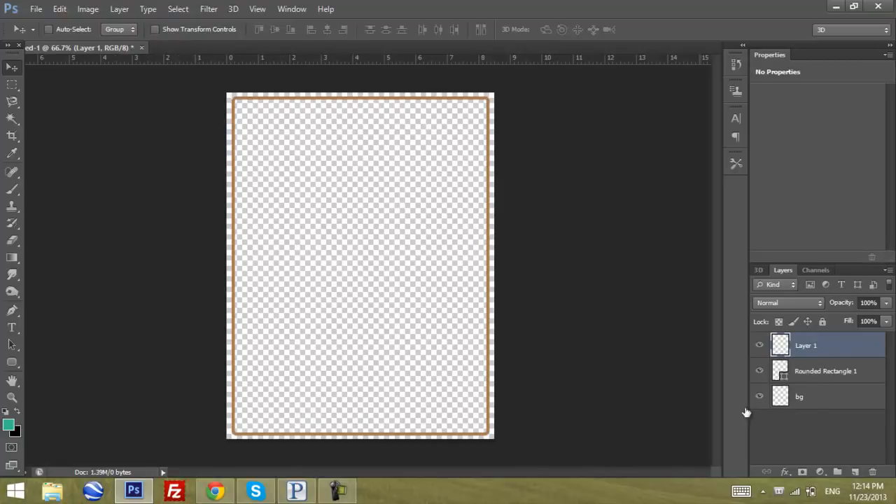
{"action": "left_click", "coordinate": [825, 371]}
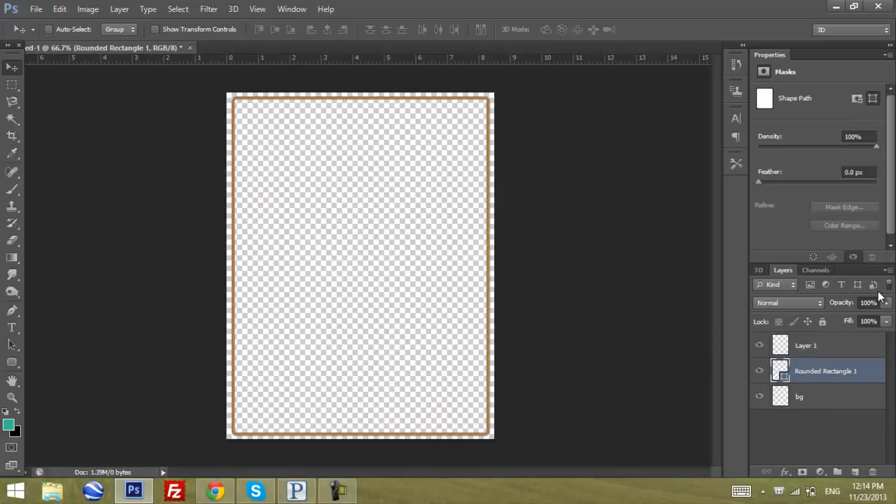
{"action": "mouse_move", "coordinate": [250, 418]}
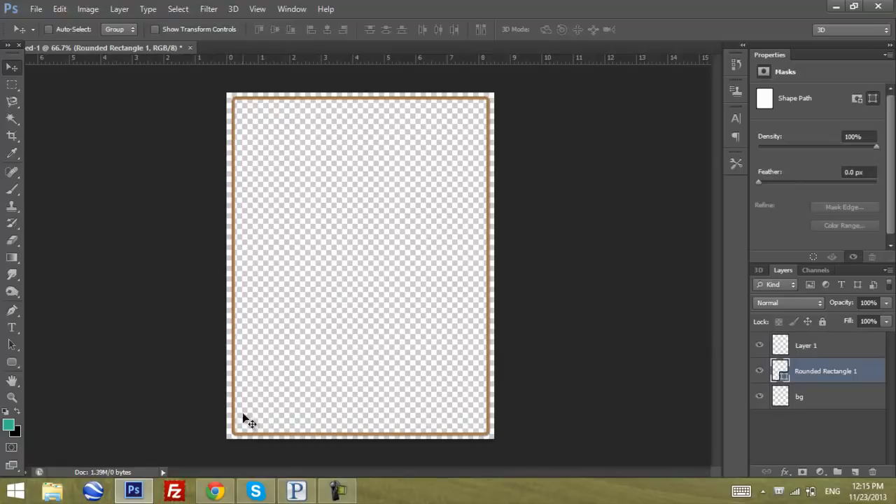
- Apply a small black outside Stroke effect to the frame, then select Layer 1
{"action": "left_click", "coordinate": [780, 475]}
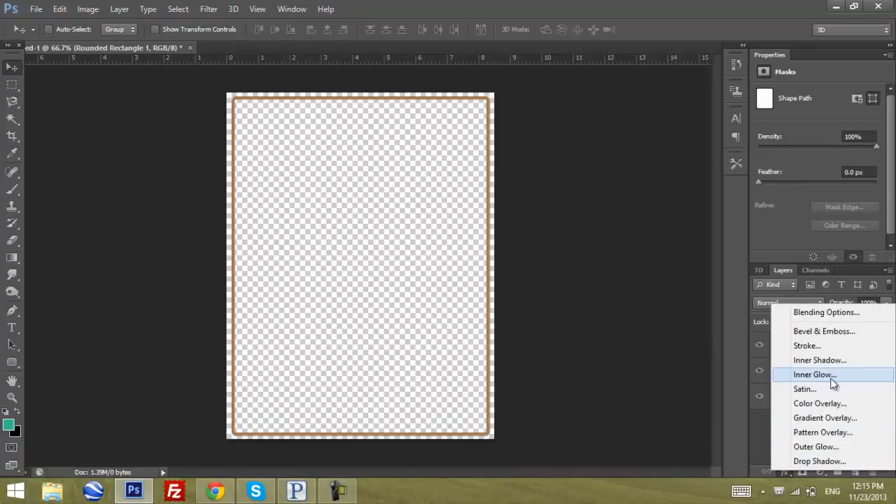
{"action": "mouse_move", "coordinate": [754, 451]}
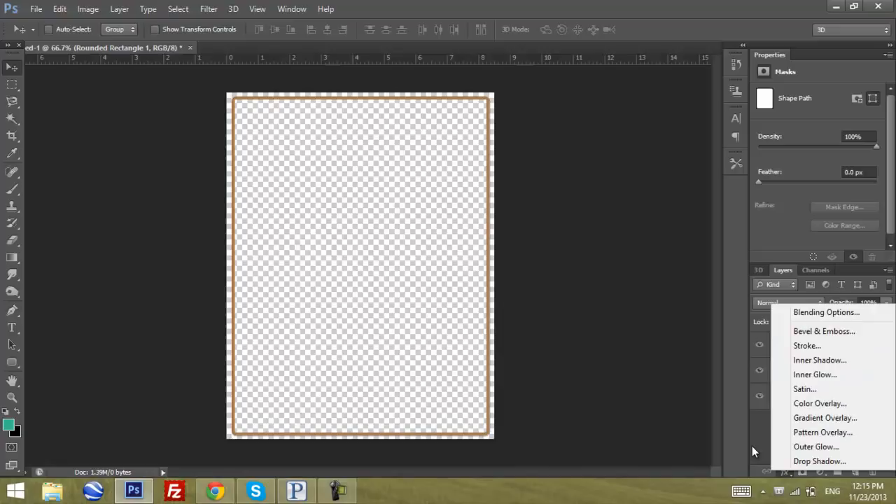
{"action": "left_click", "coordinate": [614, 316]}
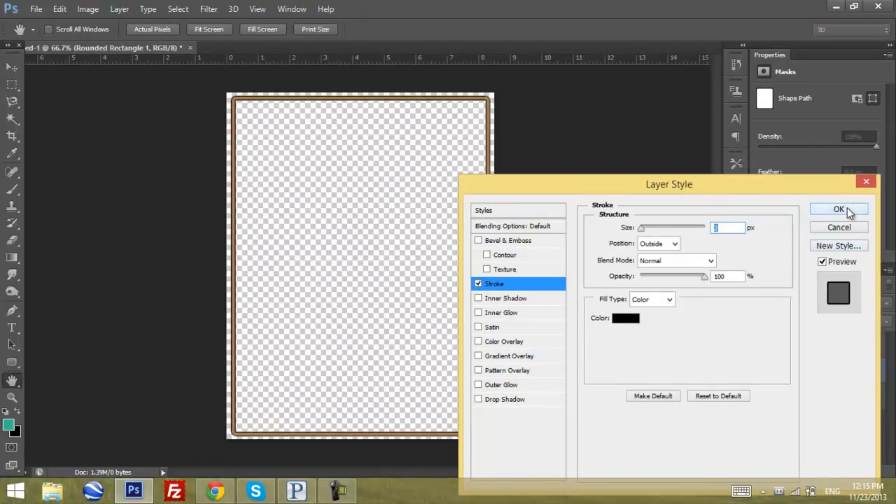
{"action": "left_click", "coordinate": [839, 209]}
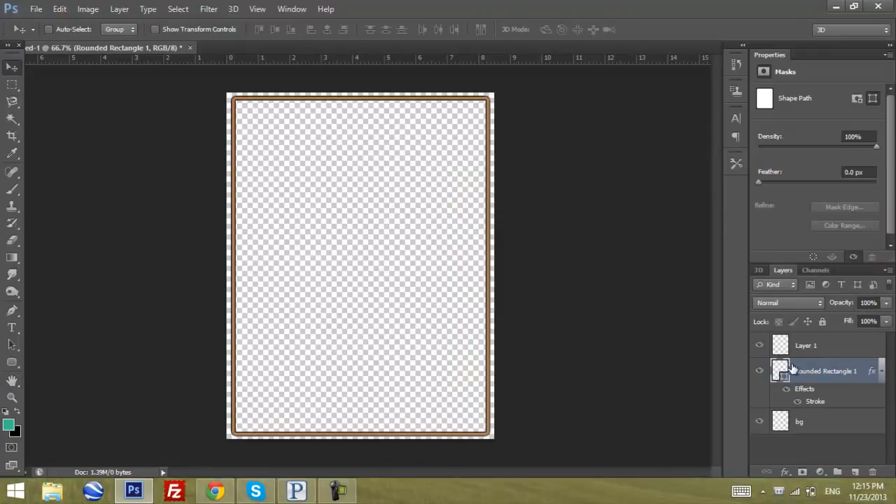
{"action": "left_click", "coordinate": [806, 345]}
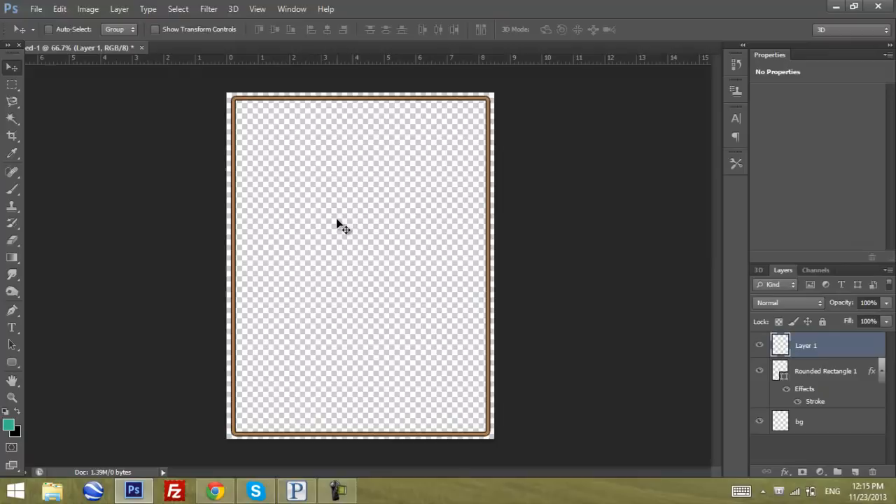
{"action": "mouse_move", "coordinate": [354, 353]}
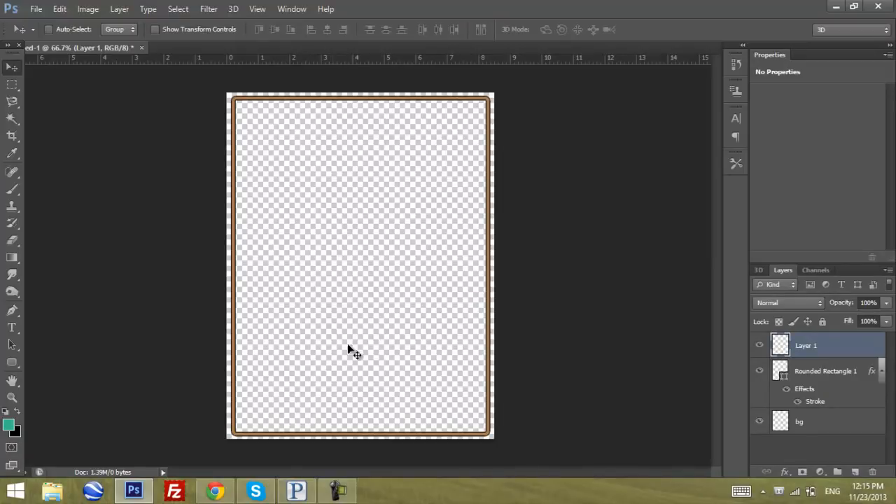
{"action": "mouse_move", "coordinate": [493, 272]}
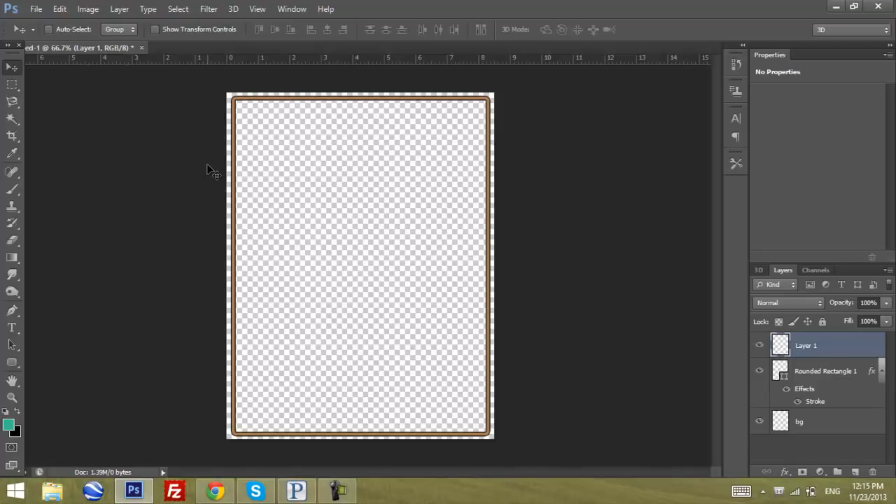
{"action": "mouse_move", "coordinate": [527, 171]}
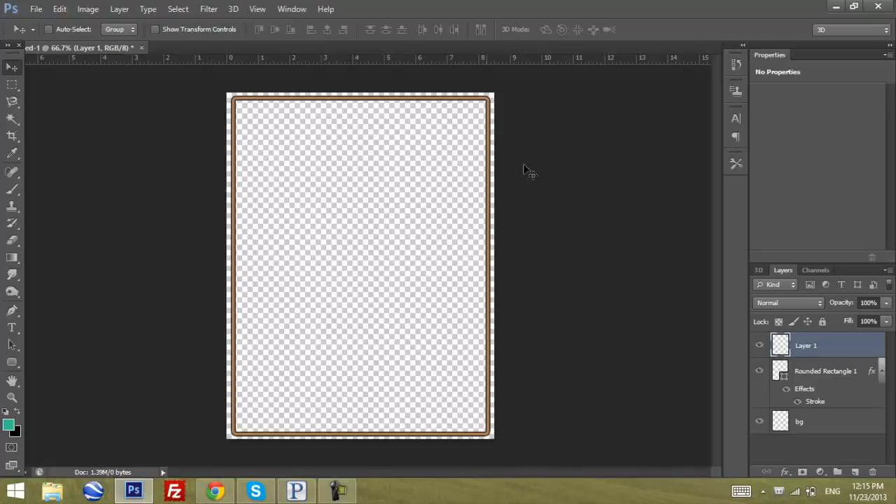
{"action": "mouse_move", "coordinate": [273, 176]}
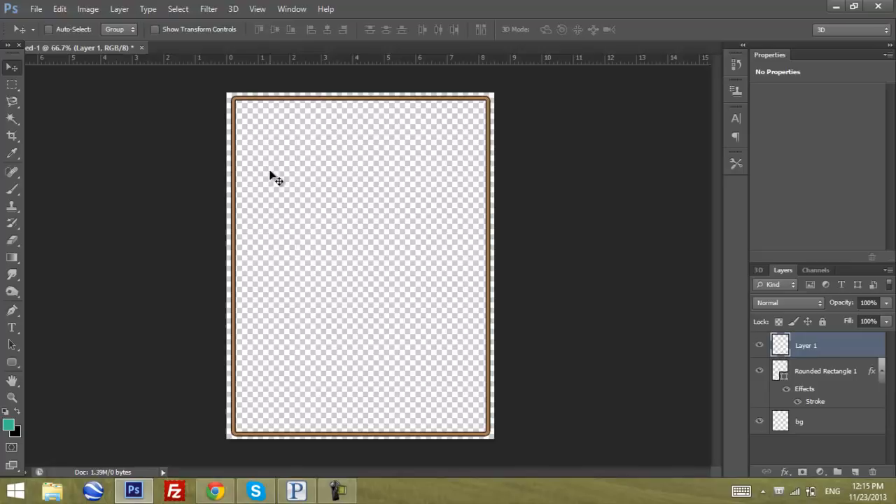
{"action": "mouse_move", "coordinate": [153, 301]}
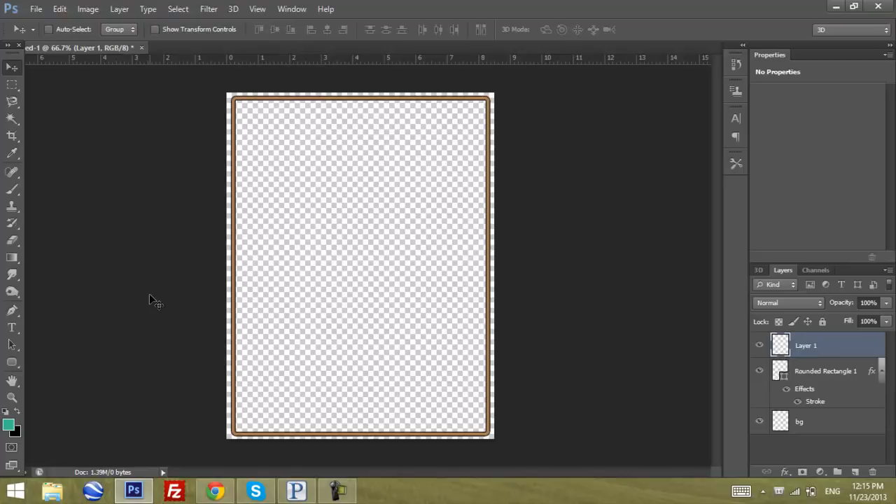
{"action": "mouse_move", "coordinate": [622, 289]}
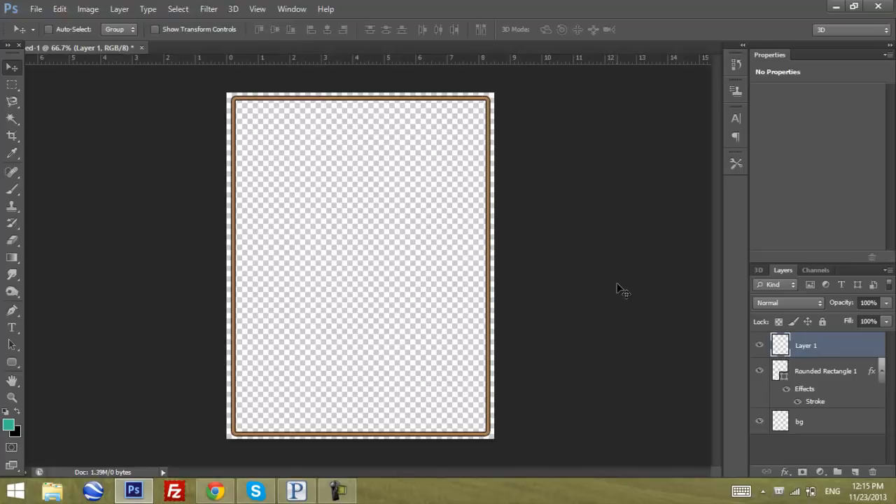
{"action": "mouse_move", "coordinate": [371, 259]}
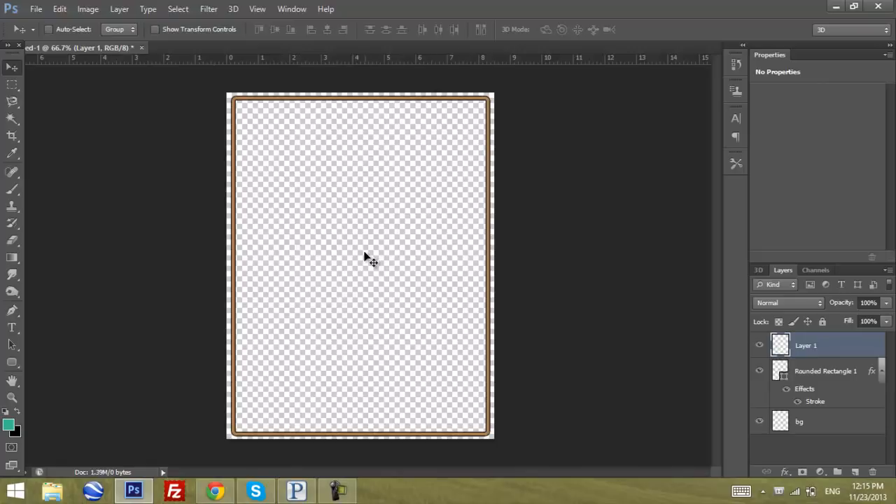
{"action": "mouse_move", "coordinate": [413, 122]}
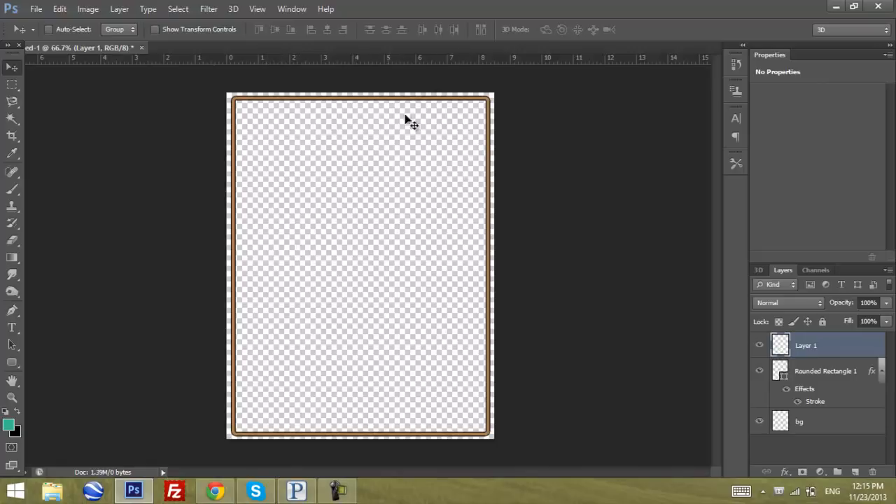
{"action": "mouse_move", "coordinate": [312, 172]}
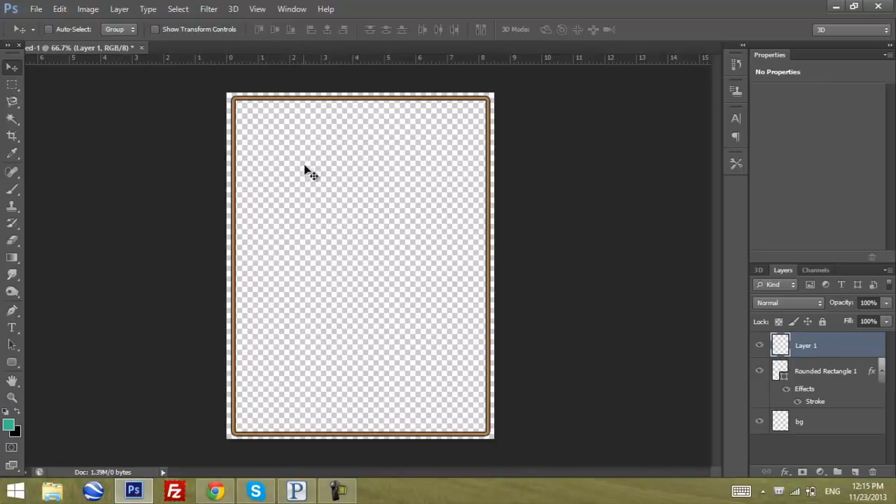
{"action": "left_click", "coordinate": [12, 189]}
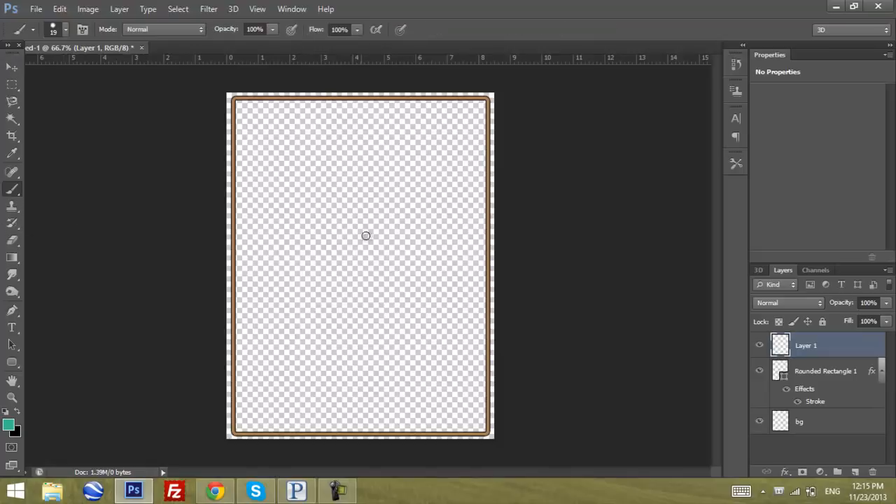
{"action": "mouse_move", "coordinate": [273, 239]}
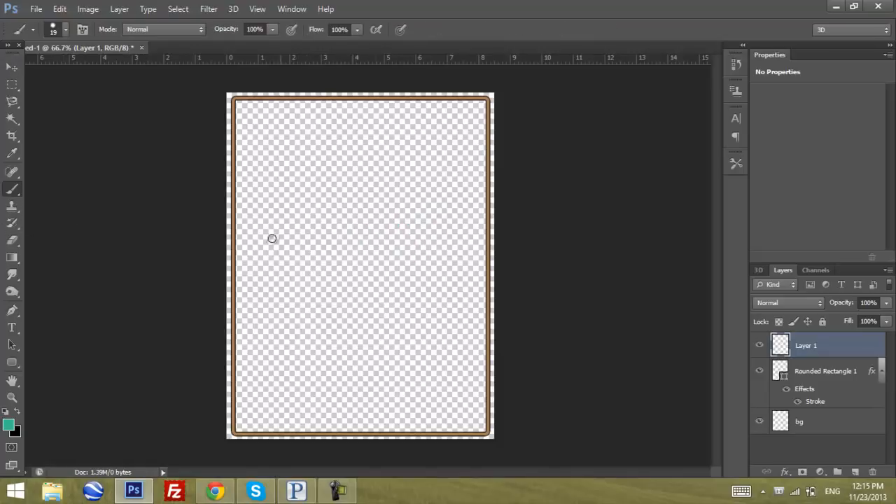
{"action": "left_click", "coordinate": [12, 66]}
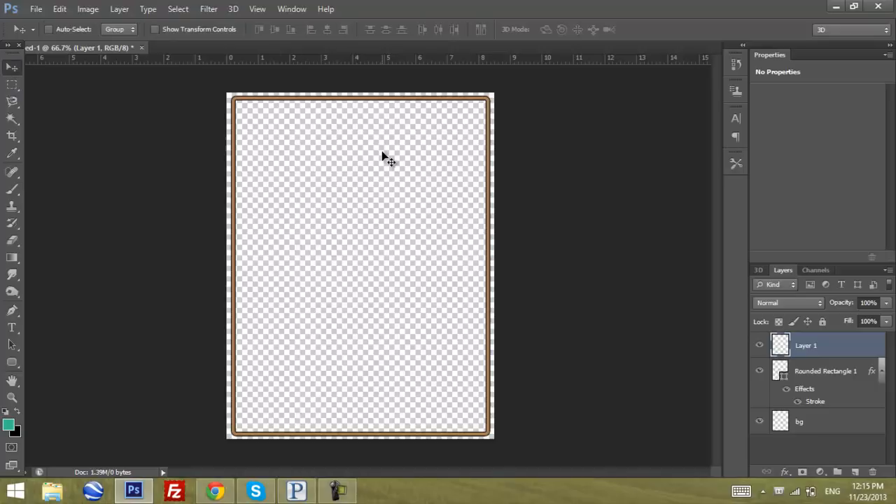
{"action": "mouse_move", "coordinate": [661, 235]}
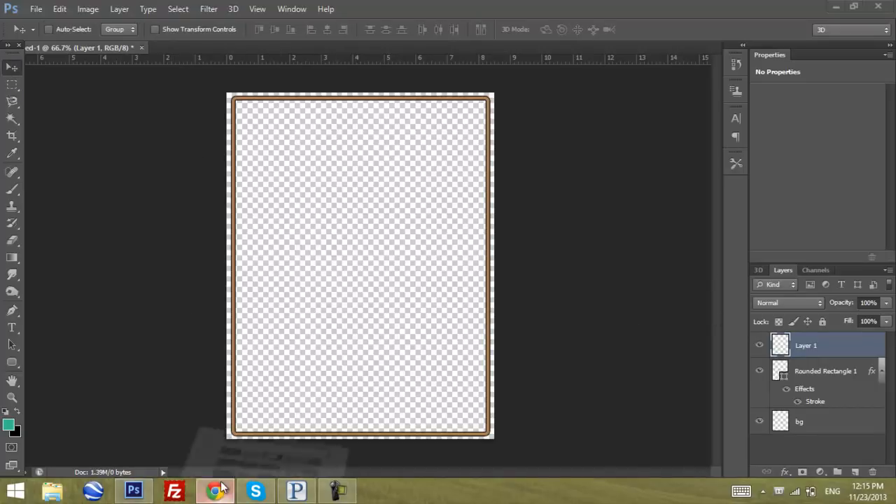
- Search Google Images for 'games png' in the browser
{"action": "left_click", "coordinate": [215, 490]}
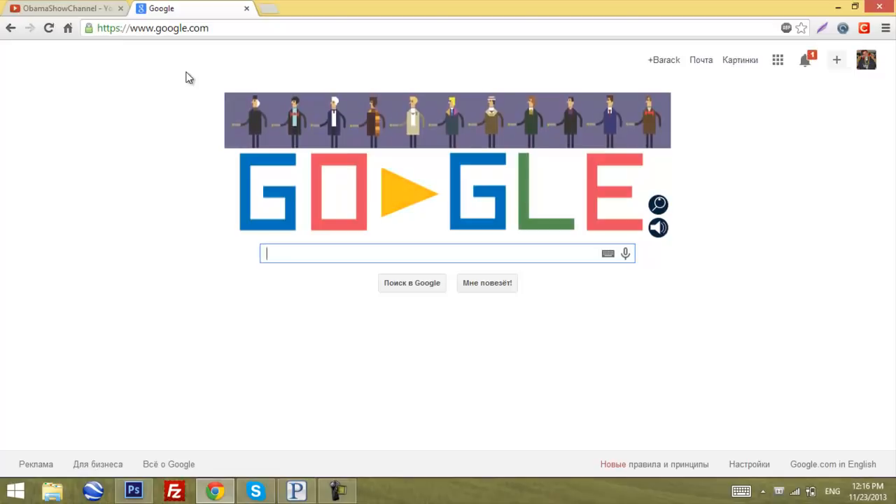
{"action": "mouse_move", "coordinate": [144, 405]}
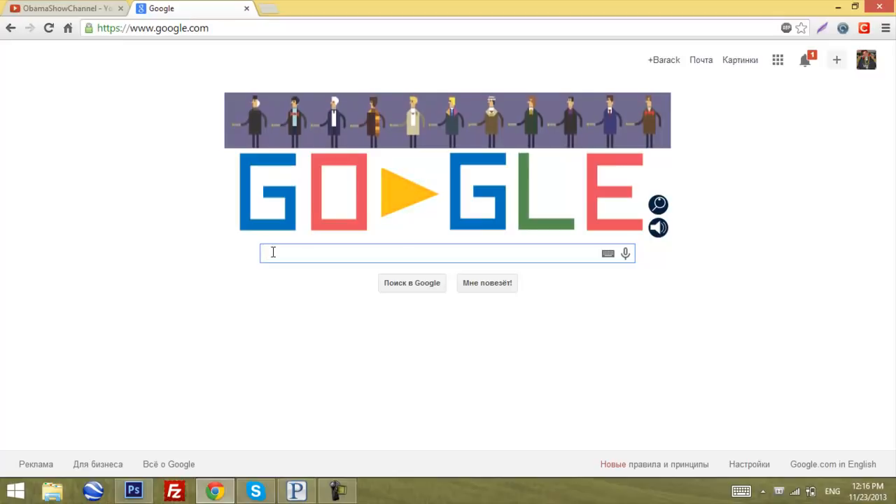
{"action": "type", "text": "ga"}
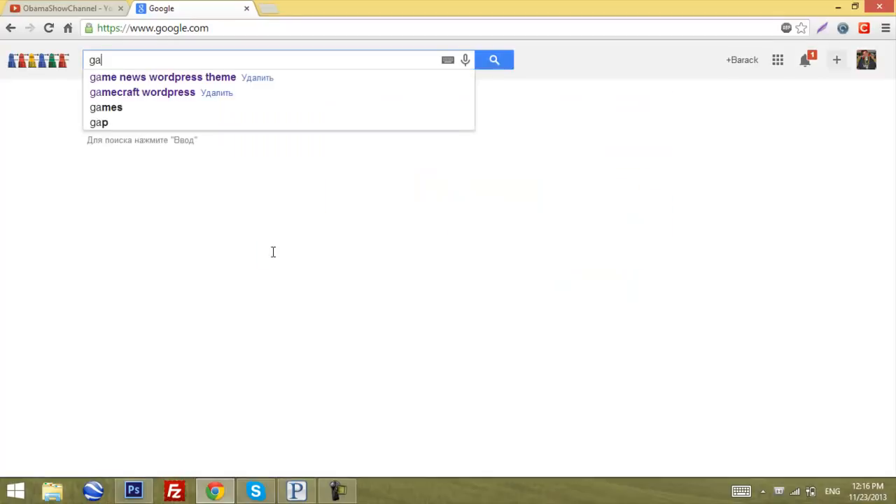
{"action": "type", "text": "mes"}
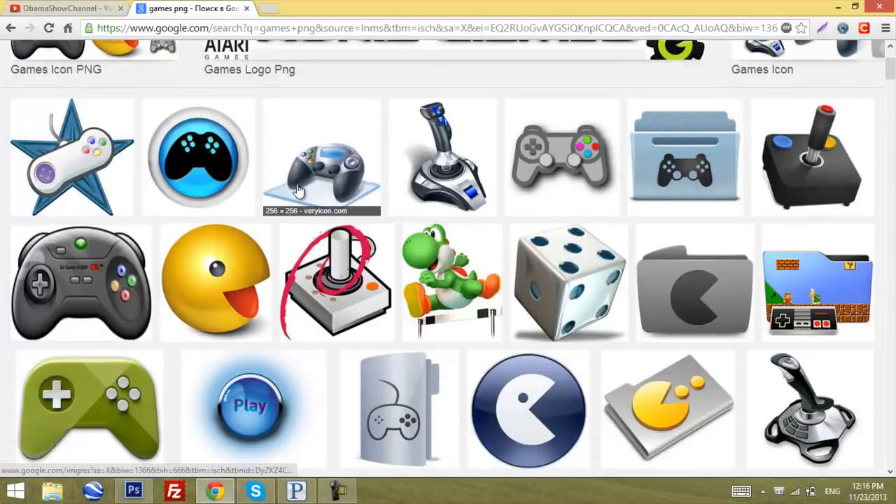
- Scroll the results and preview the xkcd flash games comic
{"action": "scroll", "scroll_direction": "down", "scroll_amount": 3}
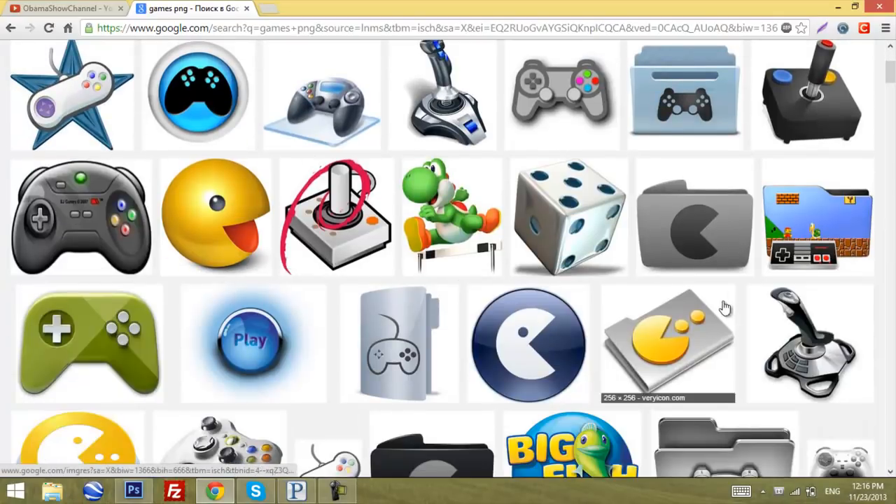
{"action": "scroll", "scroll_direction": "down", "scroll_amount": 3}
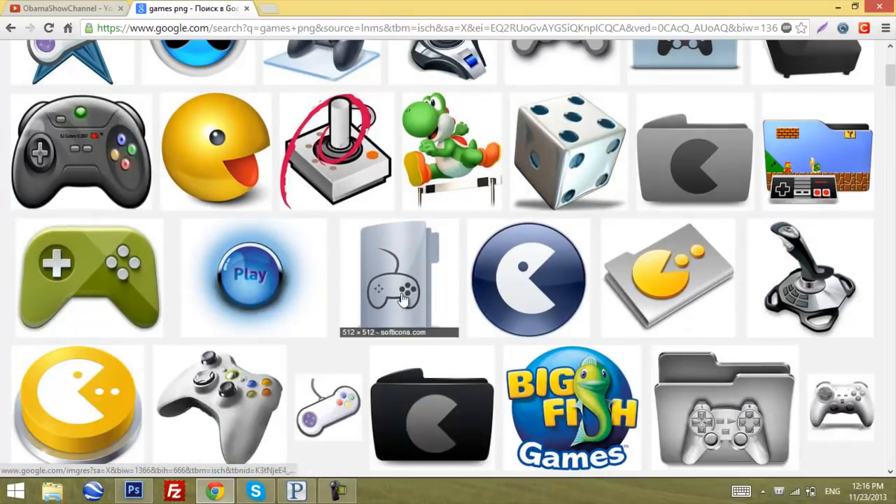
{"action": "scroll", "scroll_direction": "down", "scroll_amount": 3}
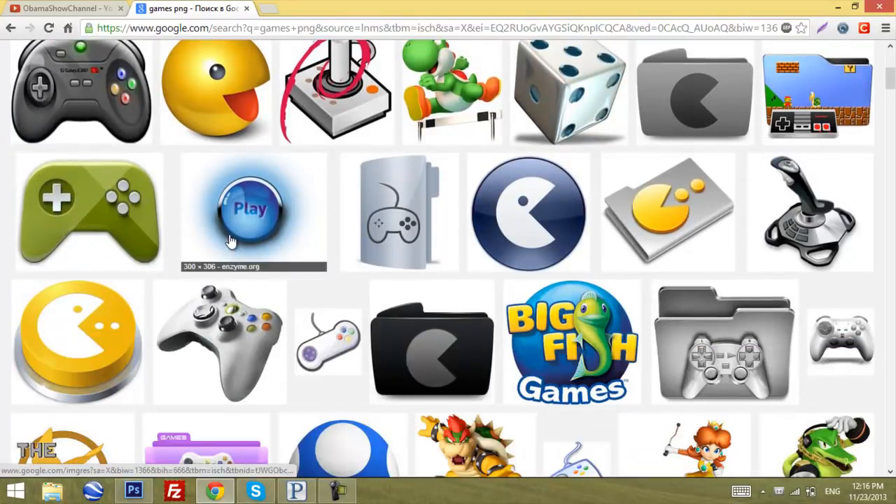
{"action": "scroll", "scroll_direction": "down", "scroll_amount": 3}
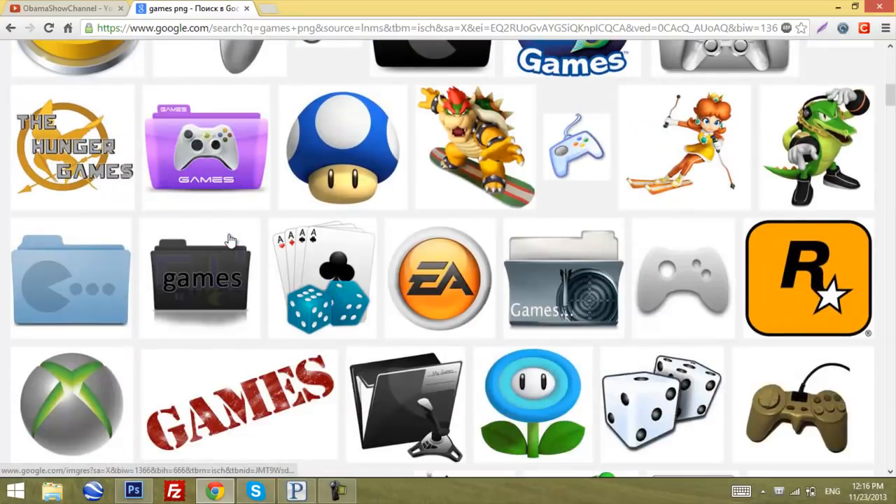
{"action": "scroll", "scroll_direction": "down", "scroll_amount": 3}
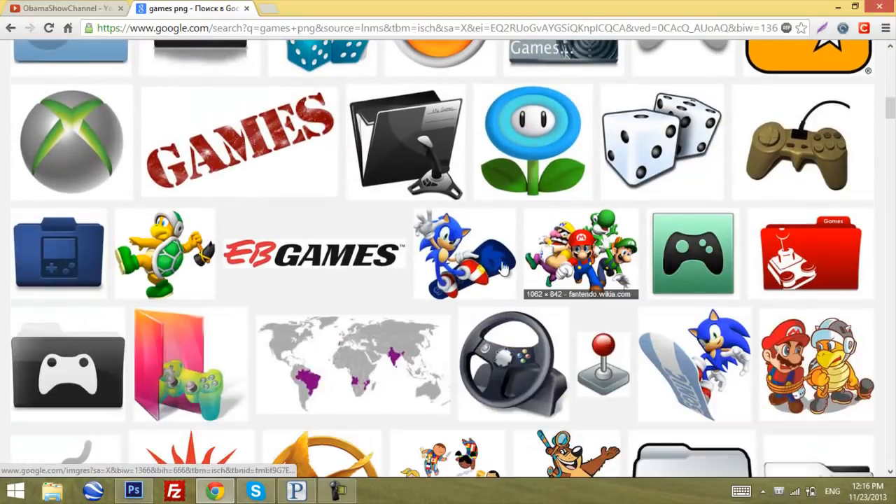
{"action": "scroll", "scroll_direction": "down", "scroll_amount": 3}
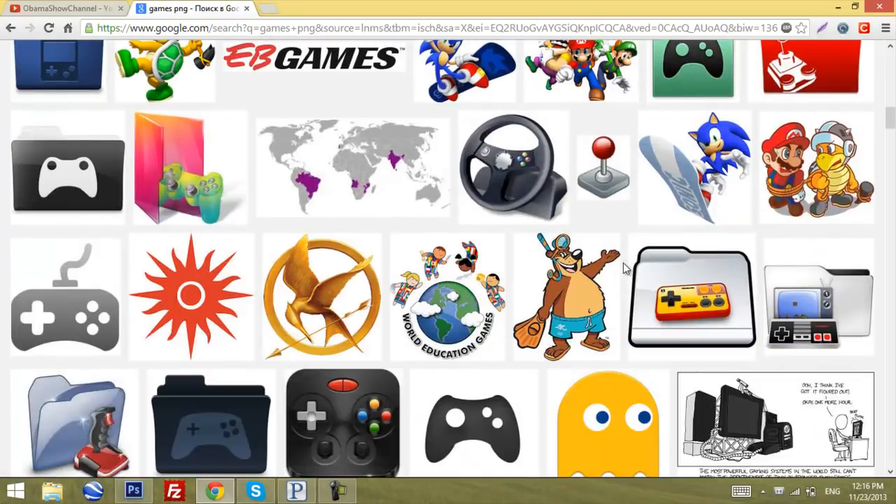
{"action": "scroll", "scroll_direction": "down", "scroll_amount": 3}
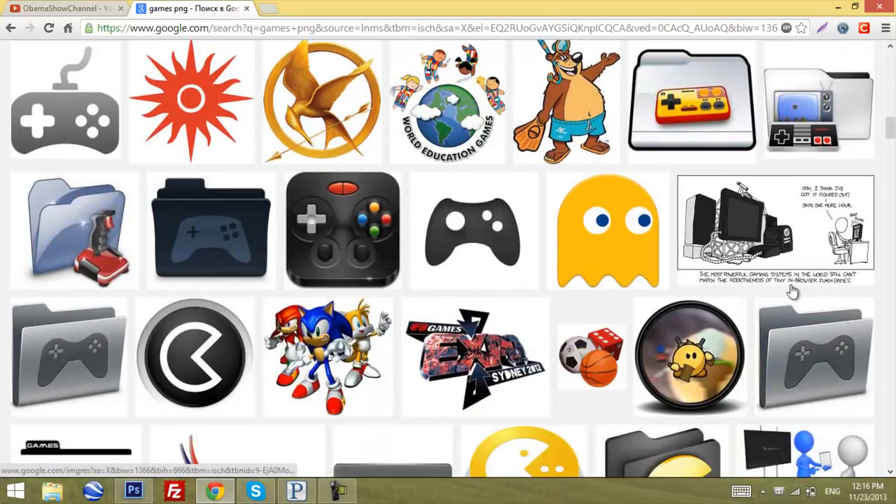
{"action": "left_click", "coordinate": [775, 230]}
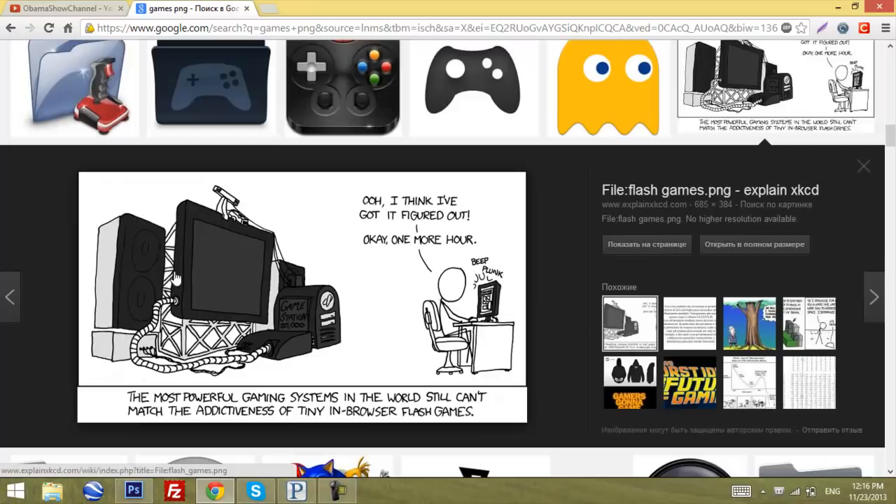
{"action": "mouse_move", "coordinate": [773, 261]}
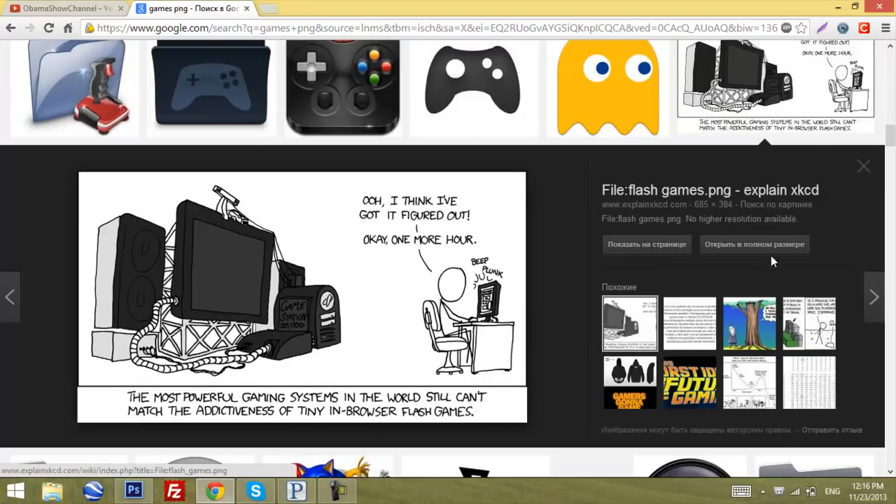
- Save the full-size comic to the Desktop as flash_games.png and open it
{"action": "left_click", "coordinate": [754, 244]}
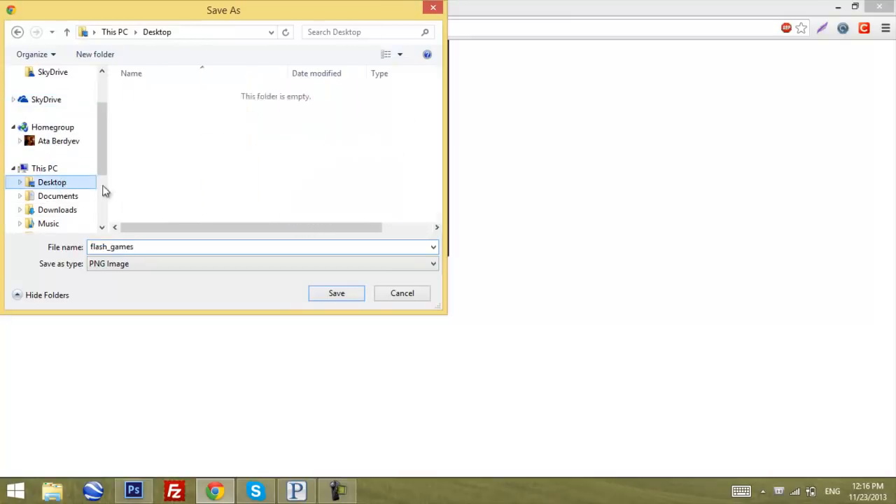
{"action": "left_click", "coordinate": [336, 293]}
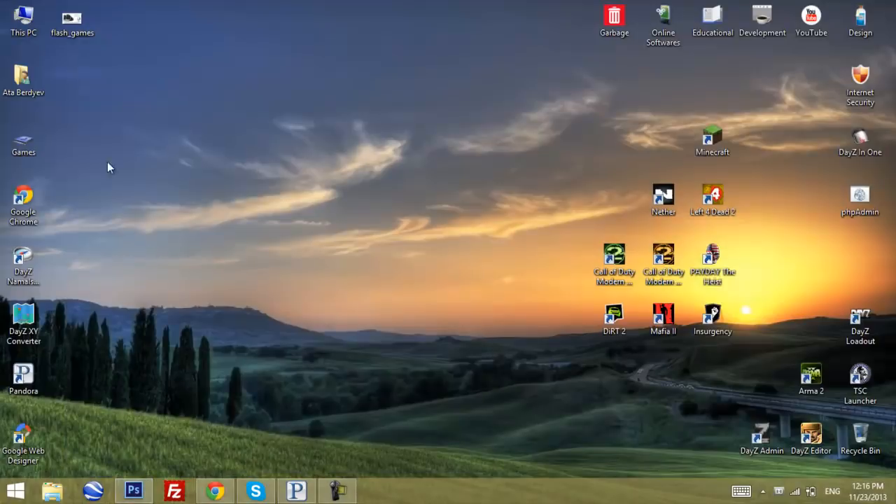
{"action": "right_click", "coordinate": [71, 14]}
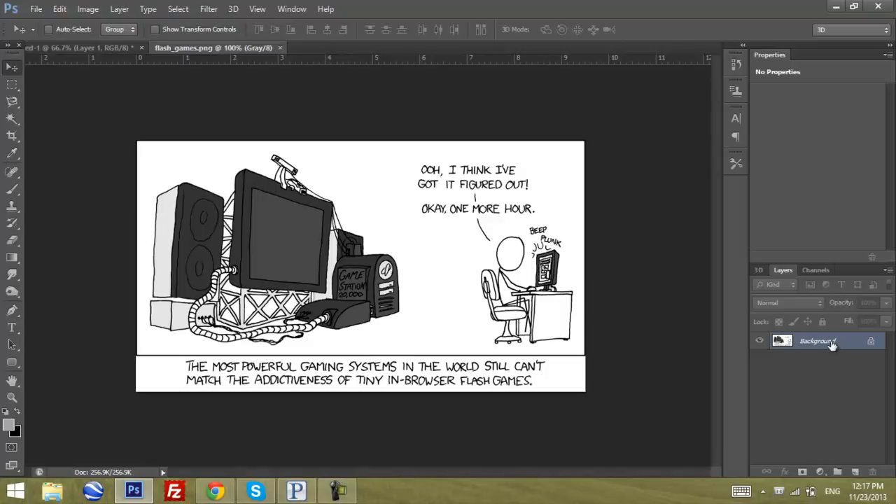
{"action": "mouse_move", "coordinate": [818, 340]}
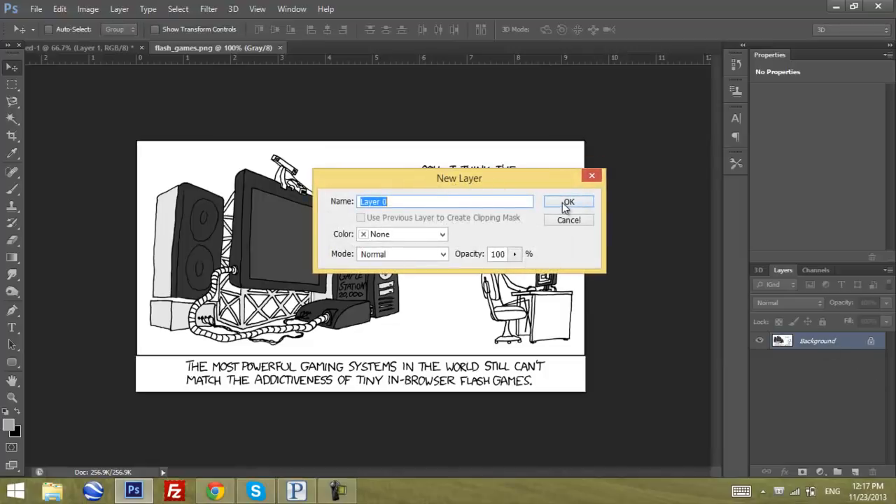
- Convert the comic's locked Background into the editable Layer 0
{"action": "left_click", "coordinate": [568, 201]}
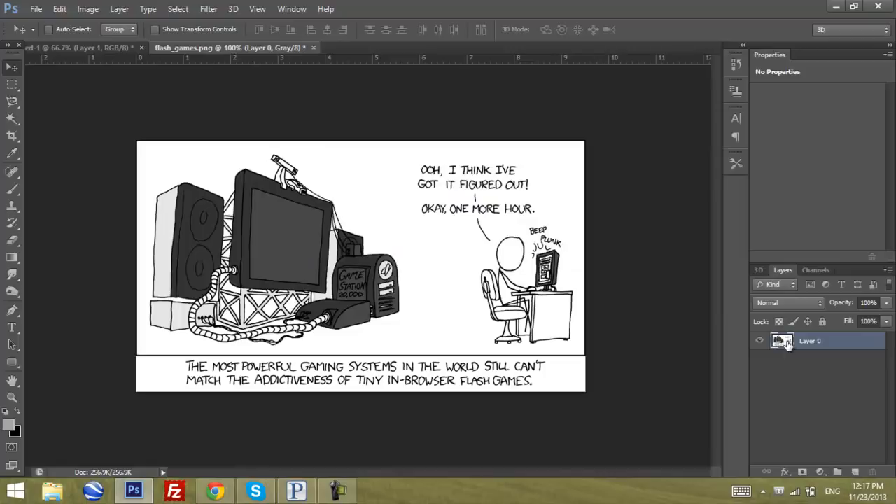
{"action": "mouse_move", "coordinate": [79, 243]}
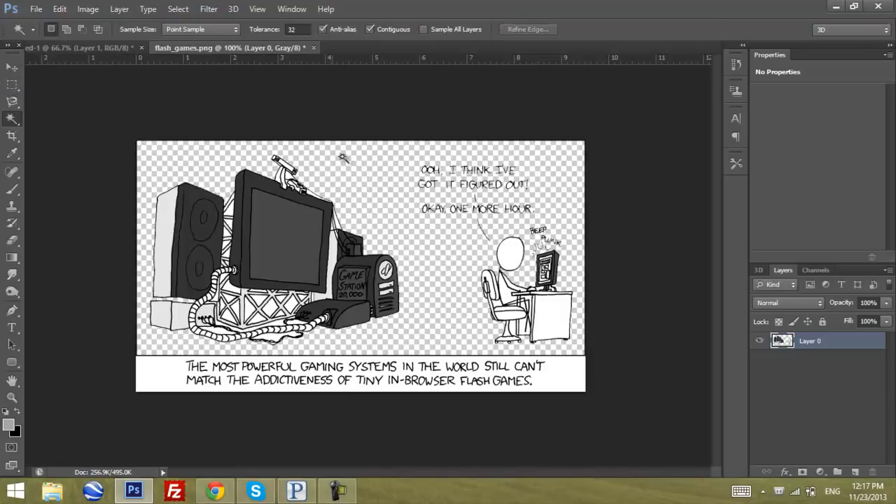
{"action": "mouse_move", "coordinate": [403, 287]}
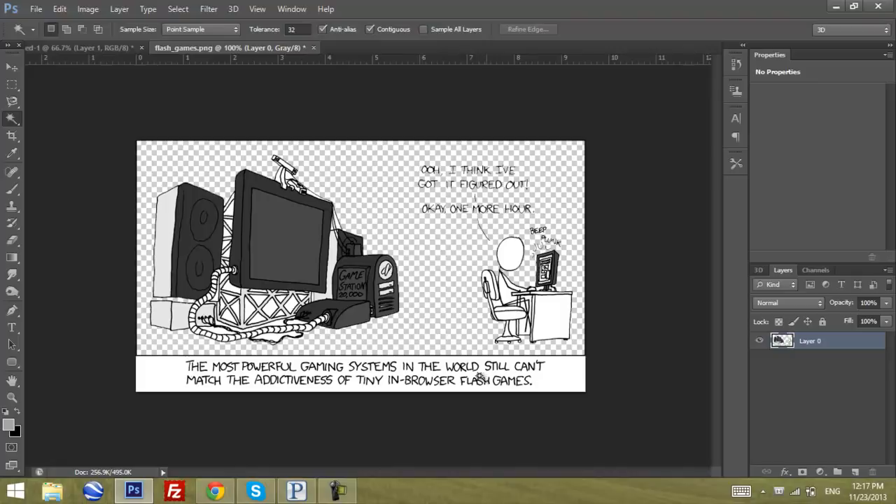
{"action": "mouse_move", "coordinate": [12, 255]}
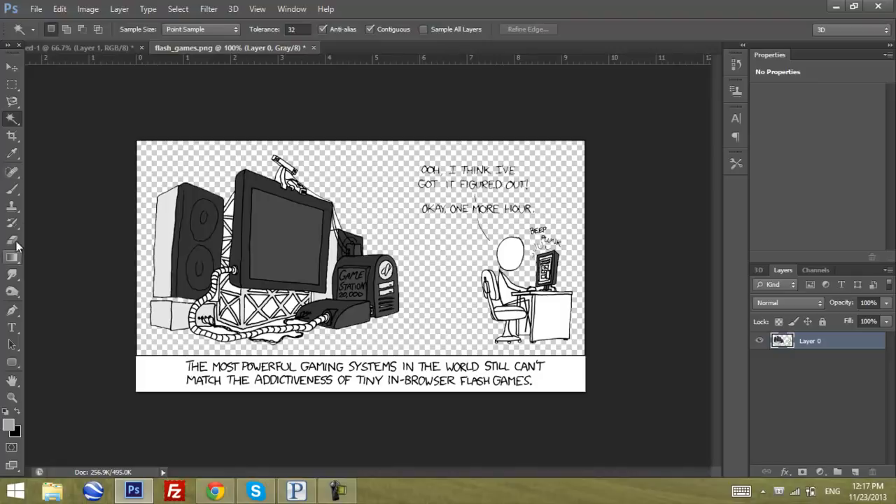
- Erase the caption text along the bottom of the comic with the Eraser
{"action": "left_click", "coordinate": [12, 241]}
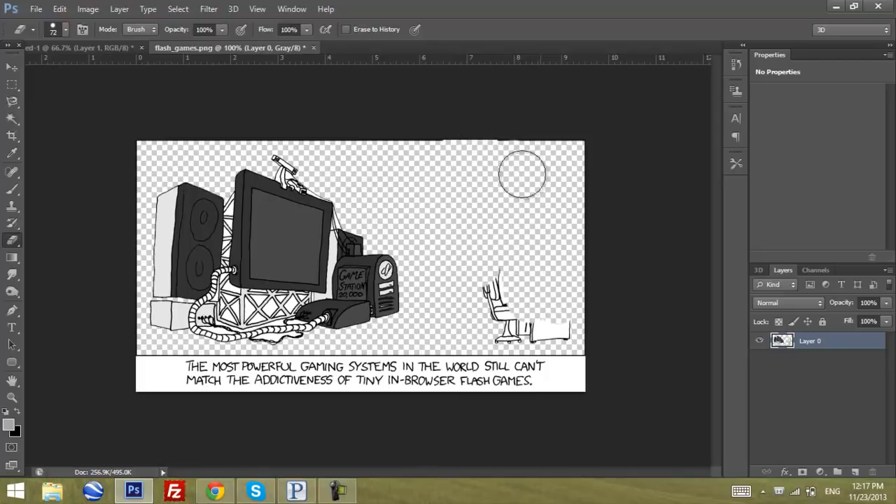
{"action": "mouse_move", "coordinate": [126, 241]}
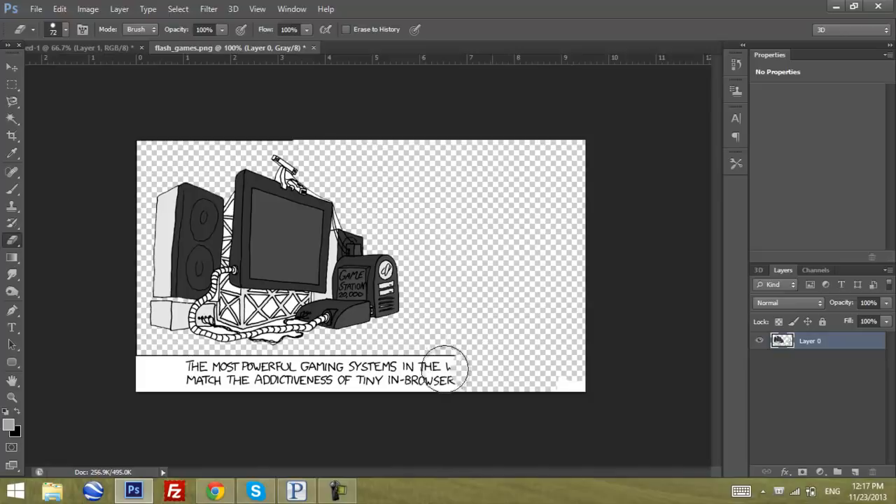
{"action": "left_click_drag", "start_coordinate": [448, 368], "coordinate": [179, 389]}
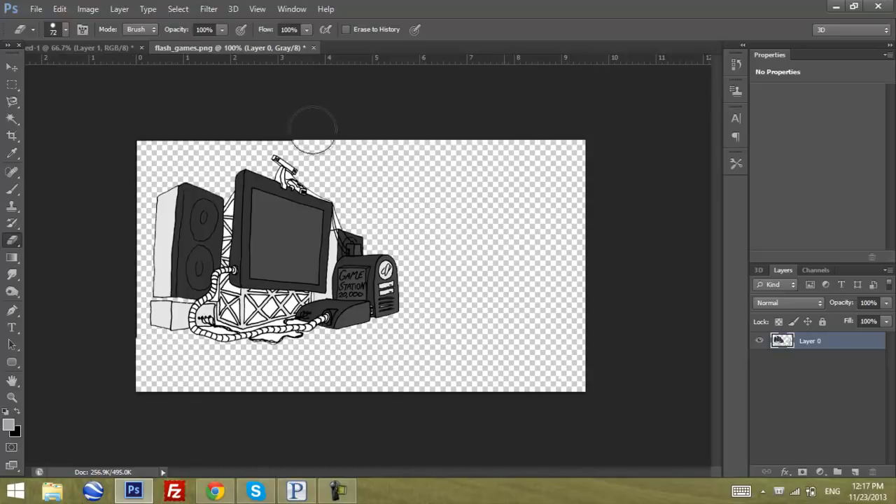
{"action": "mouse_move", "coordinate": [119, 203]}
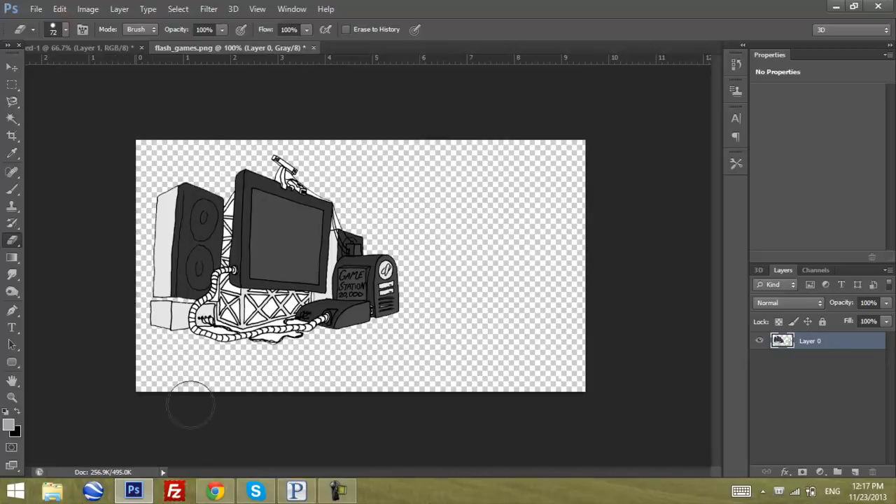
{"action": "mouse_move", "coordinate": [348, 134]}
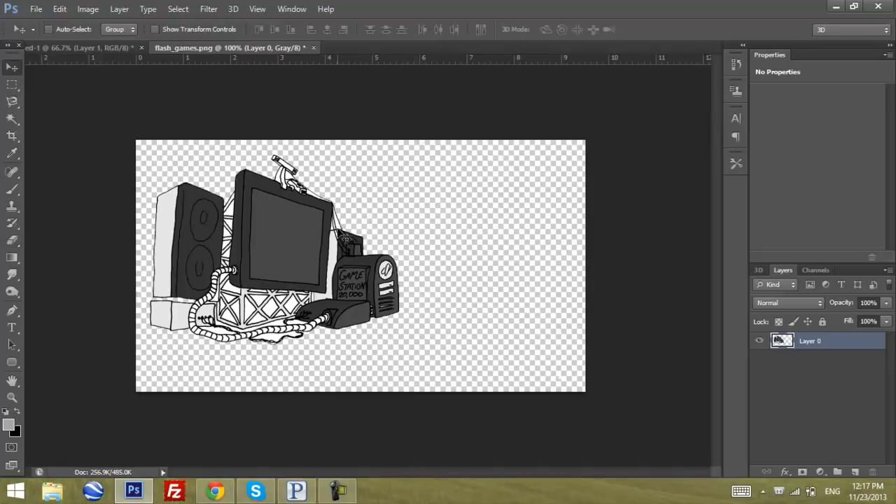
{"action": "mouse_move", "coordinate": [742, 356]}
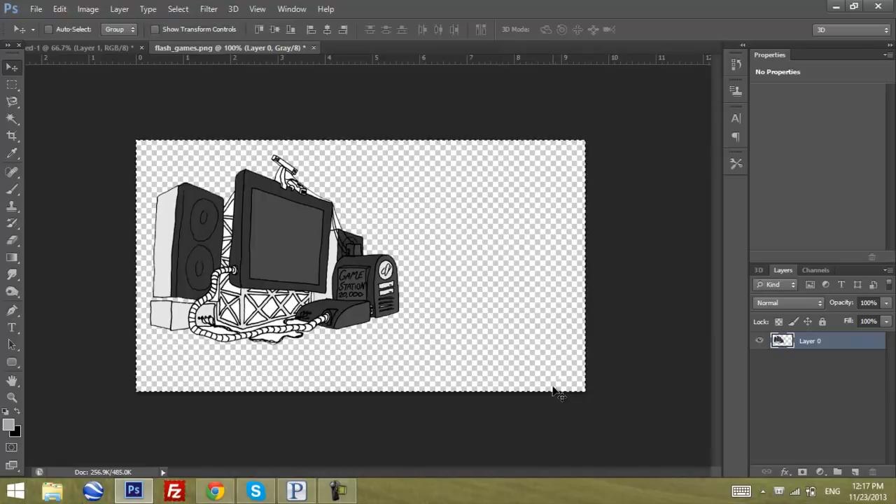
{"action": "mouse_move", "coordinate": [480, 348]}
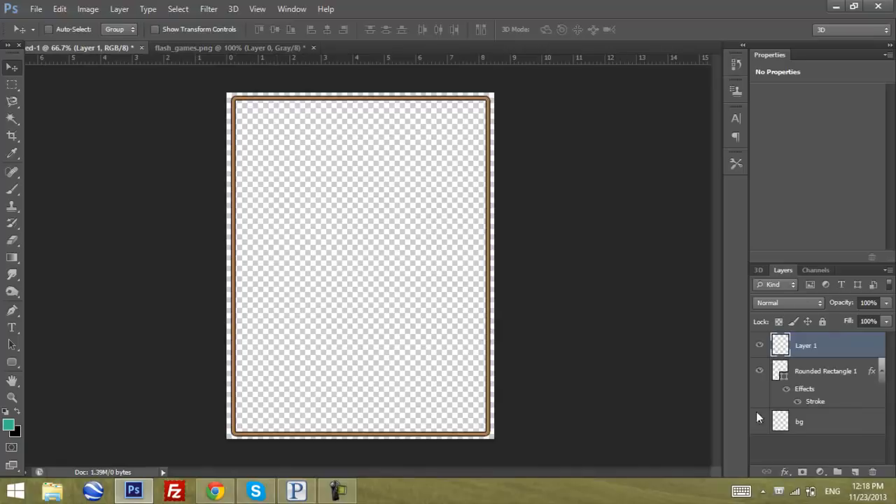
- Shrink the gaming machine logo, move it to upper centre, rename it main.logo, add a layer
{"action": "left_click", "coordinate": [60, 9]}
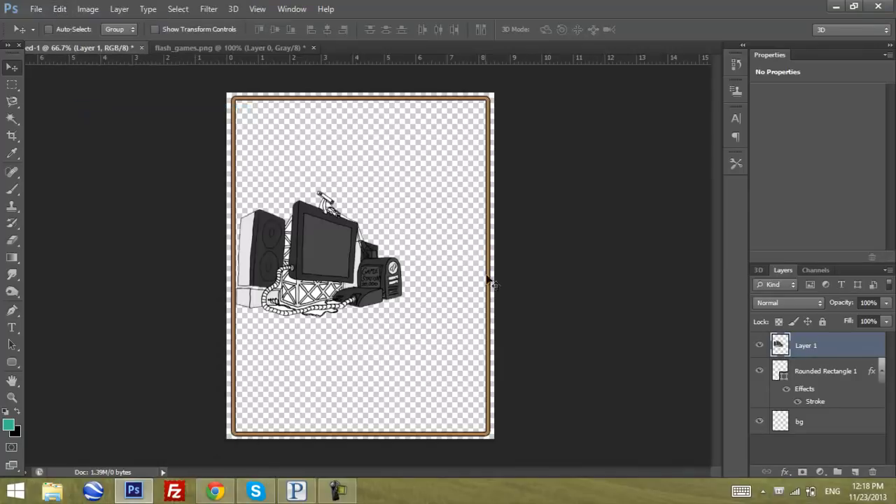
{"action": "left_click_drag", "start_coordinate": [322, 259], "coordinate": [378, 230]}
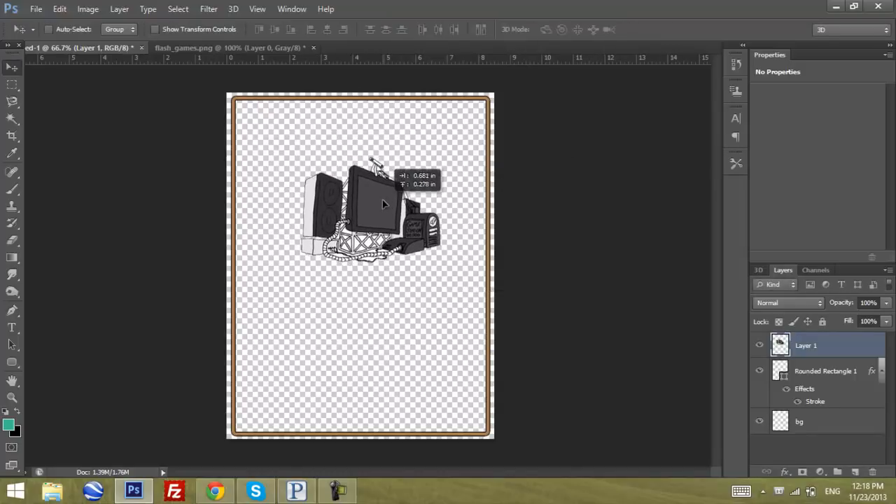
{"action": "left_click_drag", "start_coordinate": [385, 210], "coordinate": [374, 207]}
{"action": "type", "text": "main.loho"}
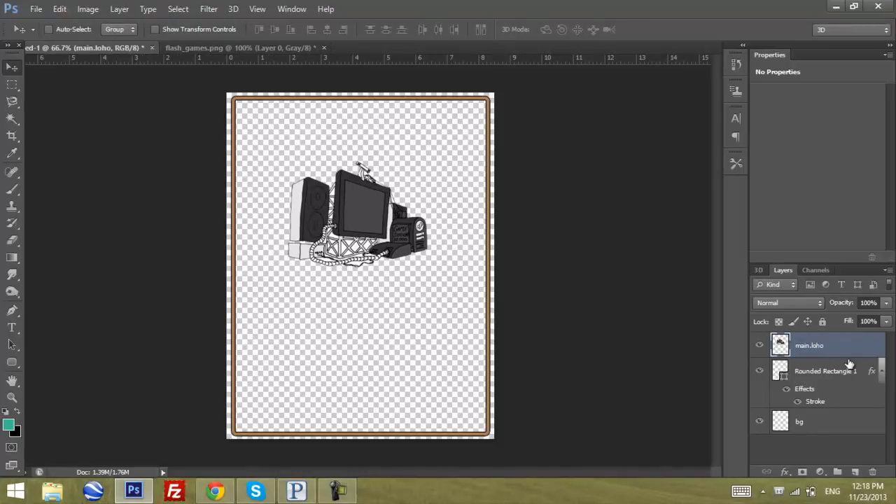
{"action": "double_click", "coordinate": [809, 345]}
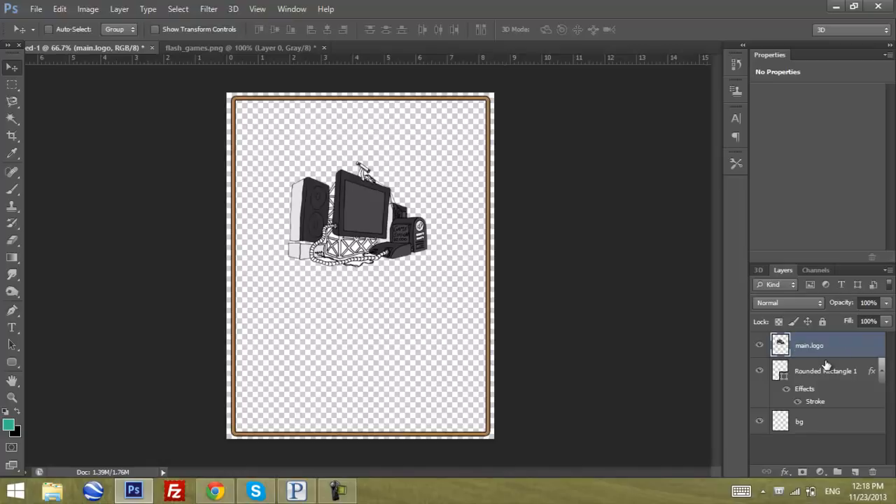
{"action": "mouse_move", "coordinate": [518, 315]}
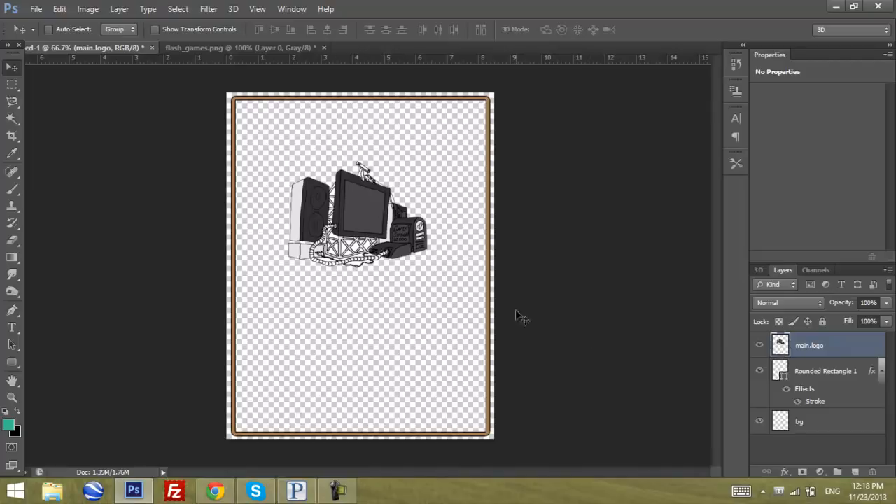
{"action": "mouse_move", "coordinate": [448, 287]}
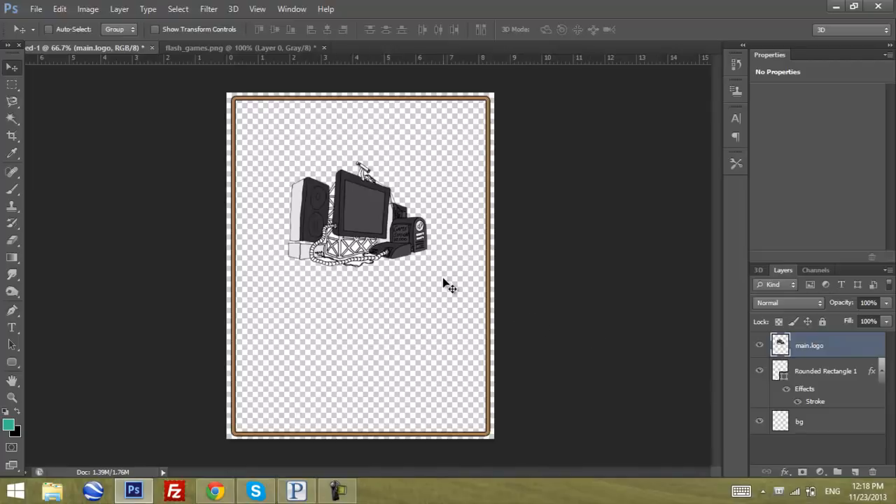
{"action": "mouse_move", "coordinate": [412, 139]}
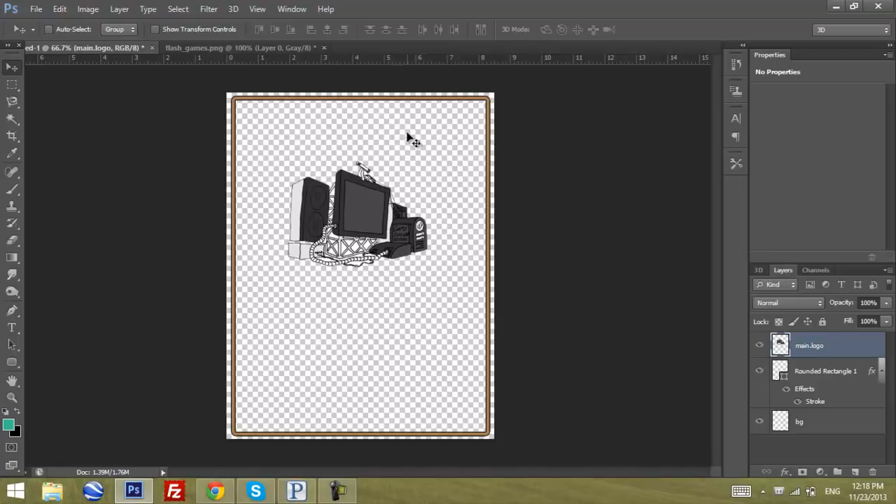
{"action": "mouse_move", "coordinate": [801, 369]}
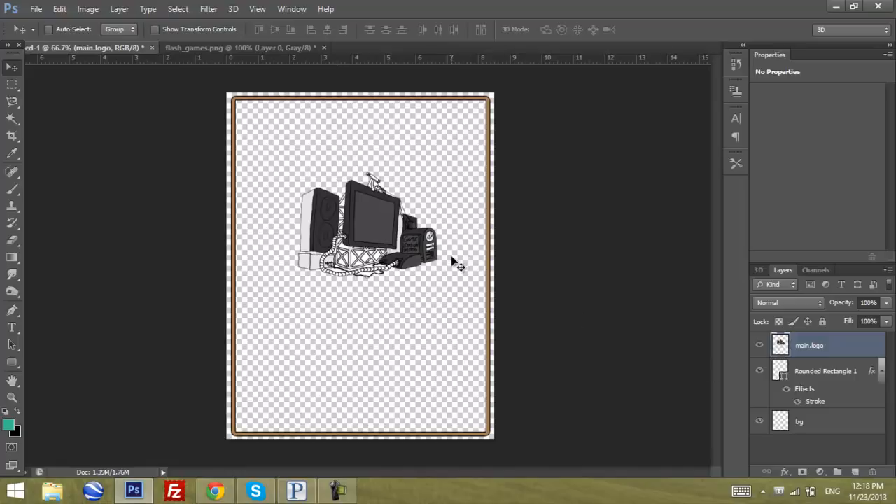
{"action": "mouse_move", "coordinate": [451, 312]}
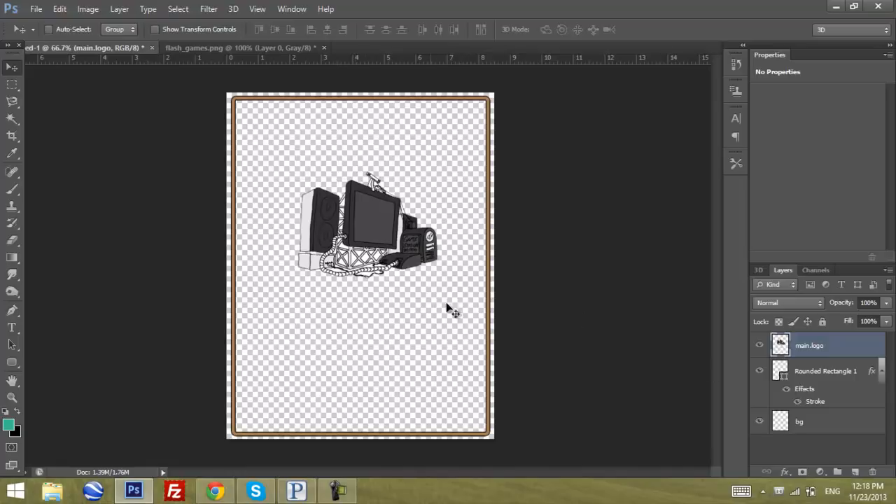
{"action": "mouse_move", "coordinate": [740, 365]}
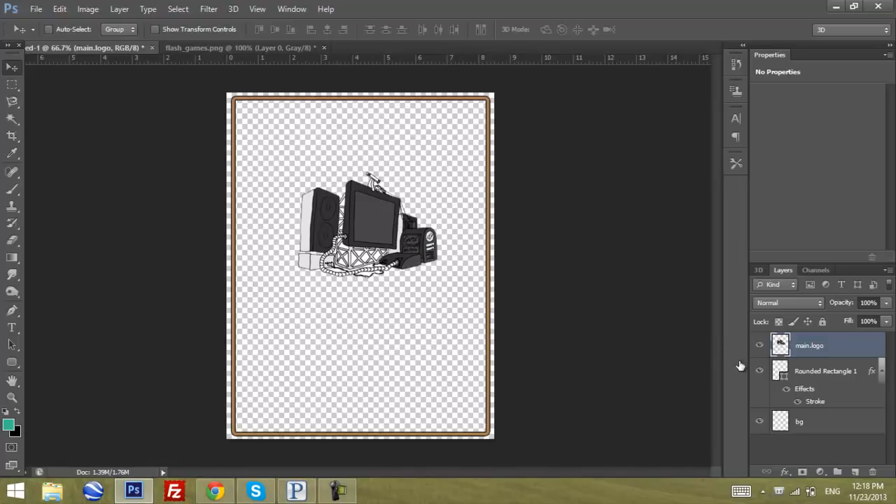
{"action": "left_click", "coordinate": [856, 471]}
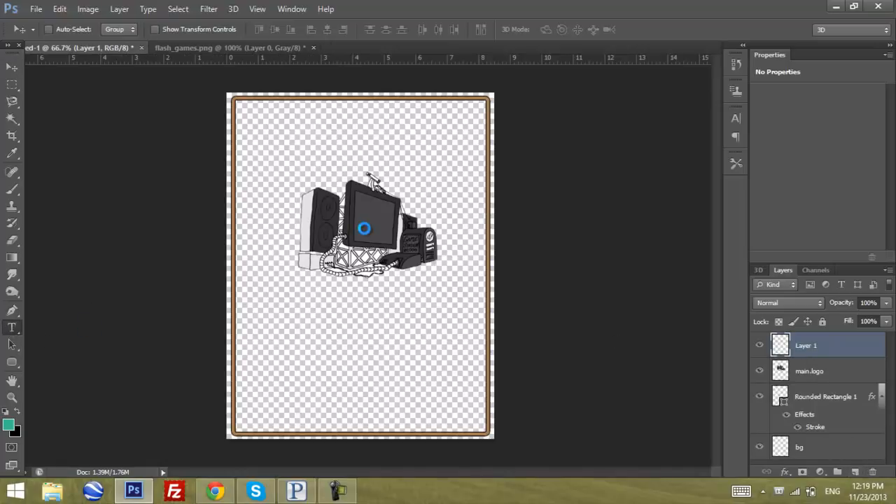
- Add a light grey (#c5c5c5) 60 pt Fixedsys 'Gaming Brotherhood' title above the logo
{"action": "left_click", "coordinate": [11, 327]}
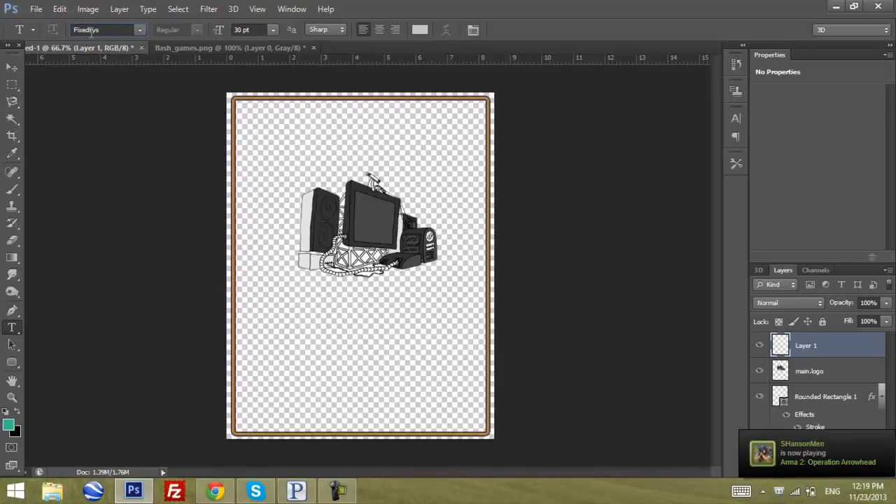
{"action": "left_click", "coordinate": [272, 145]}
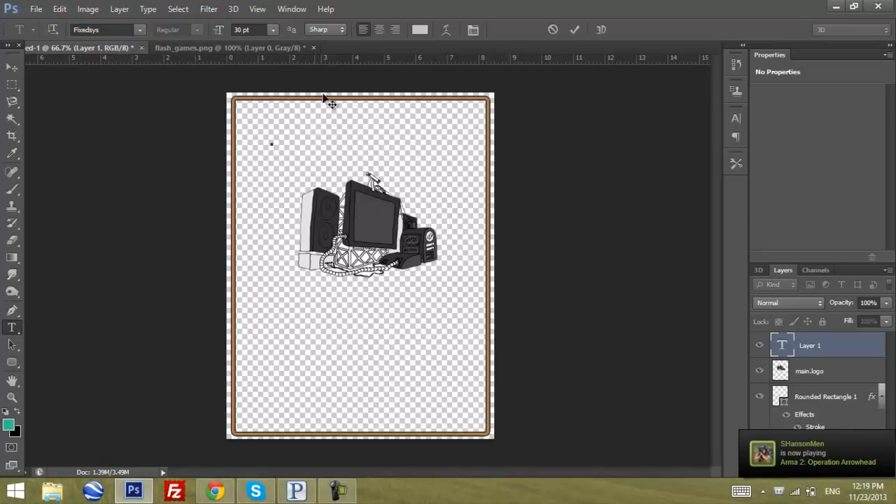
{"action": "left_click", "coordinate": [419, 29]}
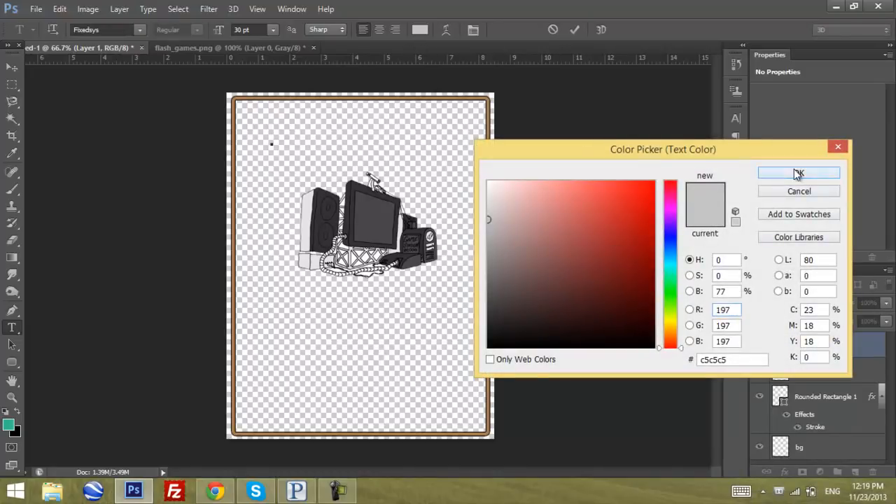
{"action": "left_click", "coordinate": [799, 173]}
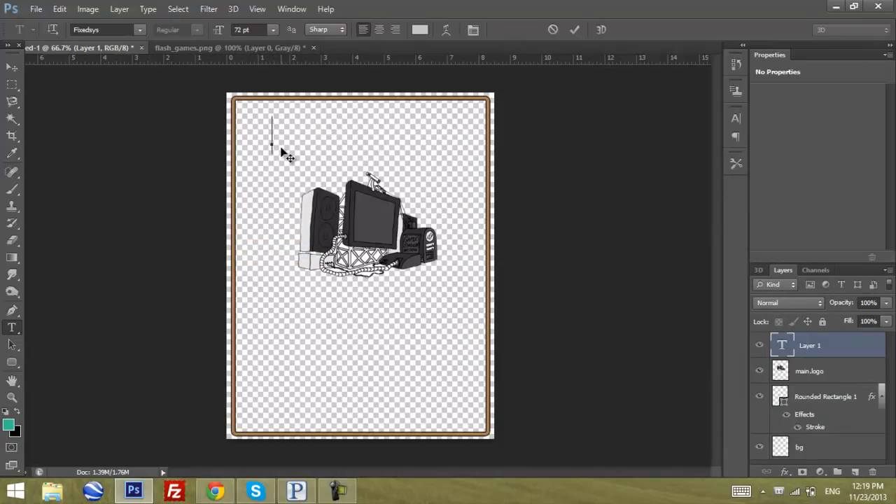
{"action": "type", "text": "Gaming"}
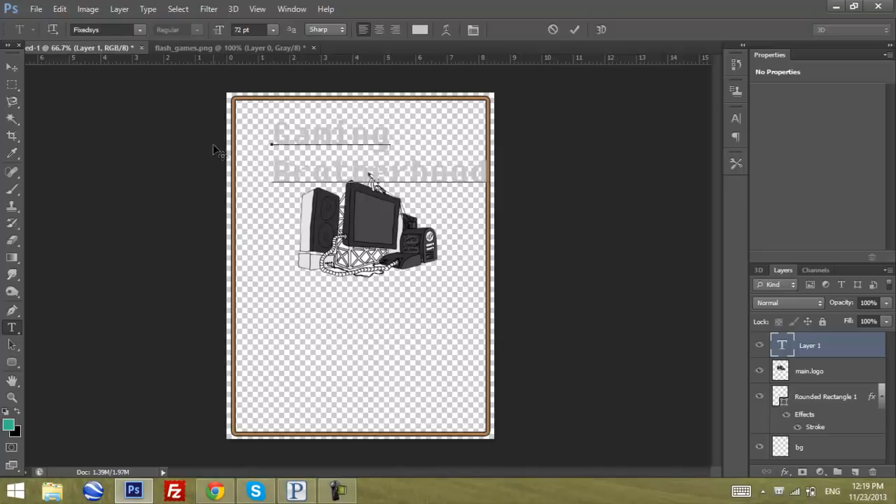
{"action": "mouse_move", "coordinate": [279, 161]}
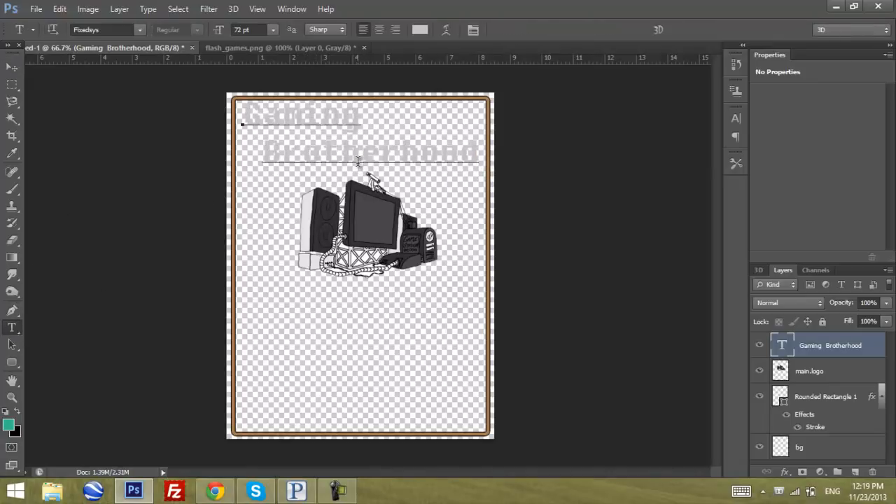
{"action": "left_click", "coordinate": [272, 29]}
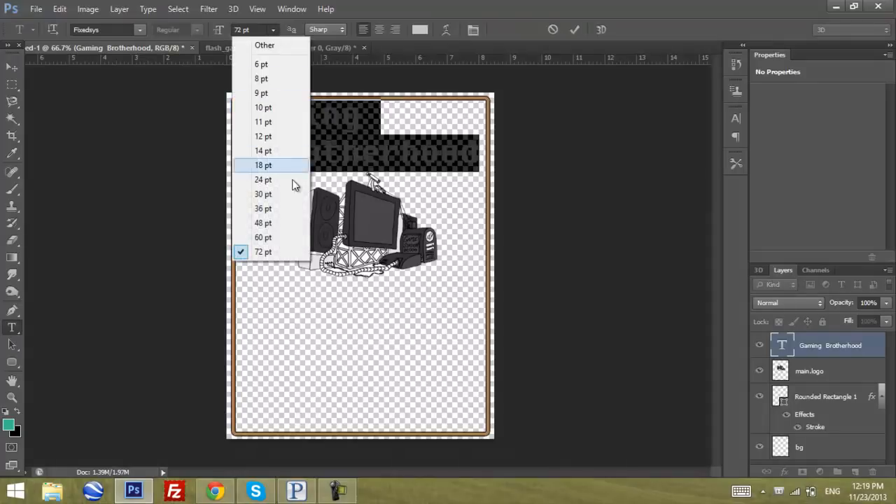
{"action": "left_click", "coordinate": [263, 236]}
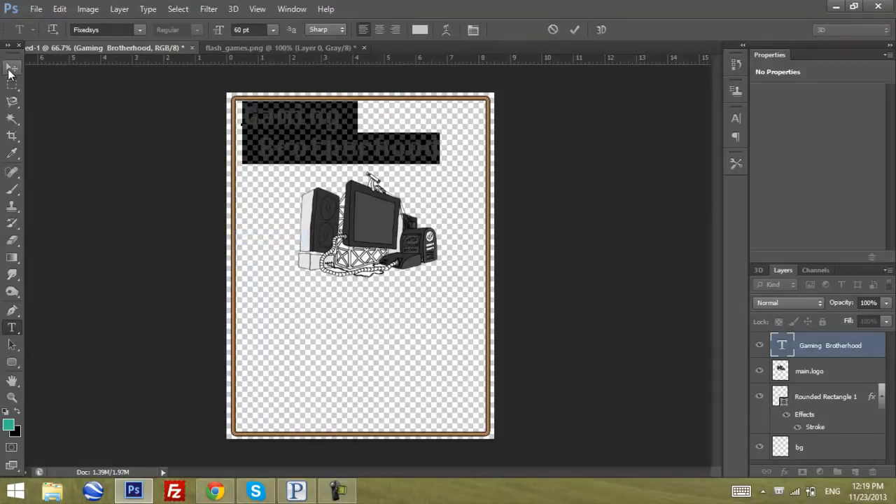
{"action": "left_click", "coordinate": [12, 67]}
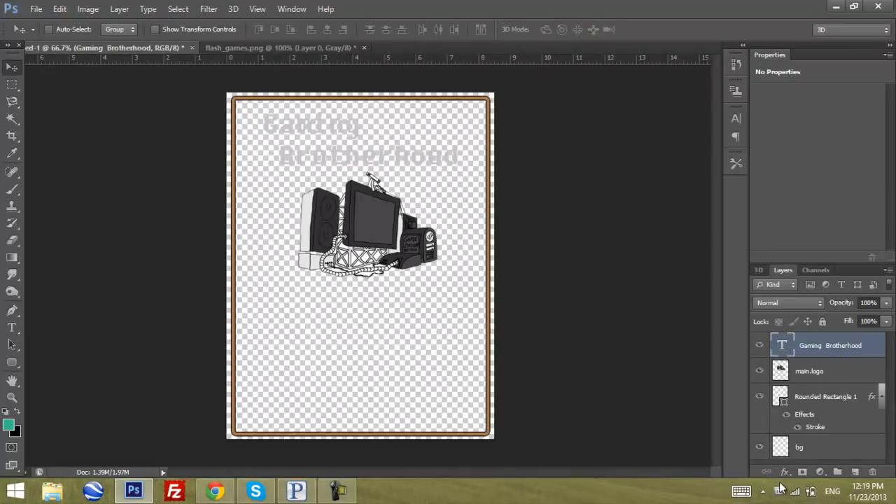
- Apply a 2 px black Stroke and a soft Drop Shadow to the title layer
{"action": "left_click", "coordinate": [784, 471]}
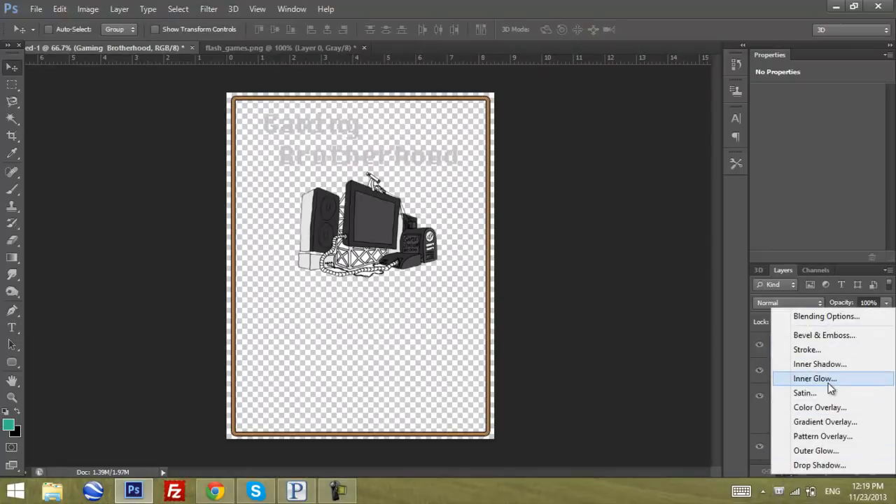
{"action": "left_click", "coordinate": [806, 349]}
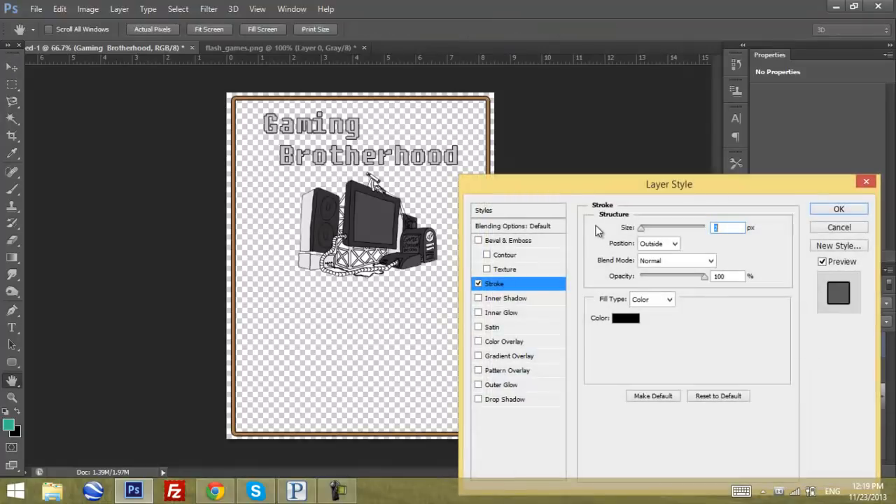
{"action": "mouse_move", "coordinate": [471, 401]}
{"action": "type", "text": "2"}
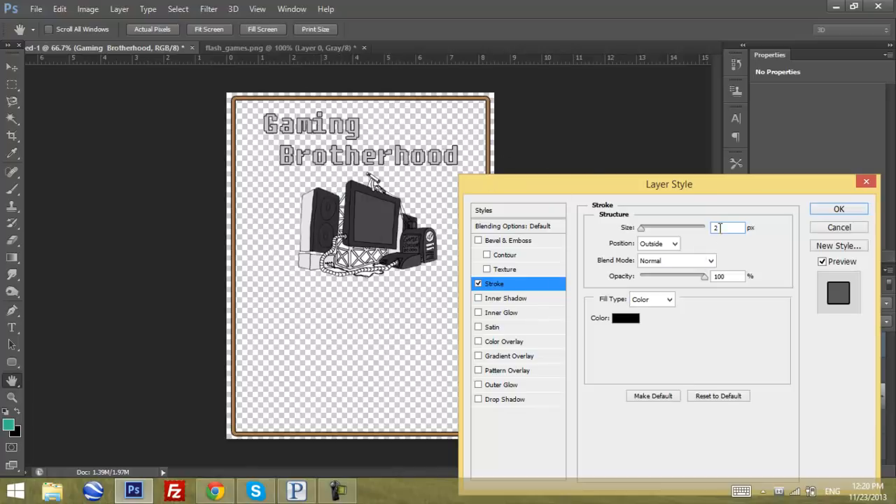
{"action": "left_click", "coordinate": [504, 399]}
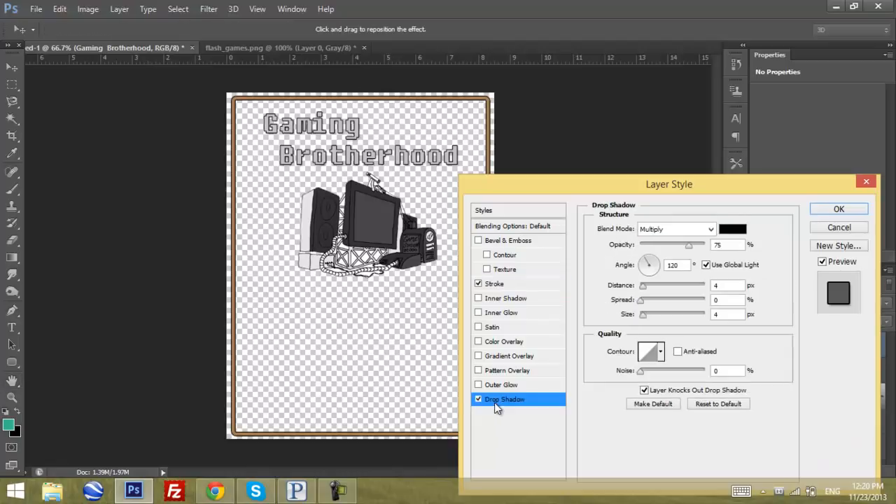
{"action": "mouse_move", "coordinate": [694, 365]}
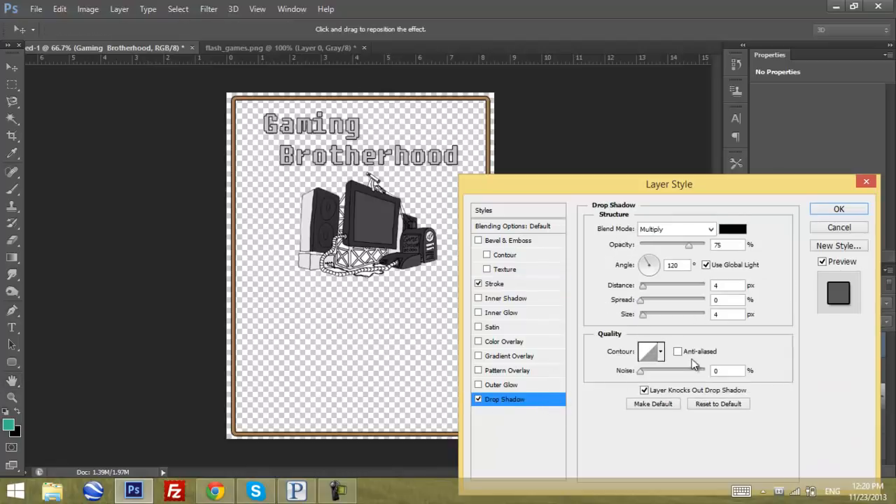
{"action": "mouse_move", "coordinate": [709, 322]}
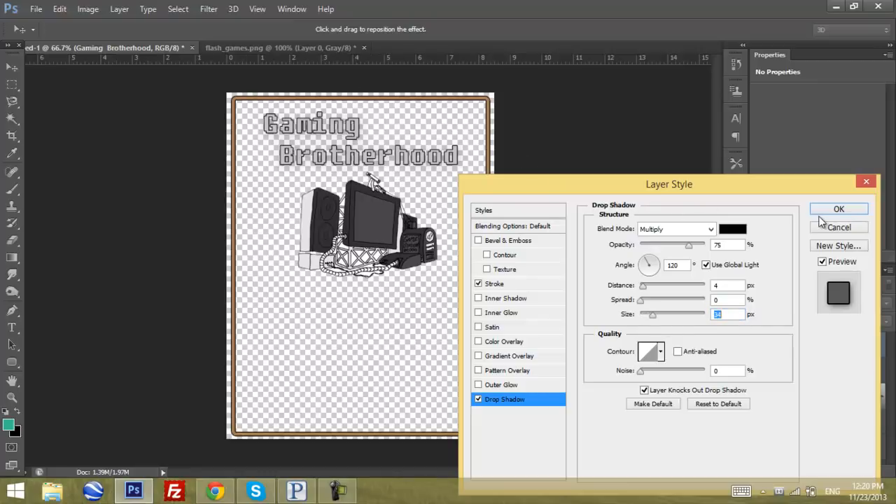
{"action": "left_click", "coordinate": [838, 208]}
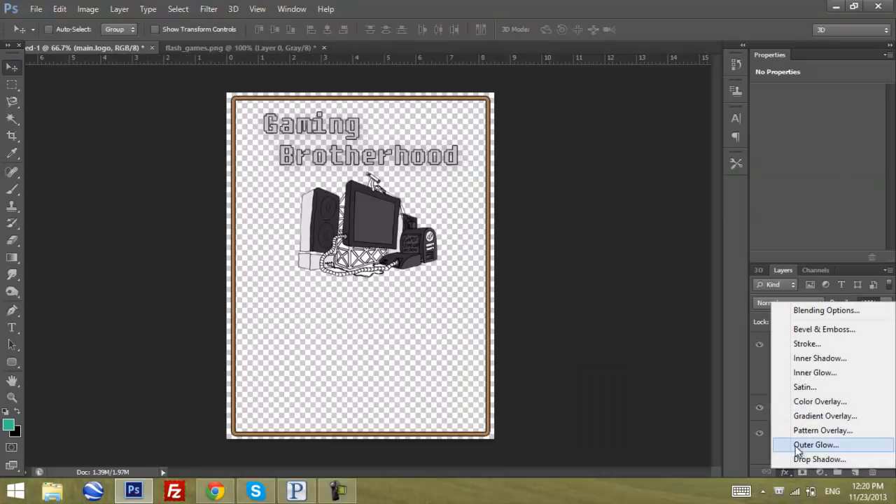
- Add an Inner Shadow with increased size to main.logo, then select the title layer
{"action": "left_click", "coordinate": [820, 357]}
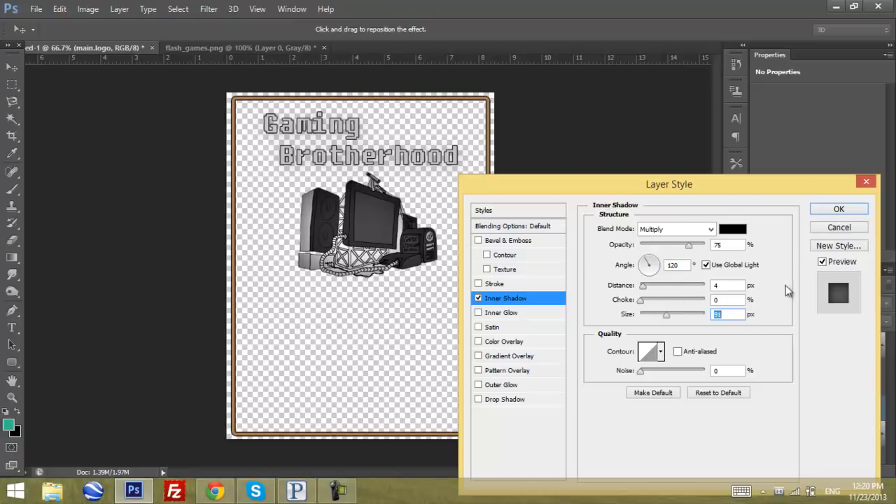
{"action": "left_click", "coordinate": [838, 209]}
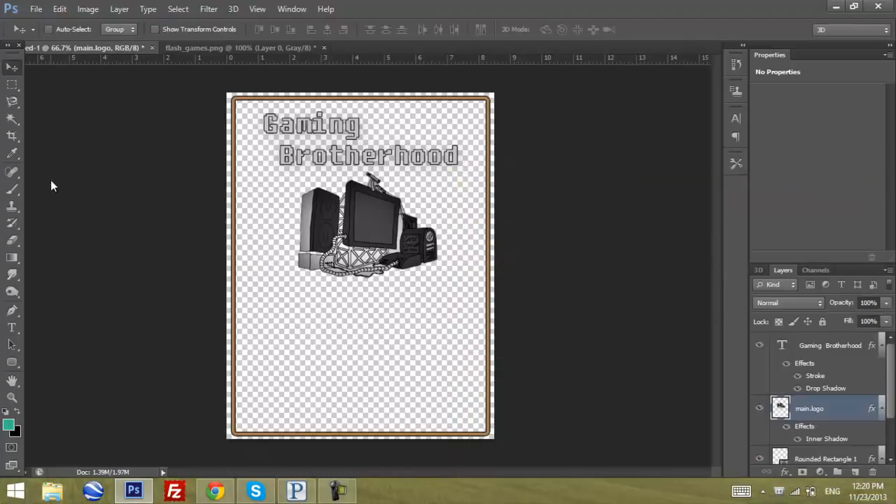
{"action": "left_click", "coordinate": [831, 345]}
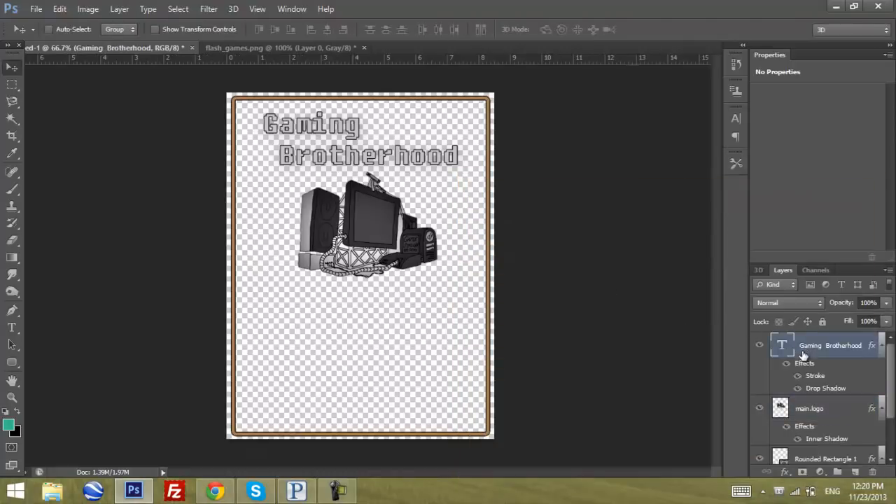
{"action": "scroll", "scroll_direction": "down", "scroll_amount": 3}
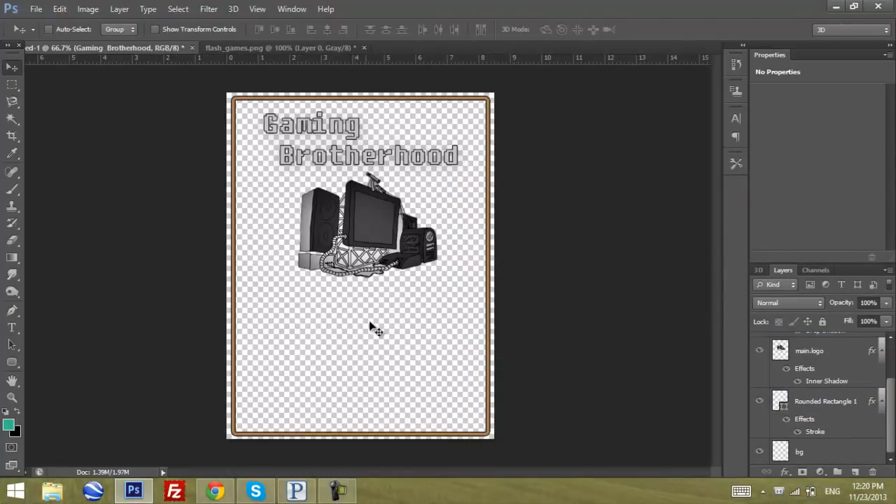
{"action": "mouse_move", "coordinate": [367, 388]}
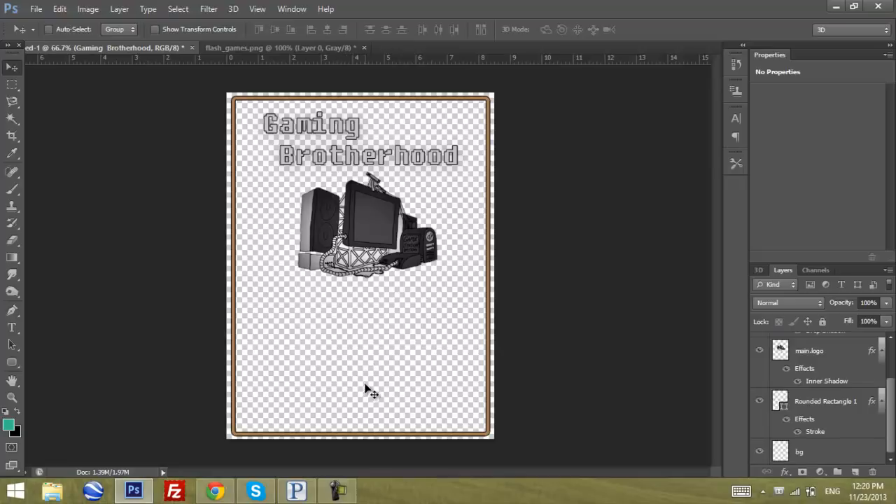
{"action": "mouse_move", "coordinate": [354, 336]}
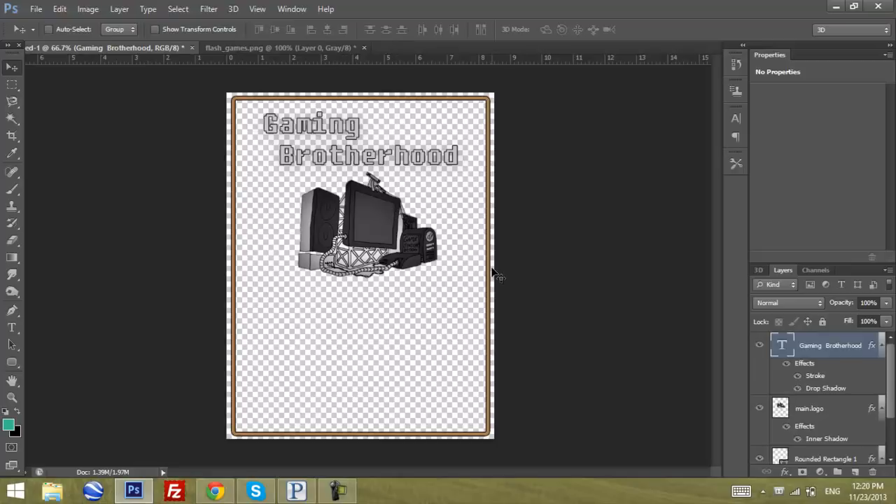
- Type 'Every Tuesday, from 1-2pm' at 36 pt below the logo and reselect its layer
{"action": "left_click", "coordinate": [12, 326]}
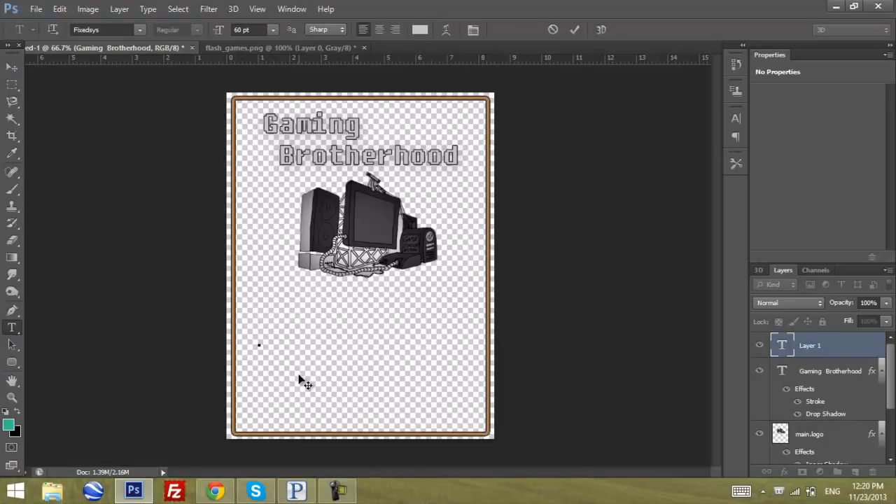
{"action": "left_click", "coordinate": [259, 343]}
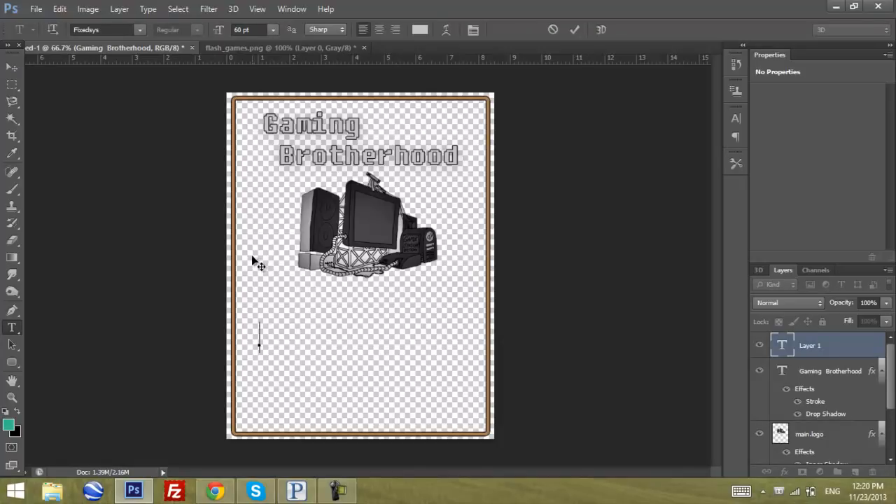
{"action": "mouse_move", "coordinate": [133, 138]}
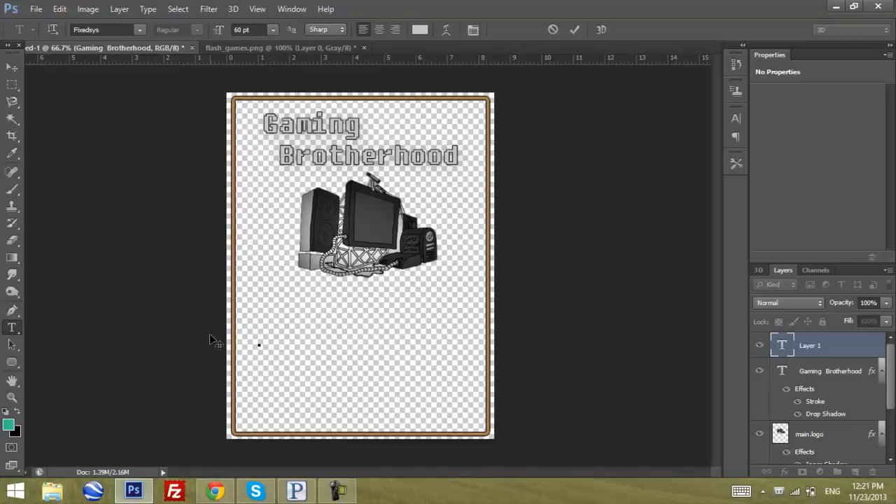
{"action": "mouse_move", "coordinate": [451, 161]}
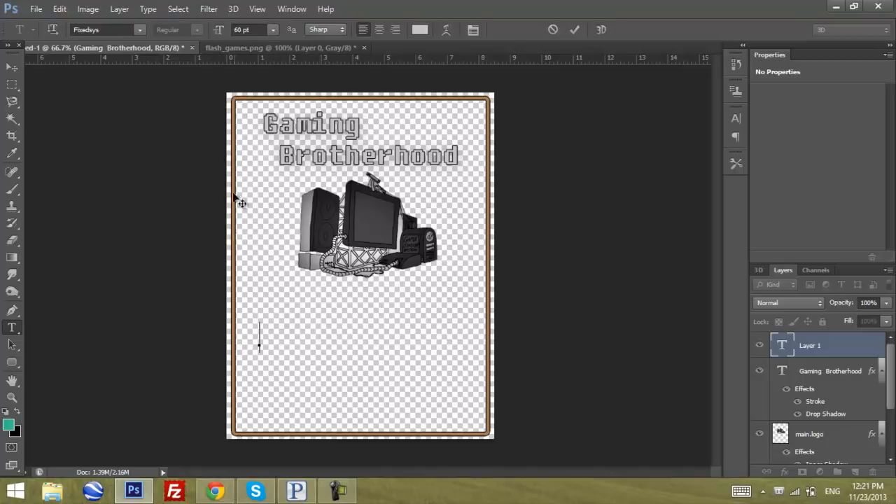
{"action": "left_click", "coordinate": [272, 29]}
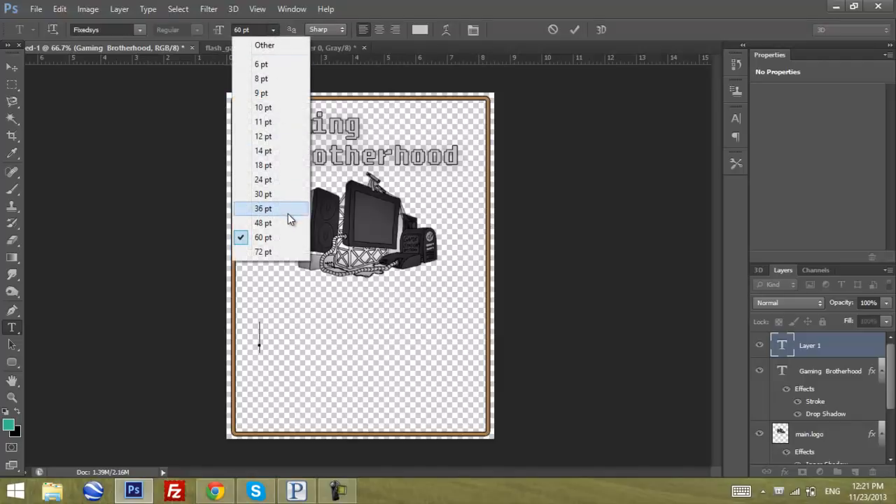
{"action": "left_click", "coordinate": [263, 208]}
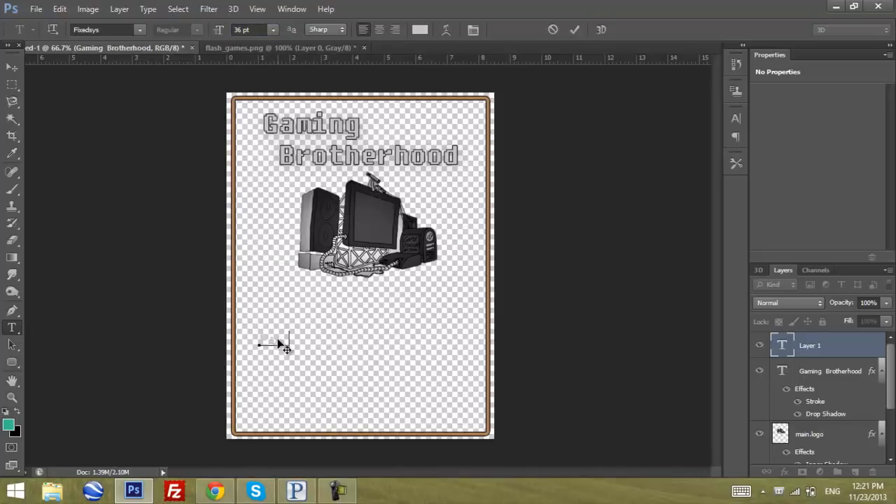
{"action": "left_click", "coordinate": [287, 343]}
{"action": "type", "text": "Every Tuesday, from 1-2pm"}
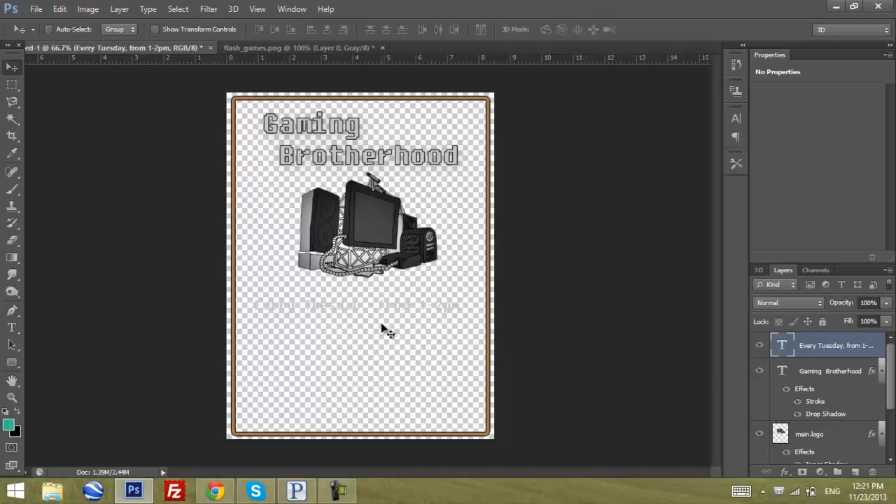
{"action": "mouse_move", "coordinate": [542, 355]}
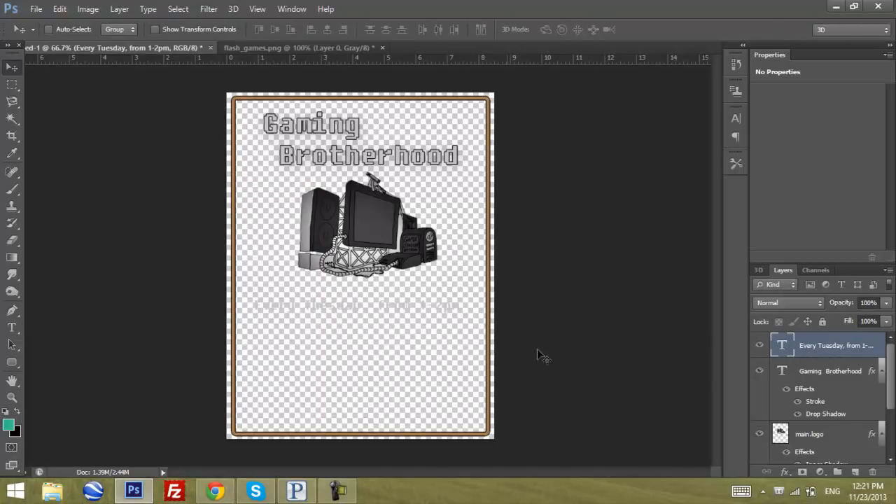
{"action": "left_click", "coordinate": [833, 370]}
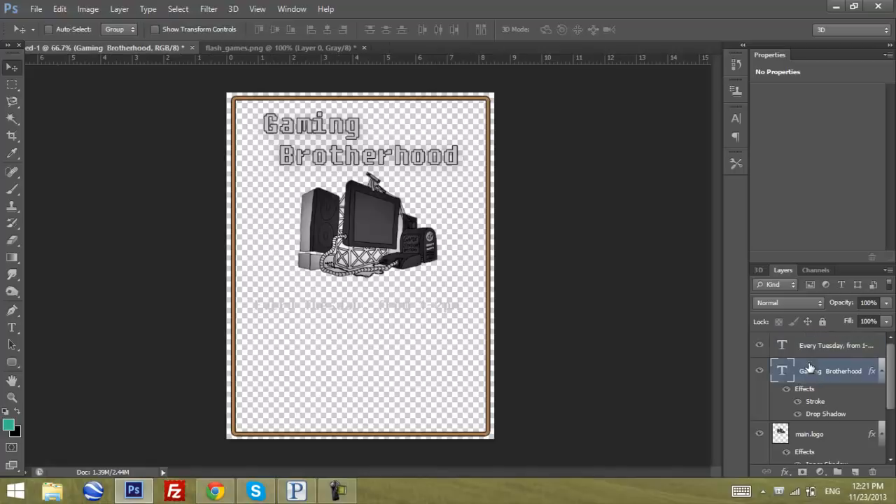
{"action": "left_click", "coordinate": [834, 345]}
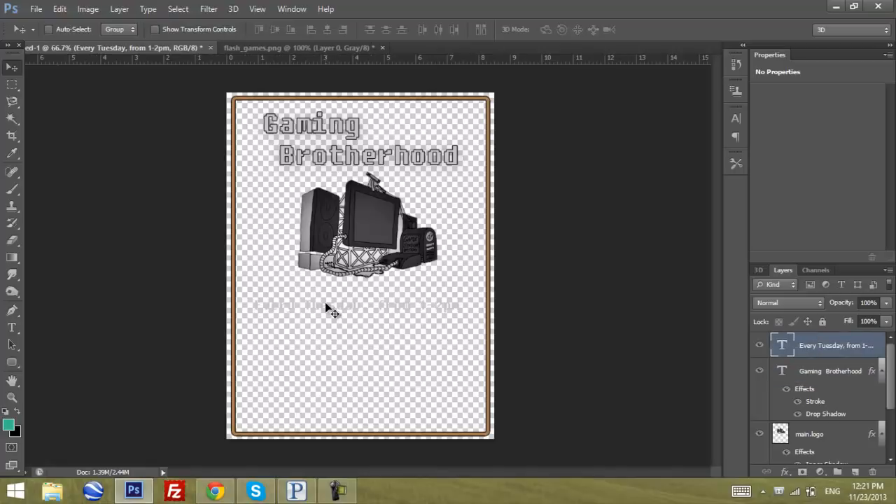
{"action": "mouse_move", "coordinate": [524, 315]}
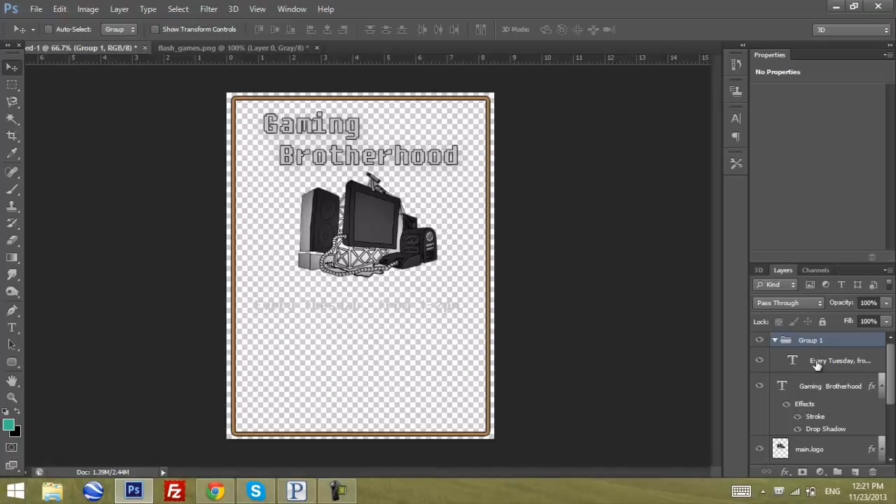
- Rename the new group holding the Every Tuesday text to body.text
{"action": "double_click", "coordinate": [809, 339]}
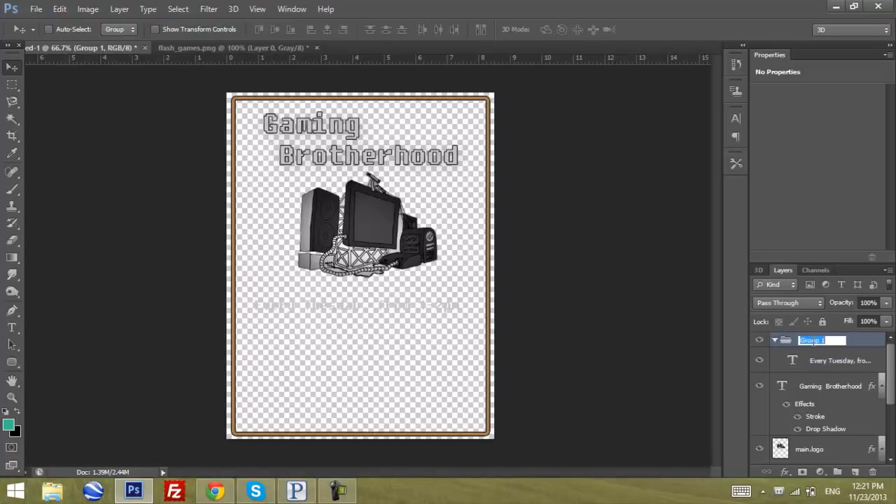
{"action": "type", "text": "body."}
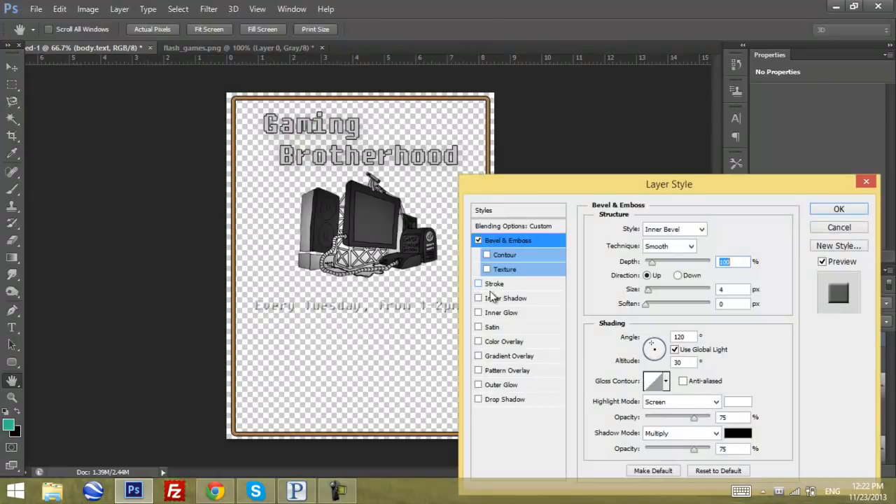
- Give the body.text group a 2 px outside black Stroke effect
{"action": "left_click", "coordinate": [478, 283]}
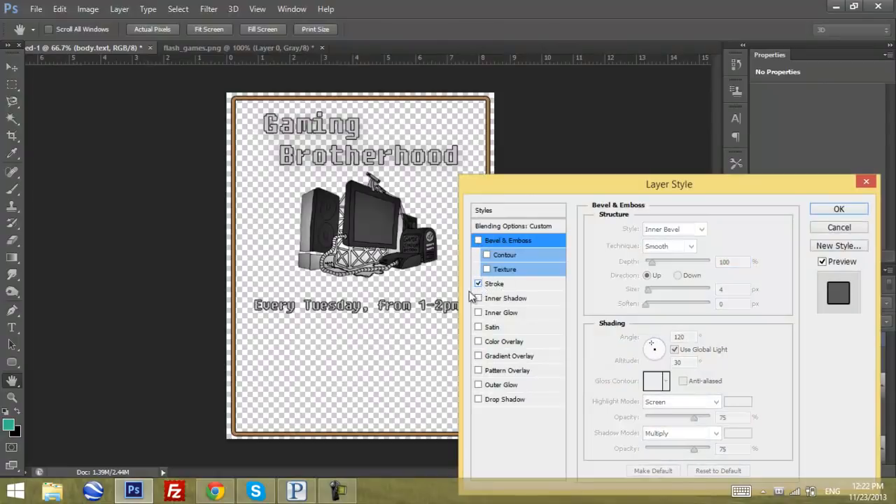
{"action": "left_click_drag", "start_coordinate": [669, 184], "coordinate": [368, 218]}
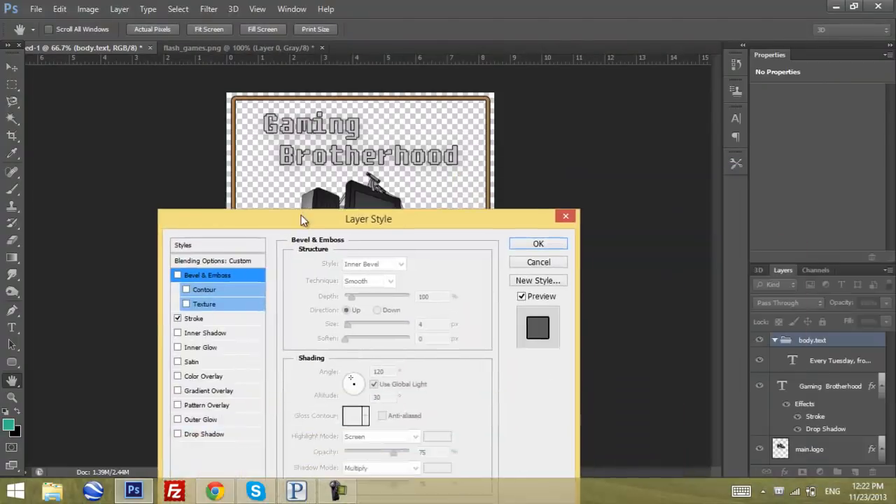
{"action": "left_click_drag", "start_coordinate": [369, 219], "coordinate": [572, 78]}
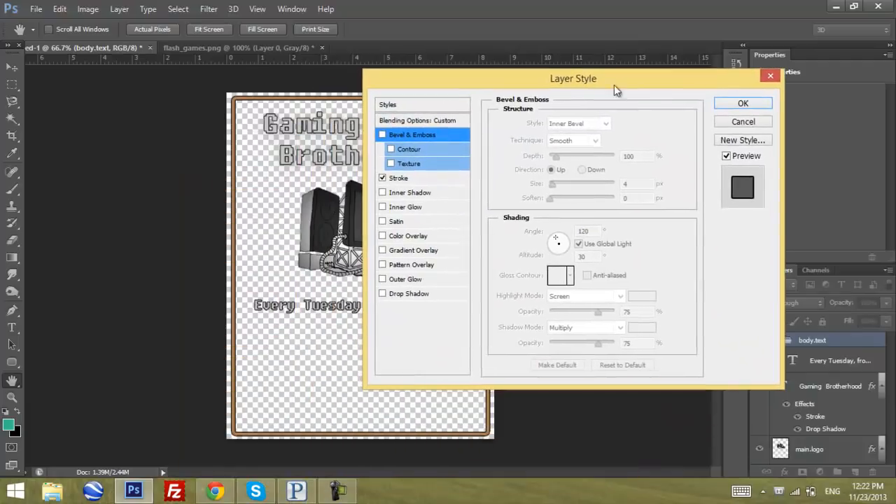
{"action": "left_click", "coordinate": [398, 178]}
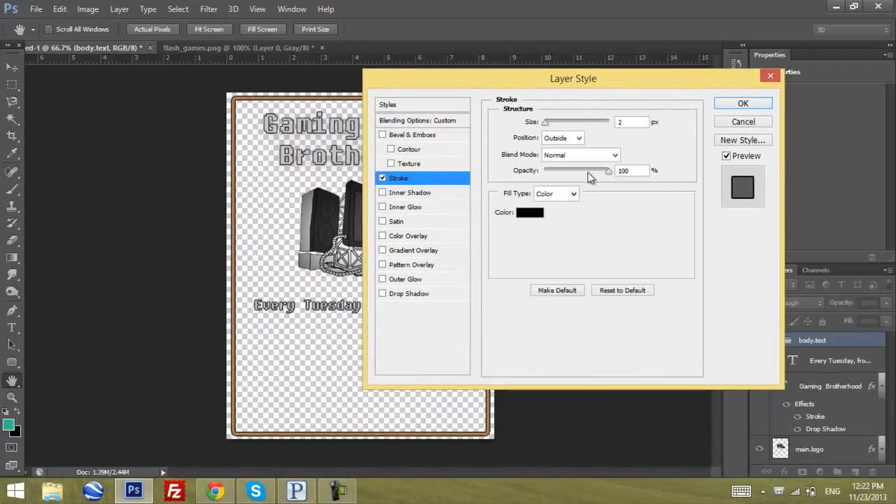
{"action": "left_click_drag", "start_coordinate": [573, 79], "coordinate": [631, 84]}
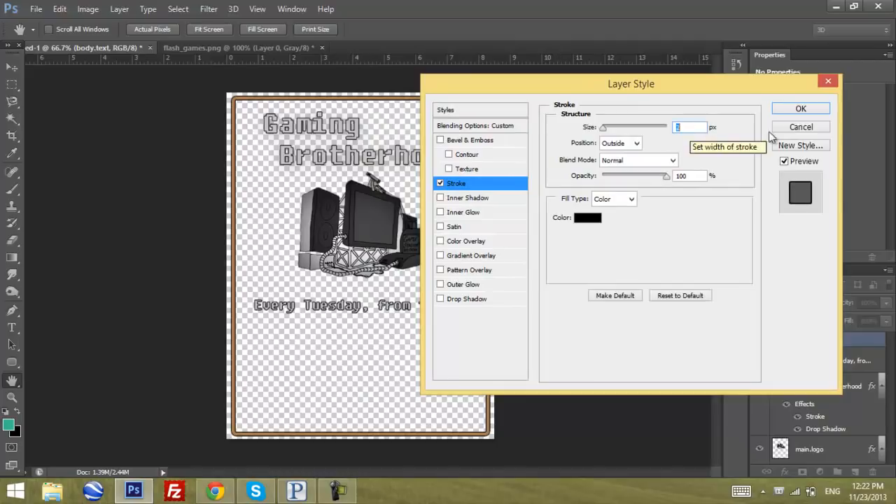
{"action": "left_click", "coordinate": [800, 108]}
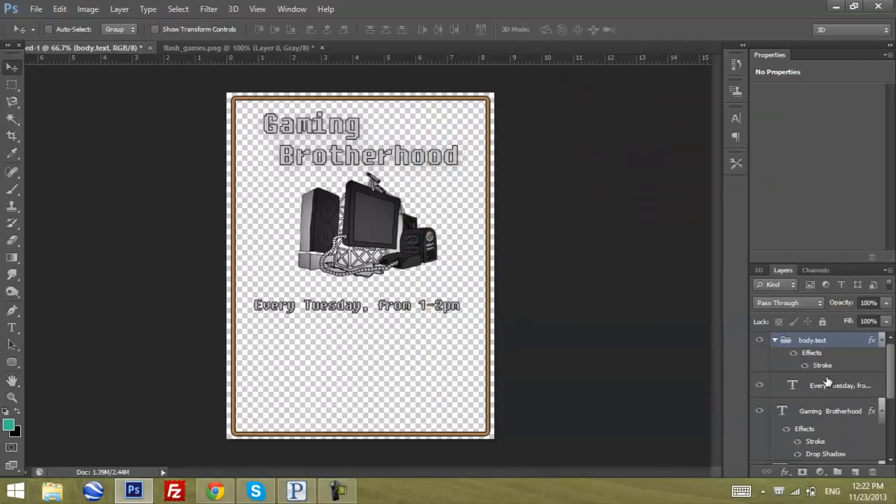
- Type '2nd floor of the Student Center' as two centred lines below the meeting time
{"action": "left_click", "coordinate": [839, 385]}
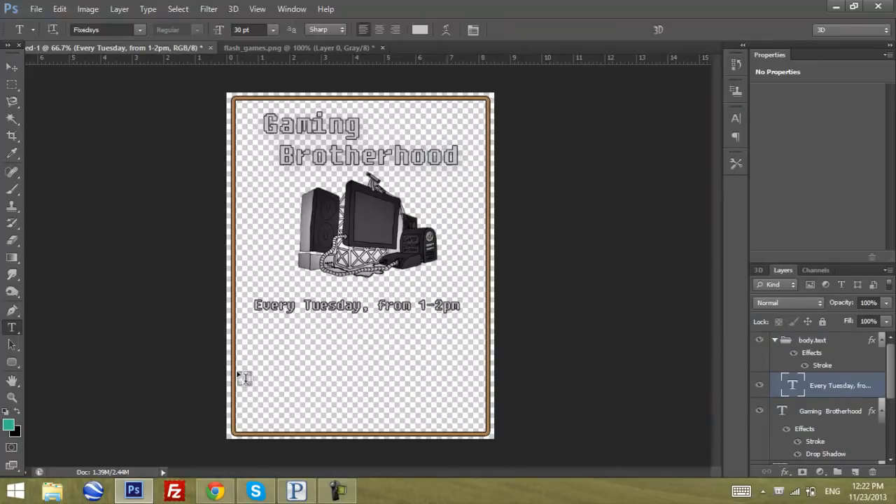
{"action": "left_click", "coordinate": [262, 343]}
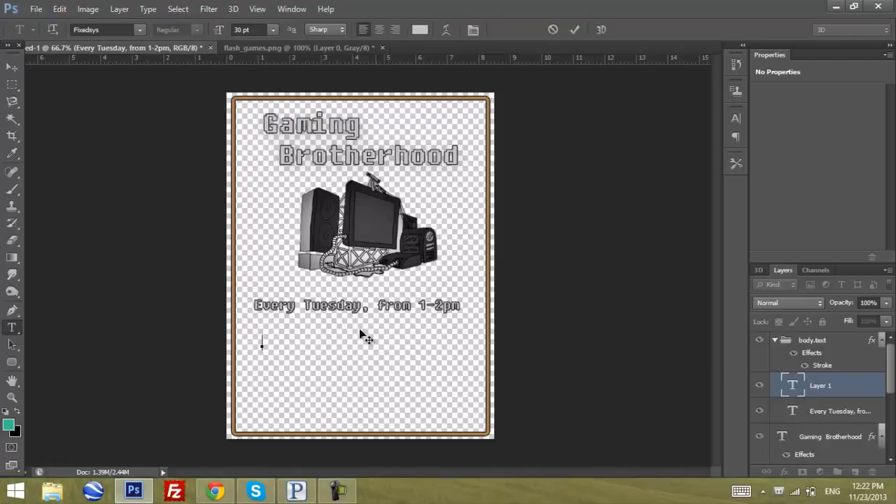
{"action": "mouse_move", "coordinate": [546, 348]}
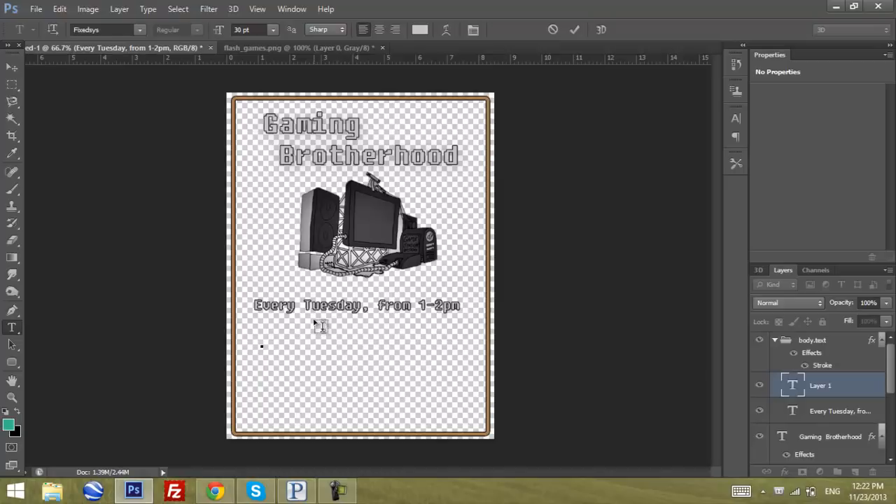
{"action": "type", "text": "Upsta"}
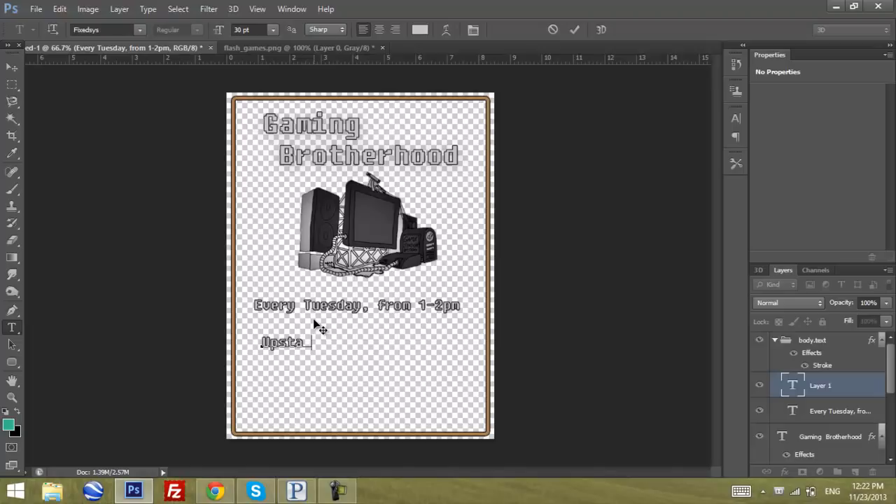
{"action": "type", "text": "irs"}
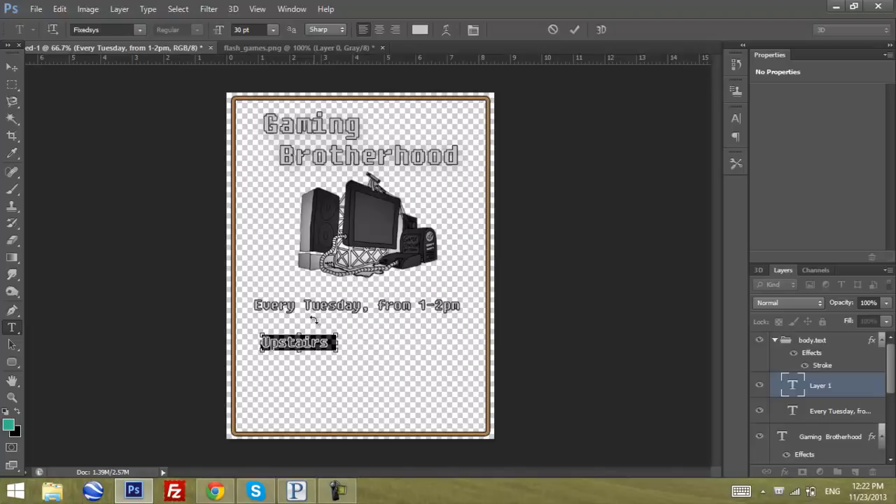
{"action": "type", "text": "2nd_fl"}
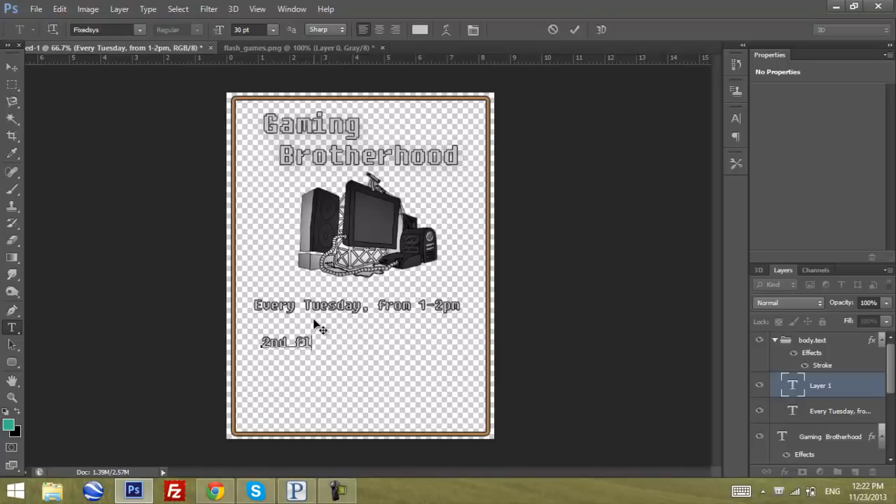
{"action": "type", "text": "oor"}
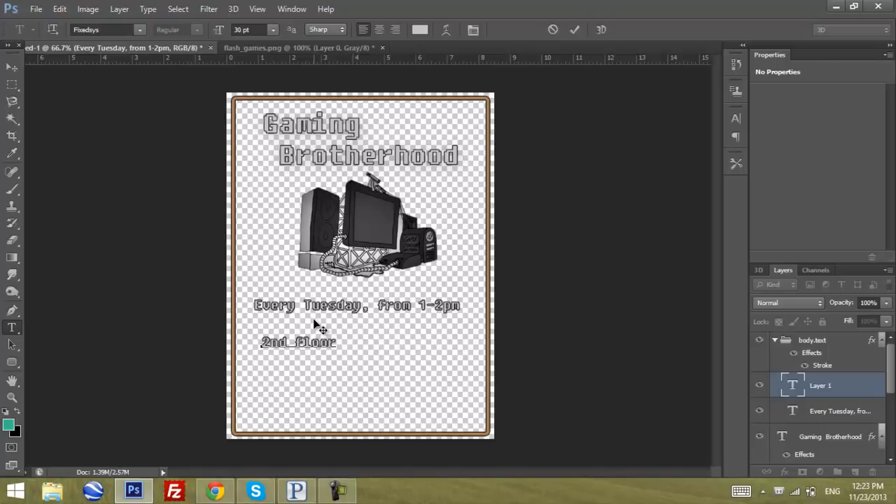
{"action": "type", "text": "_of_the"}
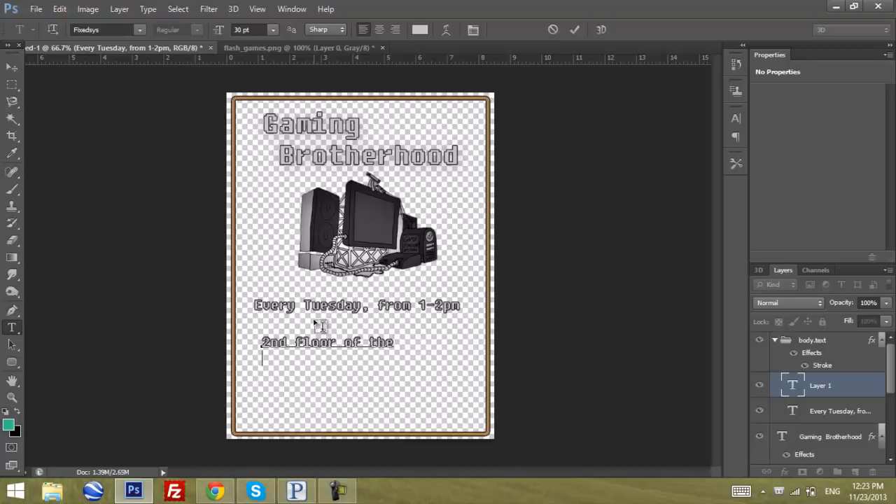
{"action": "type", "text": "Student_Center"}
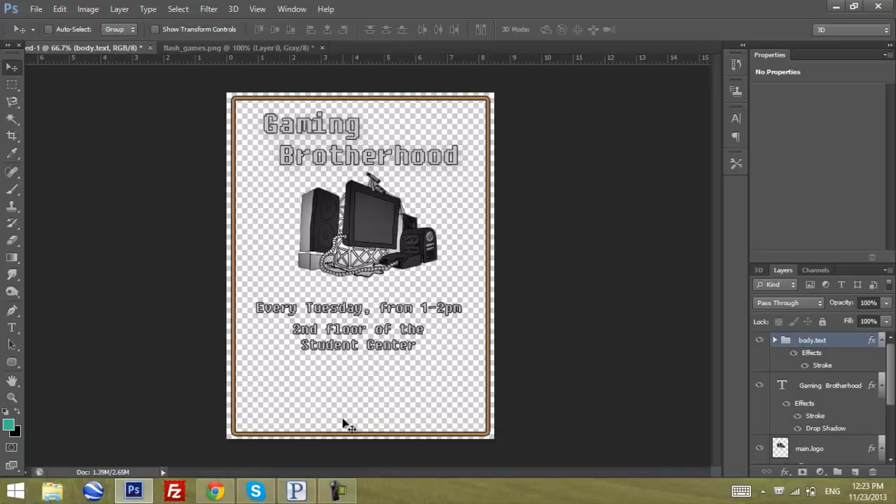
{"action": "mouse_move", "coordinate": [362, 394]}
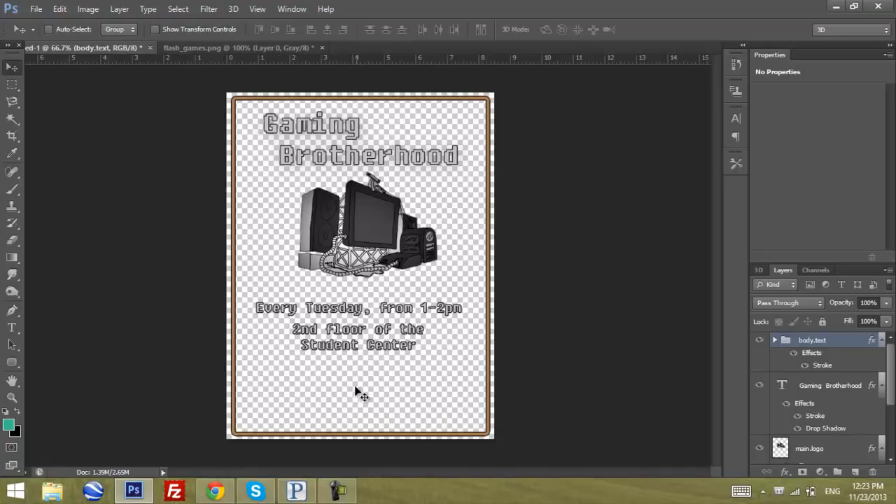
{"action": "mouse_move", "coordinate": [328, 411]}
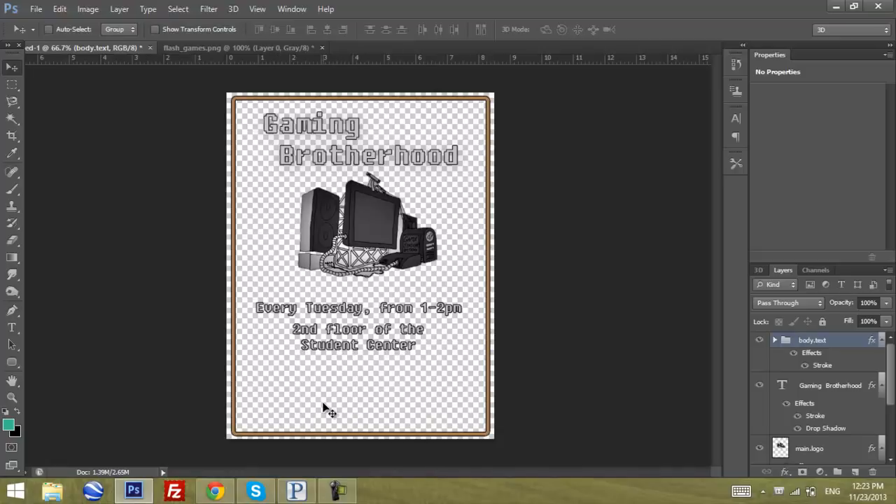
{"action": "mouse_move", "coordinate": [591, 327]}
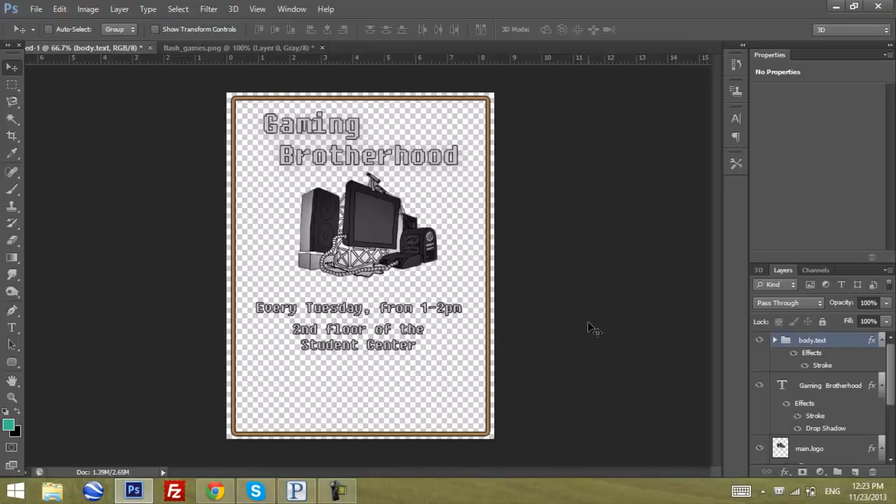
{"action": "mouse_move", "coordinate": [448, 299]}
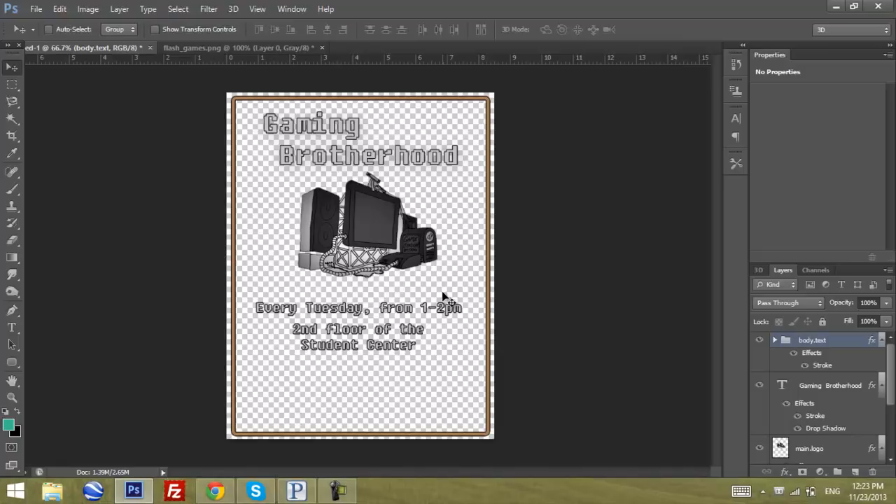
- Open the File menu
{"action": "left_click", "coordinate": [35, 9]}
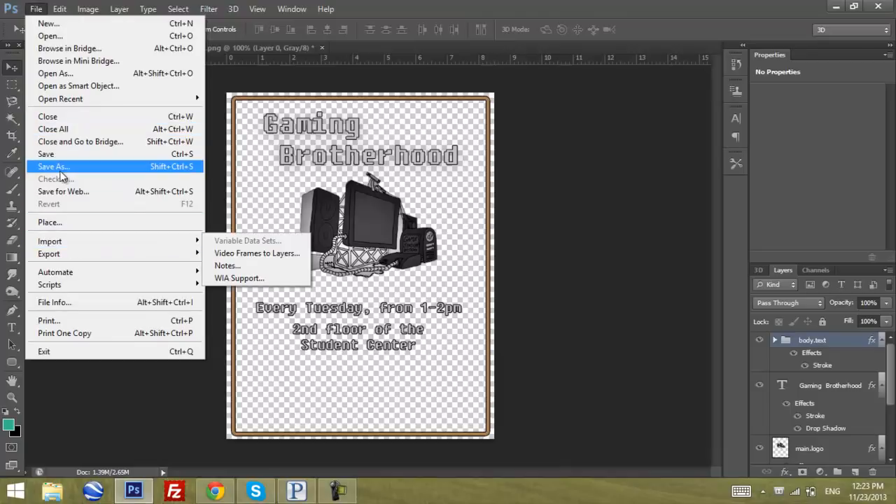
- Begin Save As to the Desktop and select the Untitled-1.psd name for replacement
{"action": "left_click", "coordinate": [53, 166]}
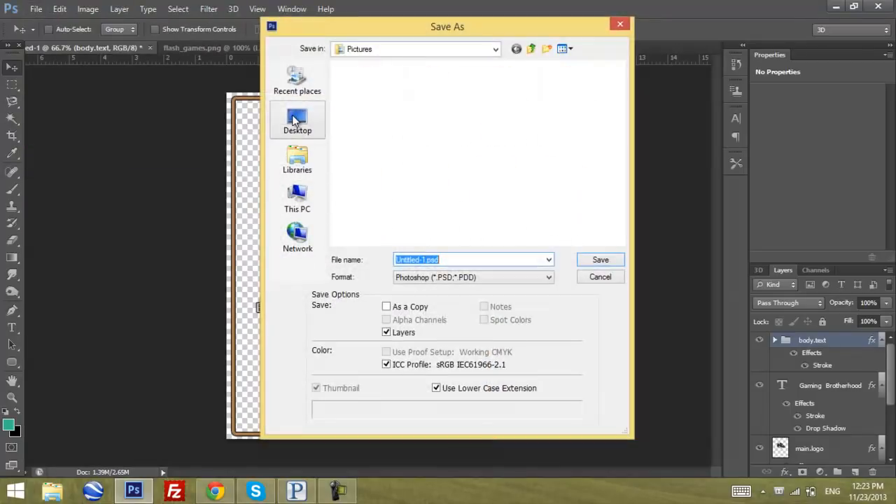
{"action": "left_click", "coordinate": [297, 119]}
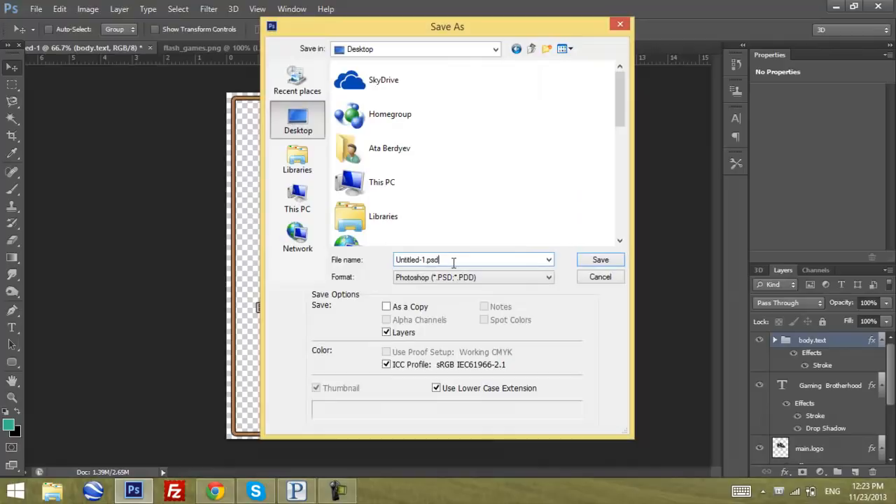
{"action": "double_click", "coordinate": [410, 259]}
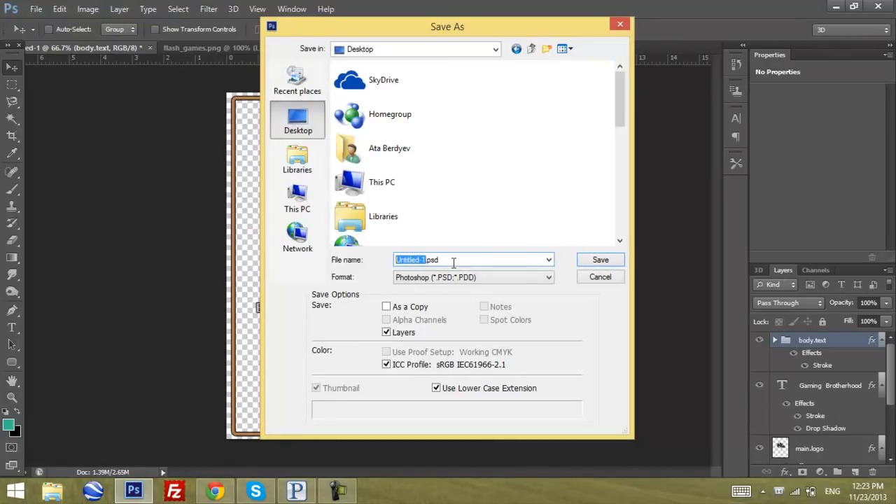
{"action": "mouse_move", "coordinate": [525, 277]}
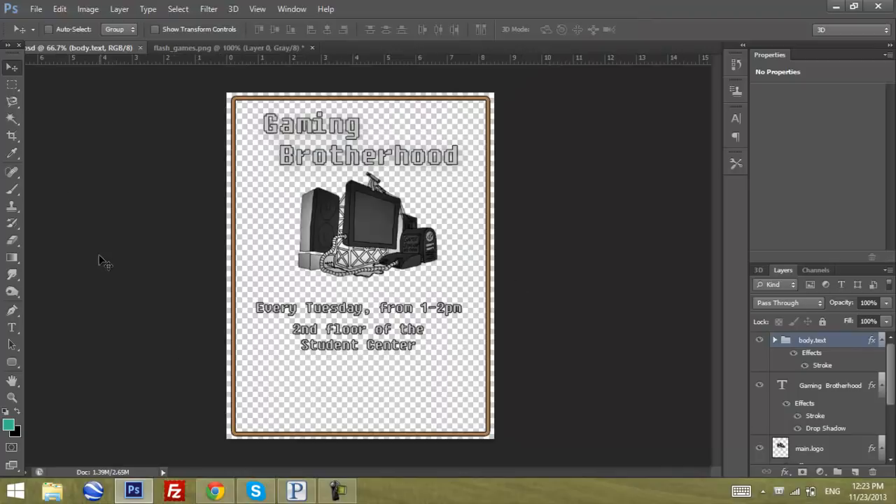
- Choose PNG as the format and save the copy as save.png
{"action": "scroll", "scroll_direction": "down", "scroll_amount": 3}
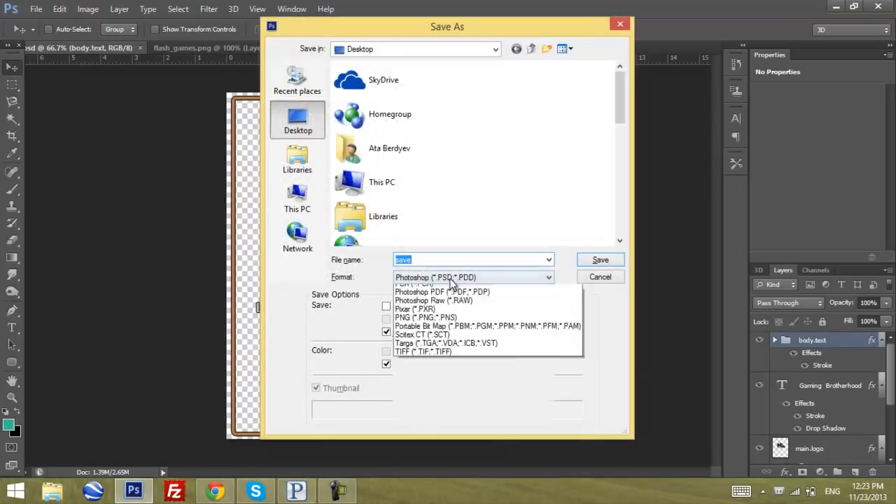
{"action": "left_click", "coordinate": [425, 317]}
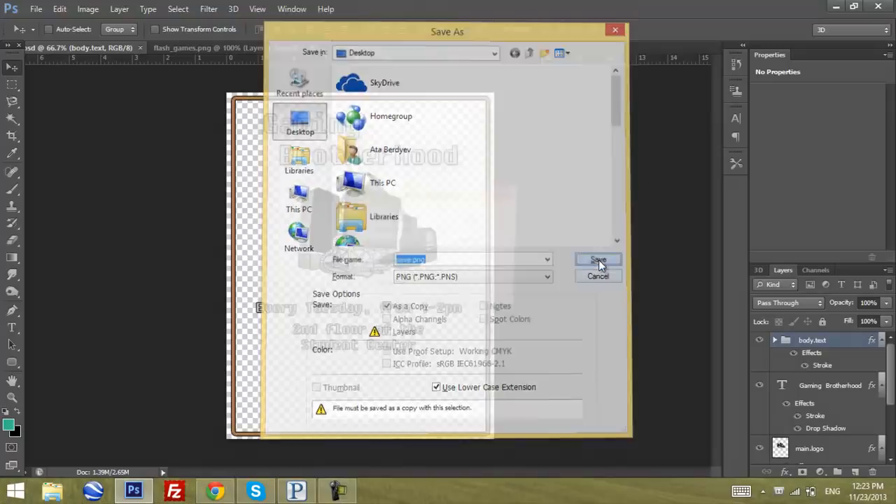
{"action": "left_click", "coordinate": [597, 261]}
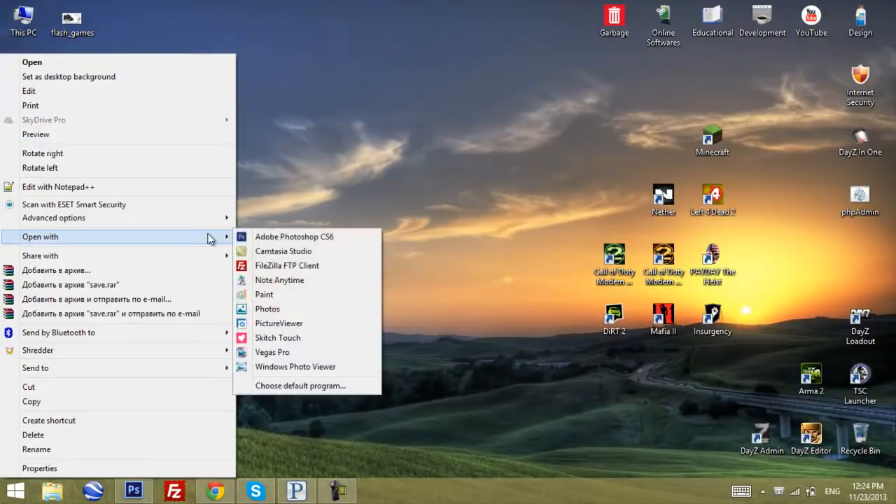
- Open save.png from the Desktop with Adobe Photoshop CS6
{"action": "left_click", "coordinate": [294, 236]}
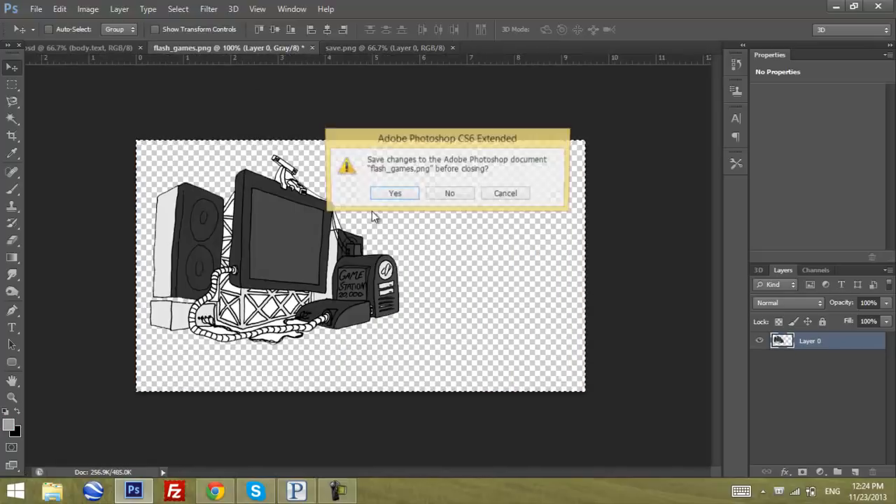
- Close flash_games.png without saving, close its Chrome tab, and return to the flyer
{"action": "left_click", "coordinate": [449, 193]}
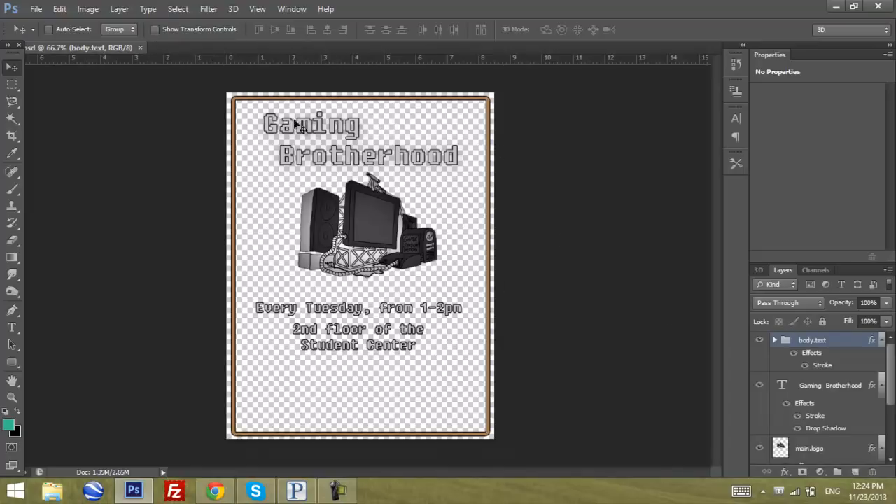
{"action": "mouse_move", "coordinate": [552, 369]}
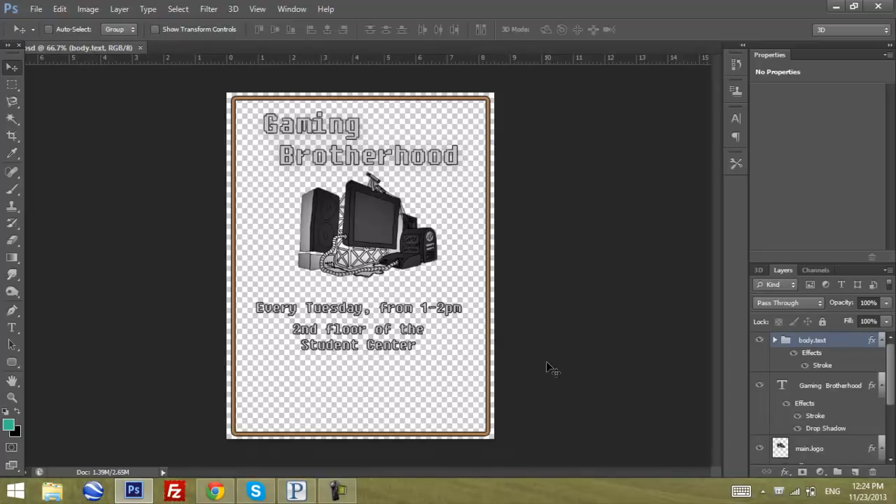
{"action": "mouse_move", "coordinate": [180, 427]}
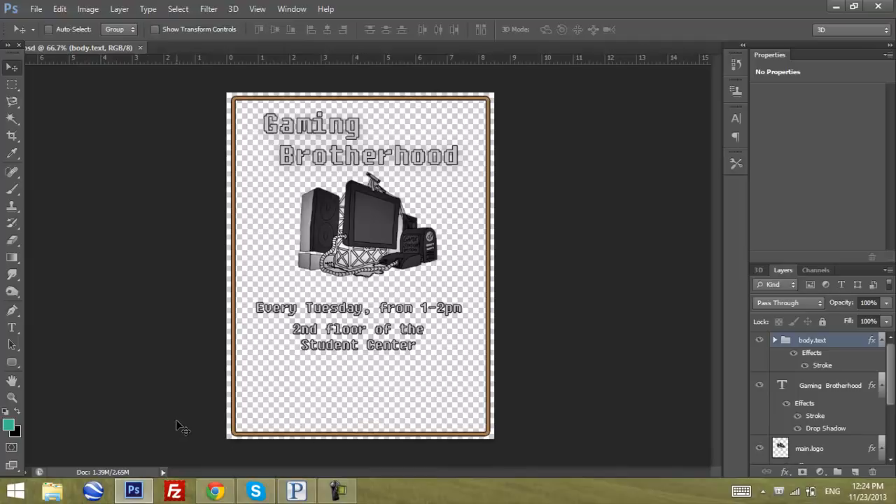
{"action": "mouse_move", "coordinate": [165, 462]}
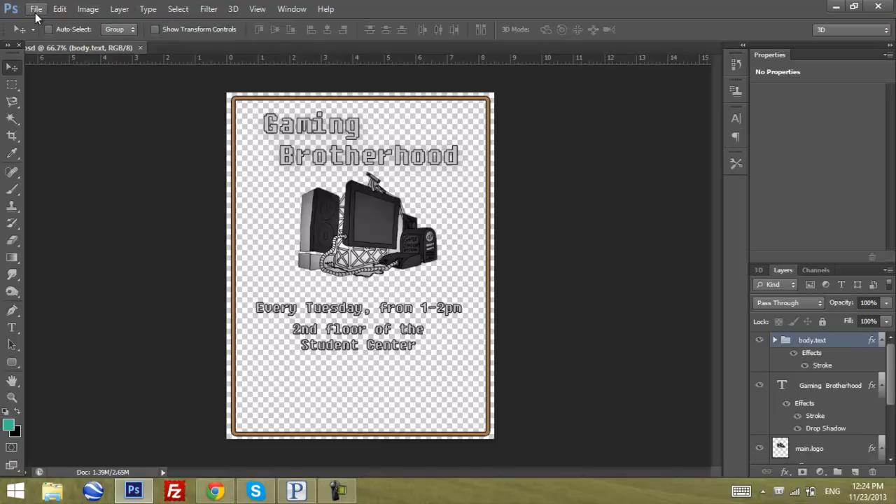
{"action": "mouse_move", "coordinate": [147, 252]}
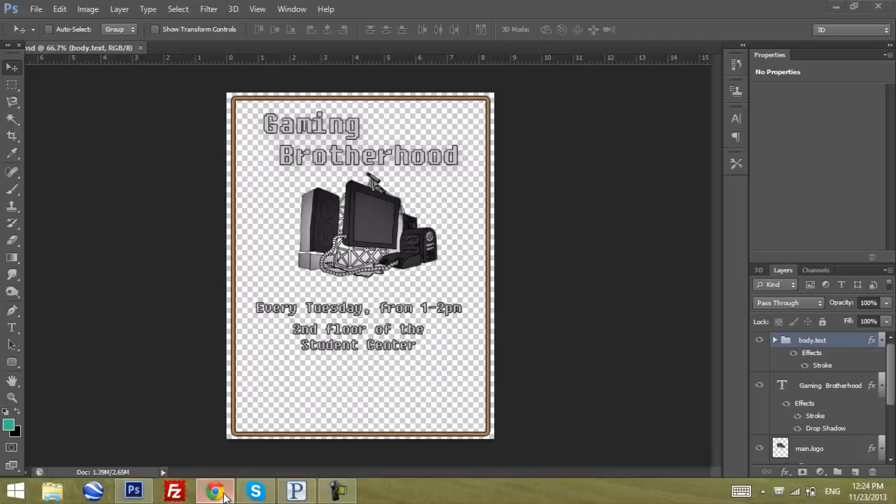
{"action": "left_click", "coordinate": [215, 490]}
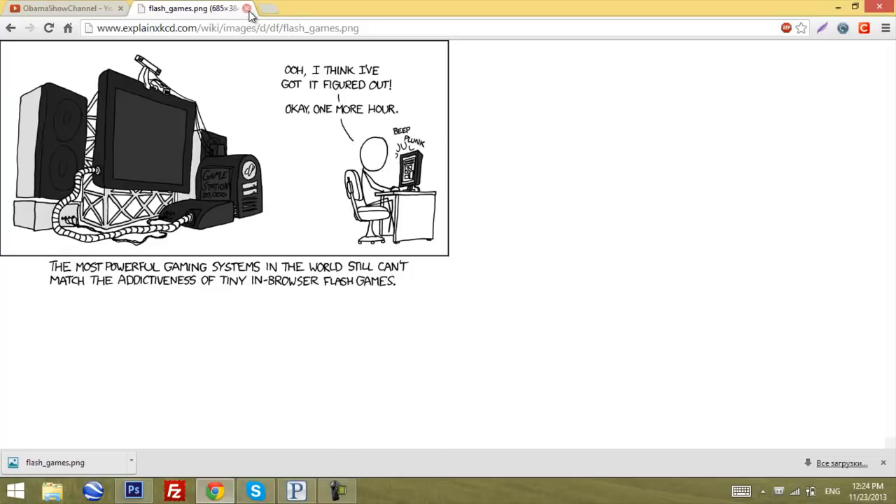
{"action": "left_click", "coordinate": [247, 8]}
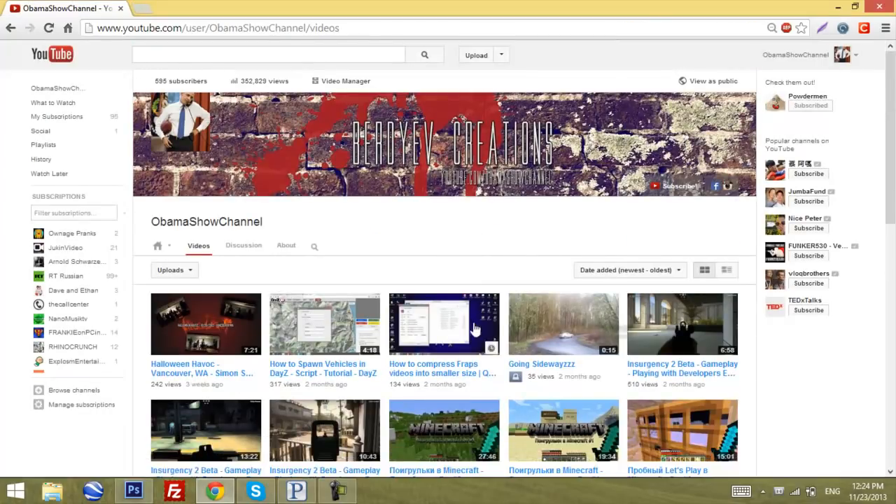
{"action": "left_click", "coordinate": [133, 490]}
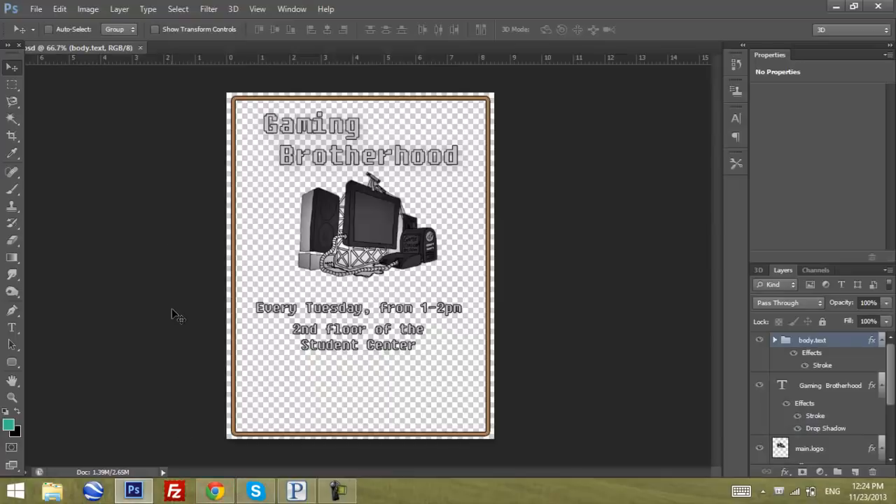
{"action": "mouse_move", "coordinate": [390, 390]}
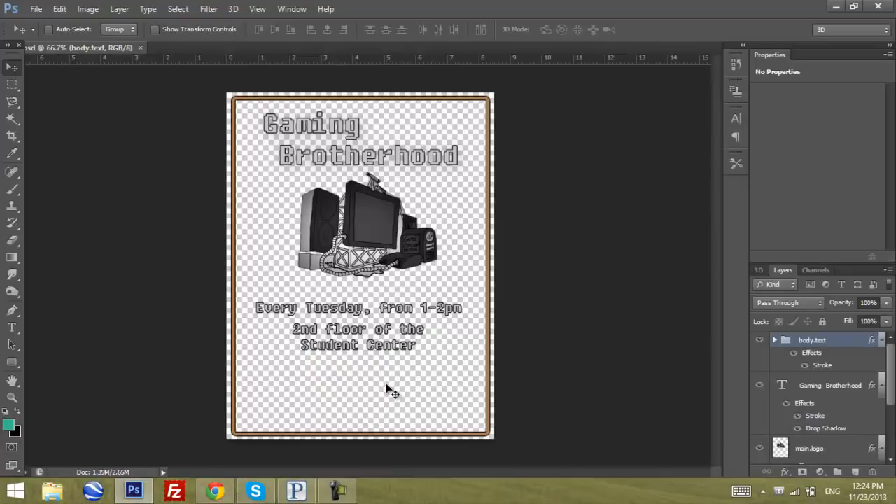
{"action": "mouse_move", "coordinate": [364, 381]}
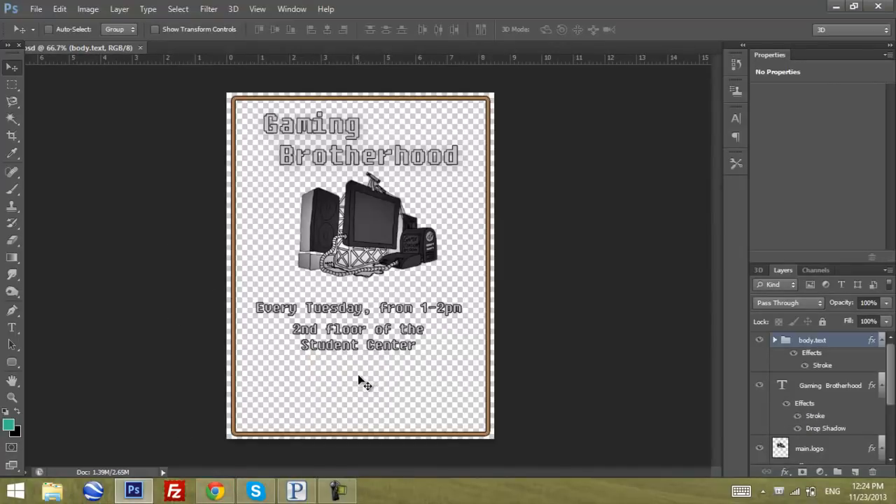
{"action": "mouse_move", "coordinate": [322, 374]}
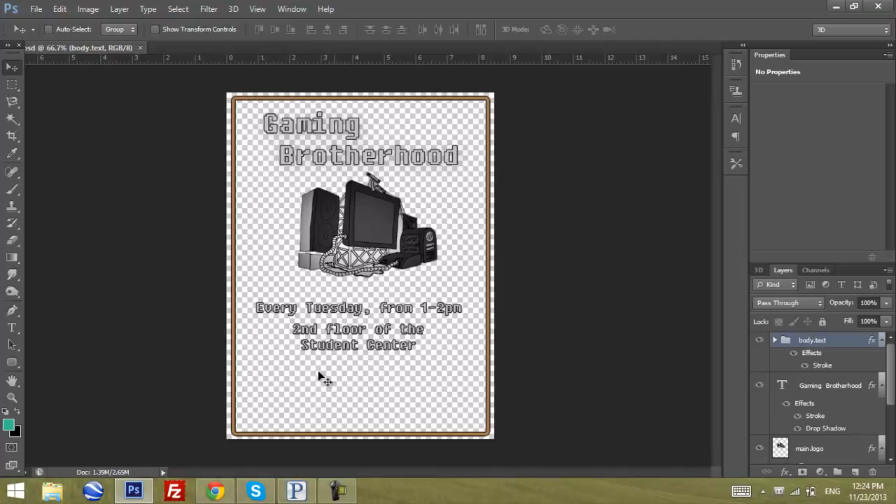
{"action": "mouse_move", "coordinate": [411, 381]}
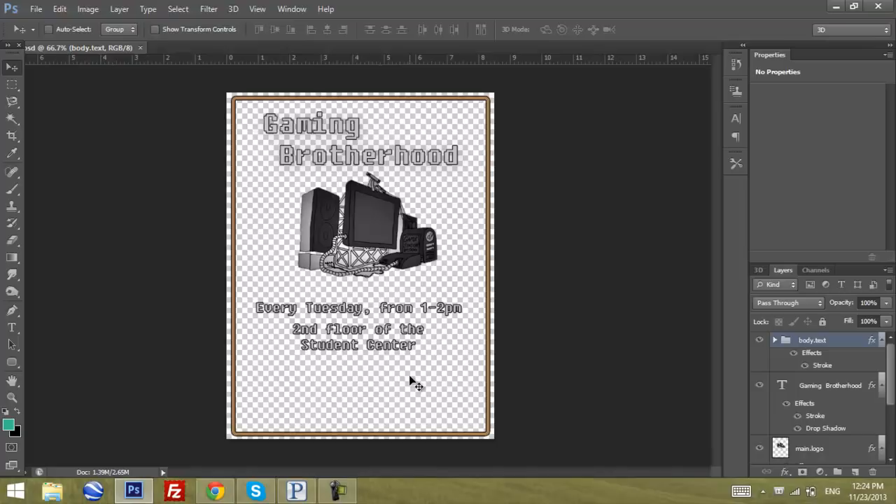
{"action": "mouse_move", "coordinate": [364, 424]}
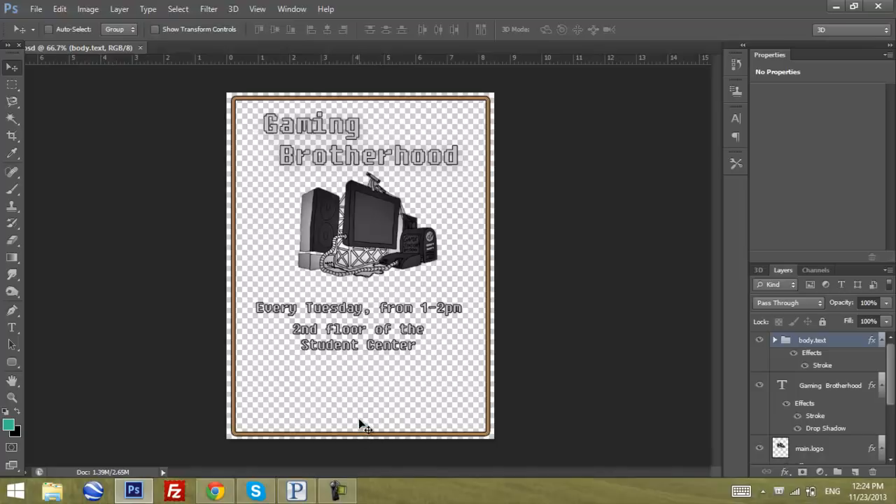